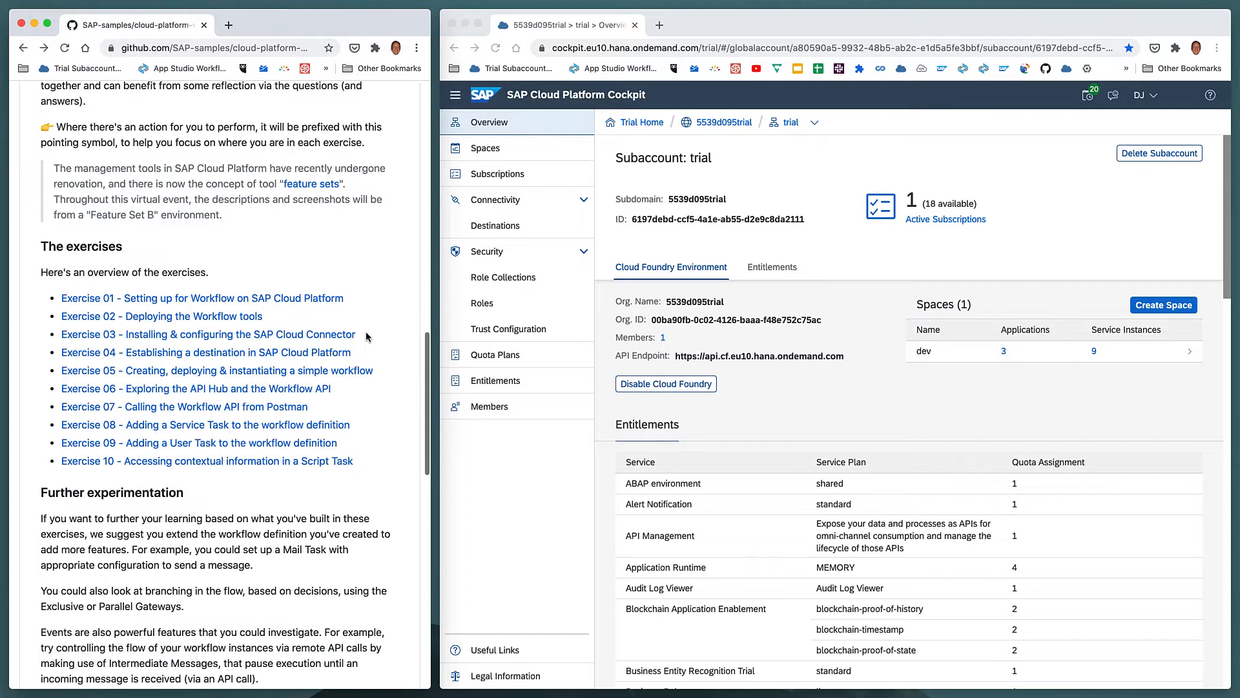
pyautogui.moveTo(204, 425)
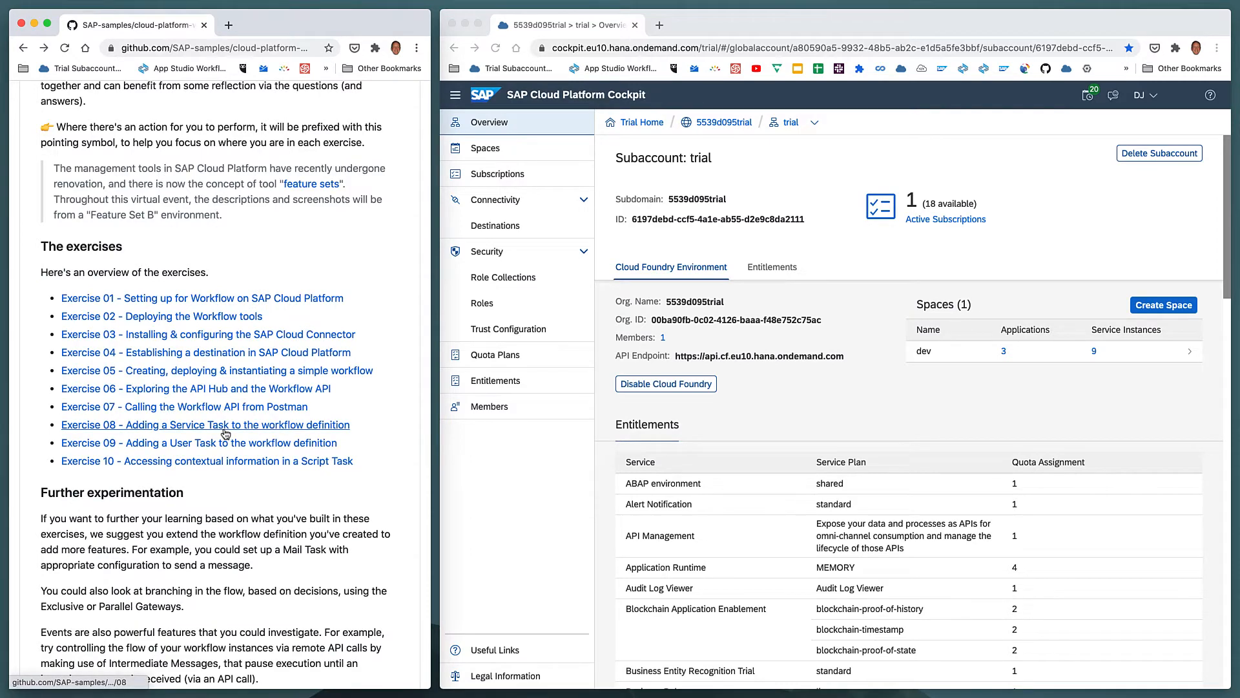
# Step: Open the Exercise 08 readme and scroll to its Steps section
pyautogui.click(183, 407)
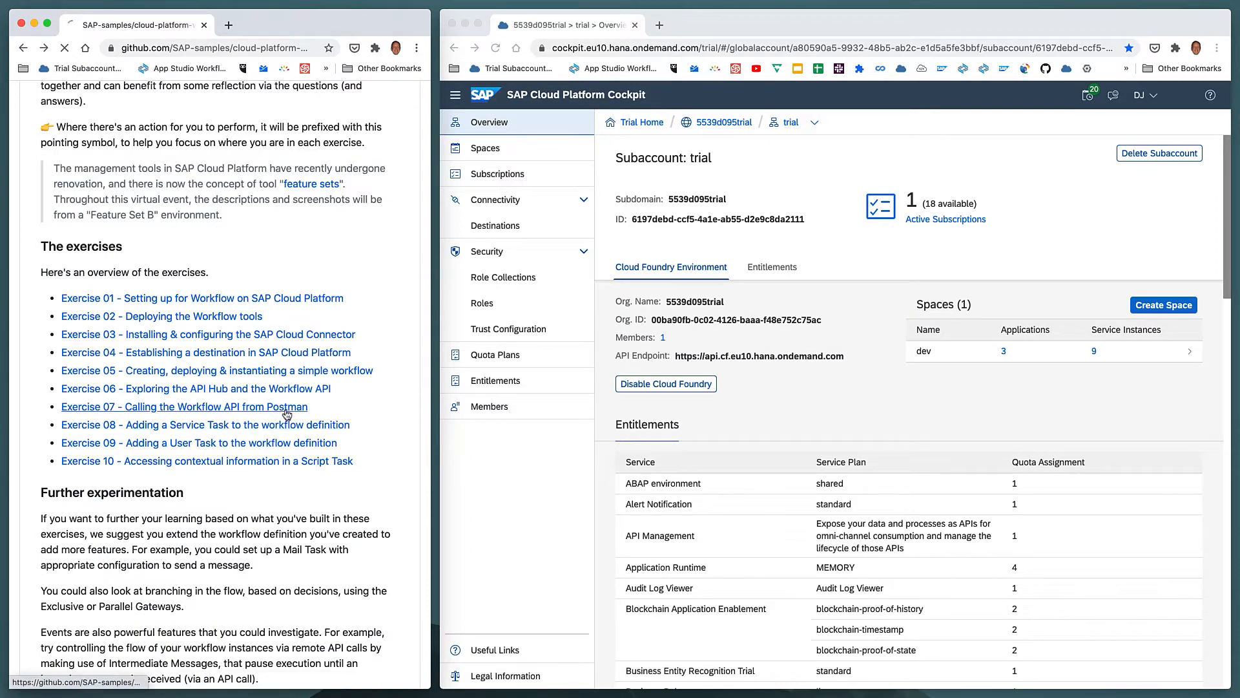
pyautogui.click(204, 423)
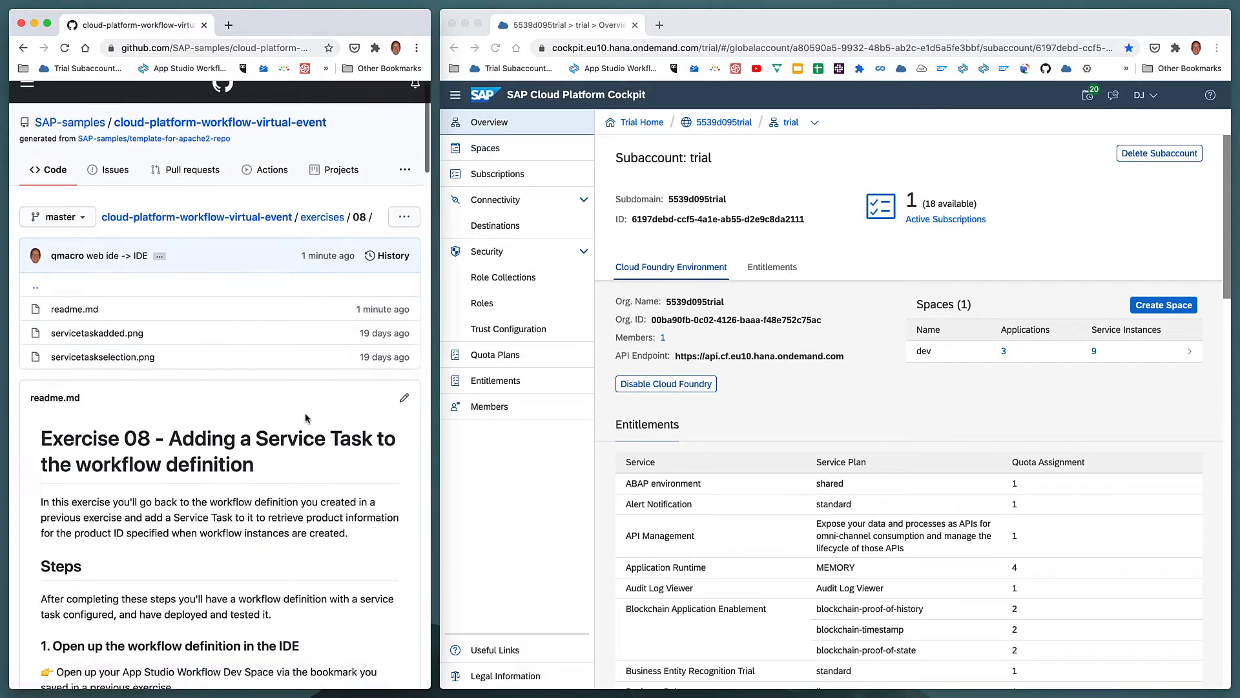
pyautogui.scroll(-3)
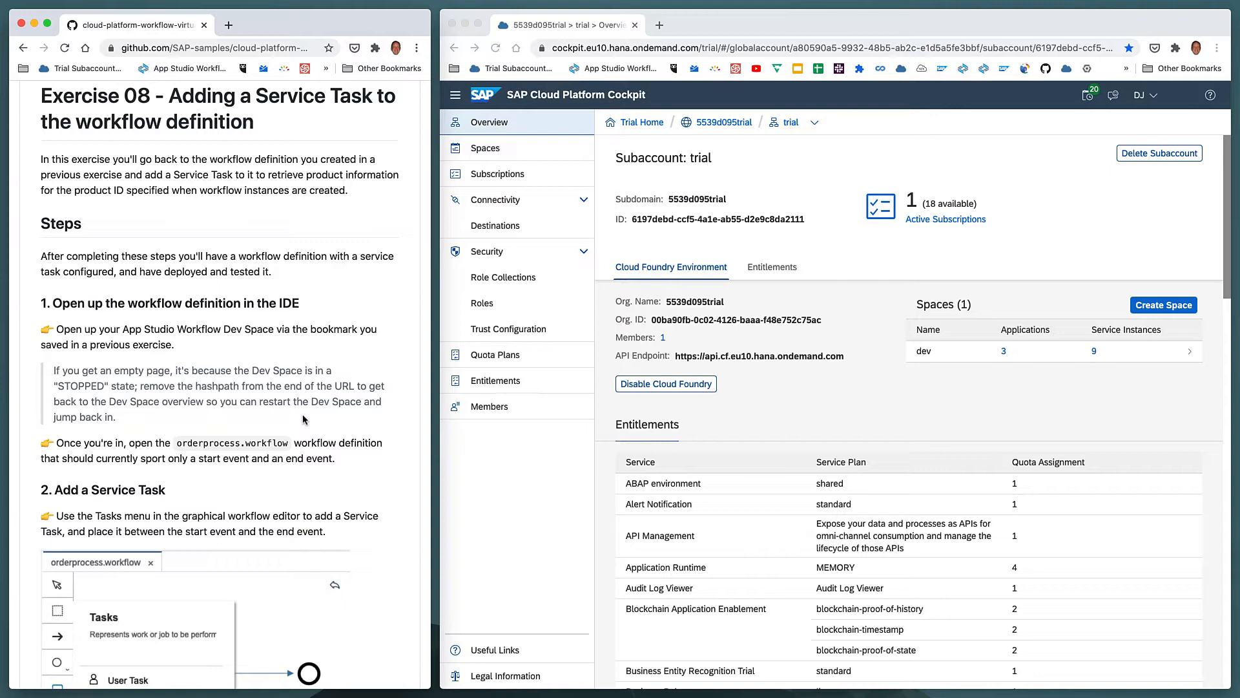
pyautogui.moveTo(224, 316)
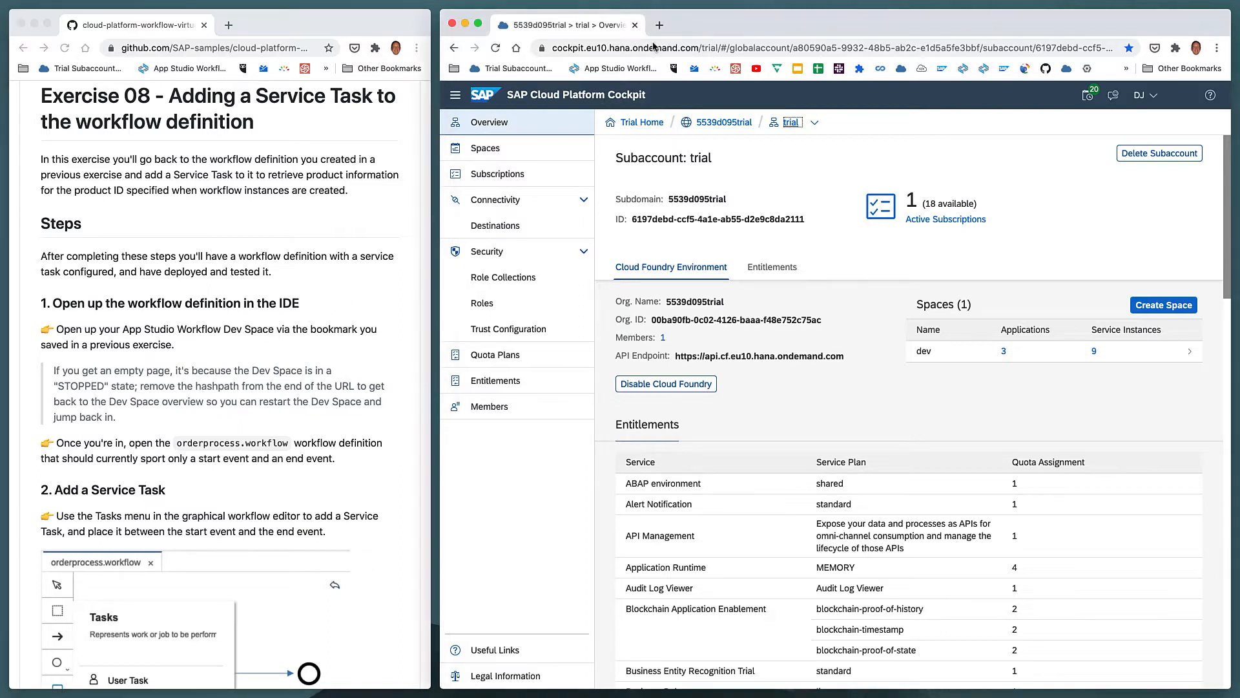
# Step: Open orderprocess.workflow in the graphical editor from the Explorer
pyautogui.click(617, 69)
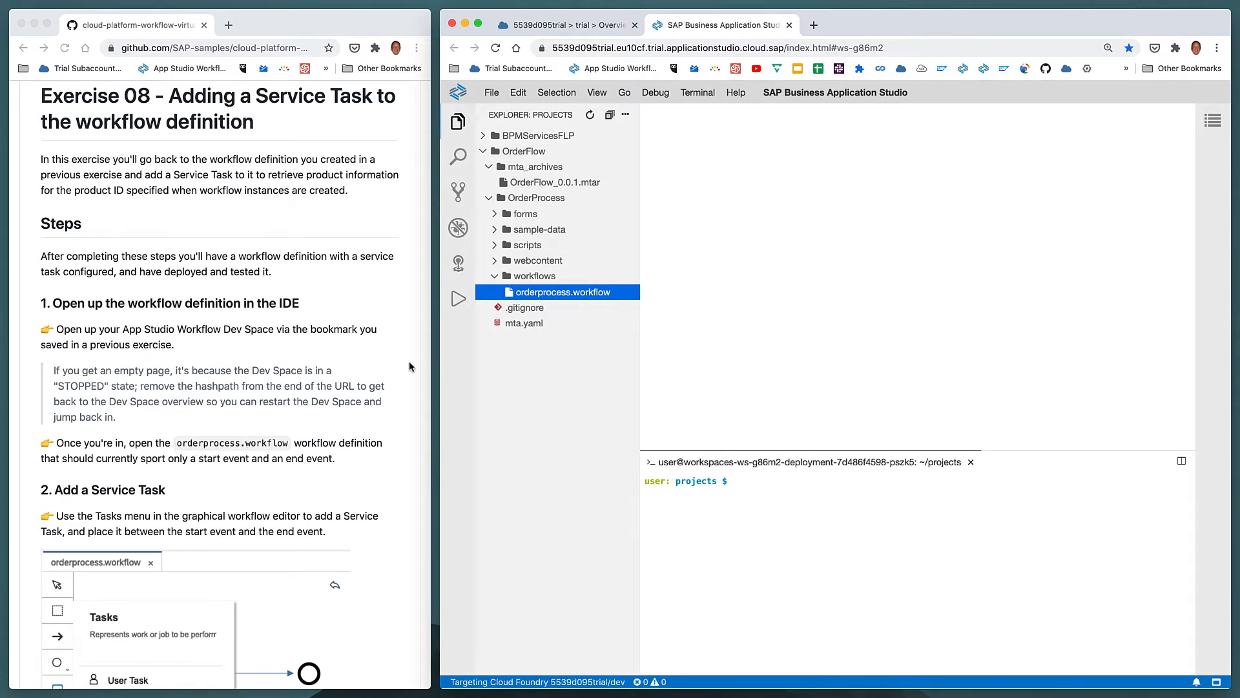
pyautogui.doubleClick(565, 292)
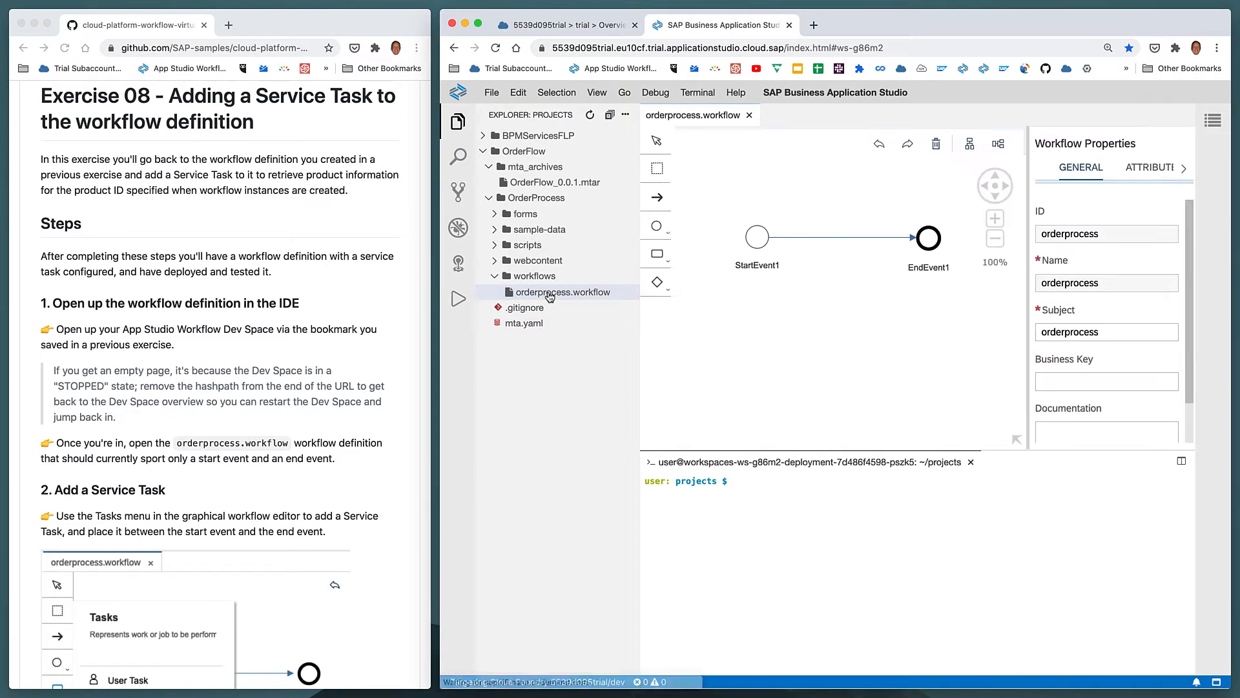
pyautogui.scroll(-3)
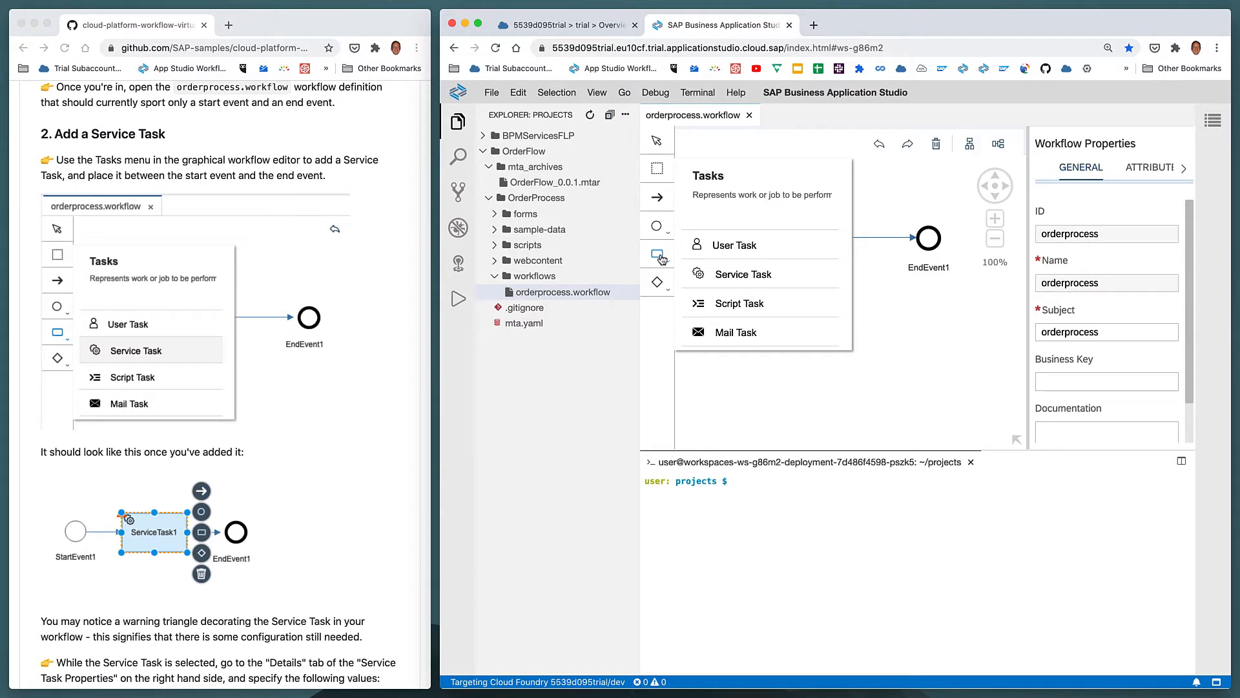
pyautogui.moveTo(763, 274)
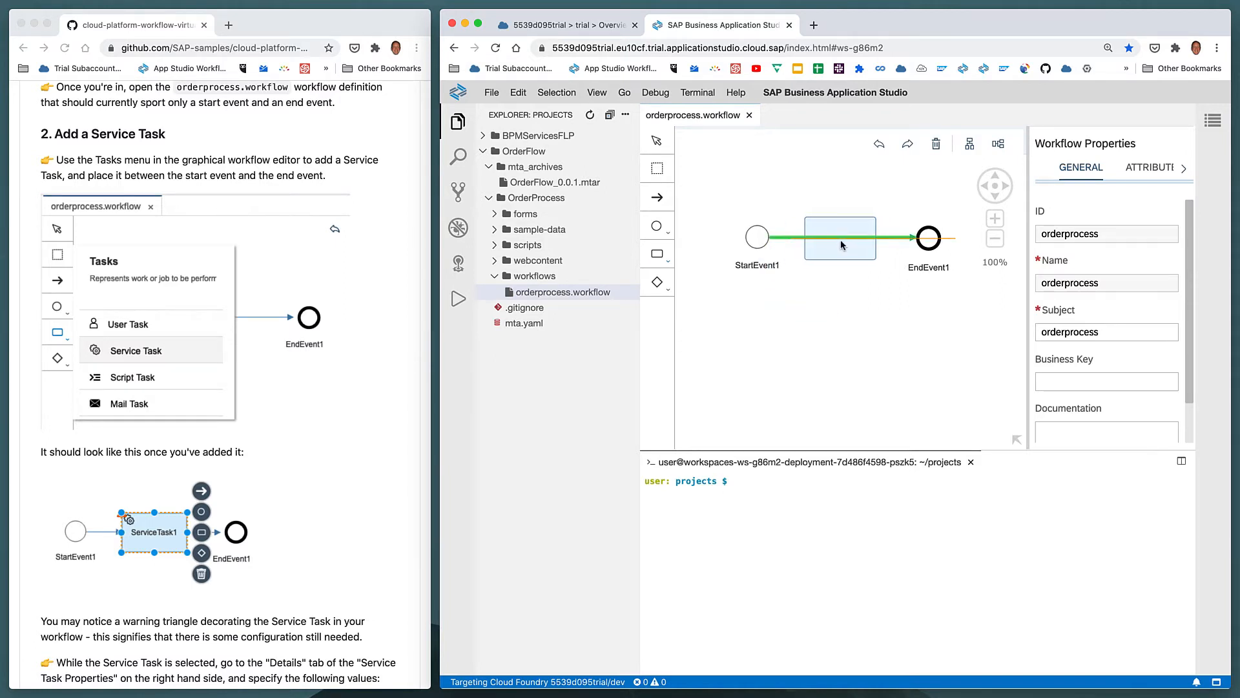
# Step: Place ServiceTask1 on the connector between StartEvent1 and EndEvent1 and show its detailed settings
pyautogui.click(839, 237)
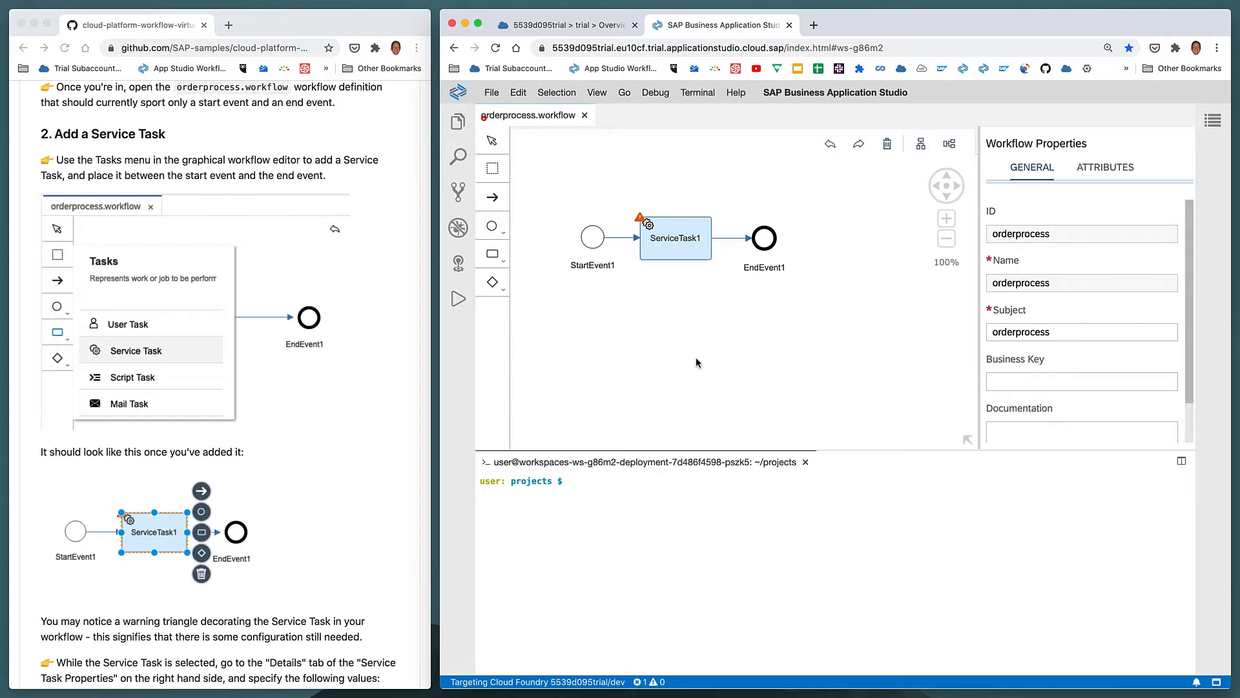
pyautogui.scroll(-3)
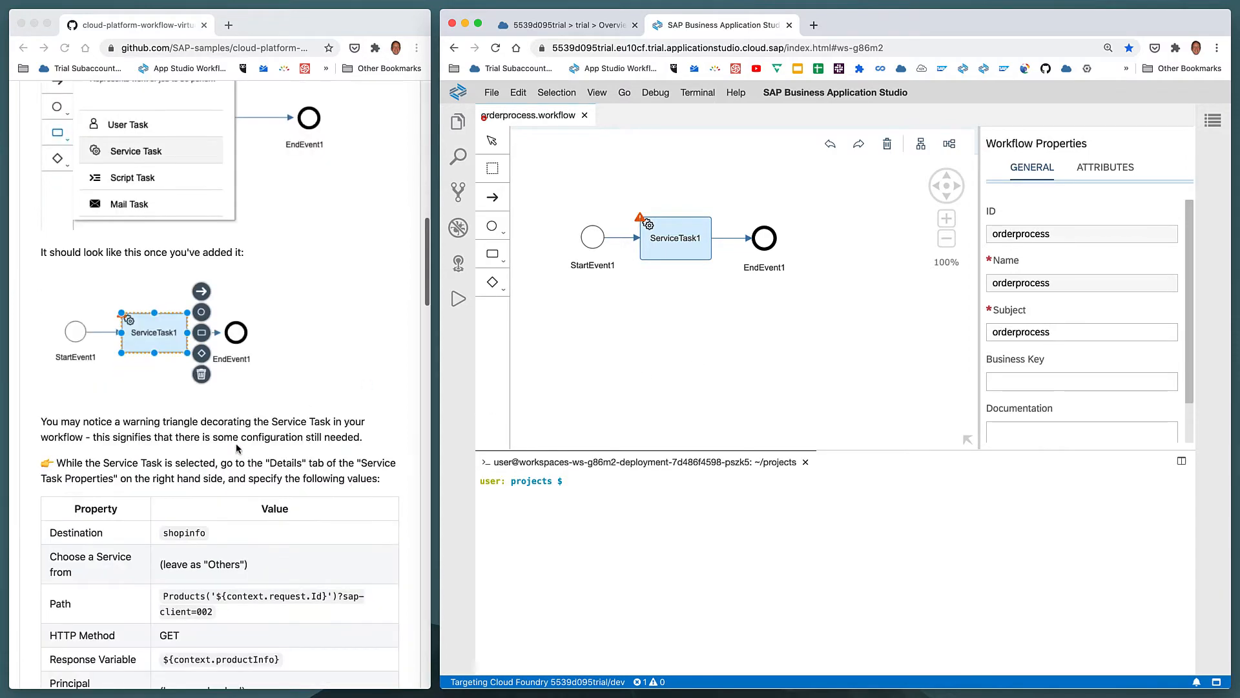
pyautogui.moveTo(641, 220)
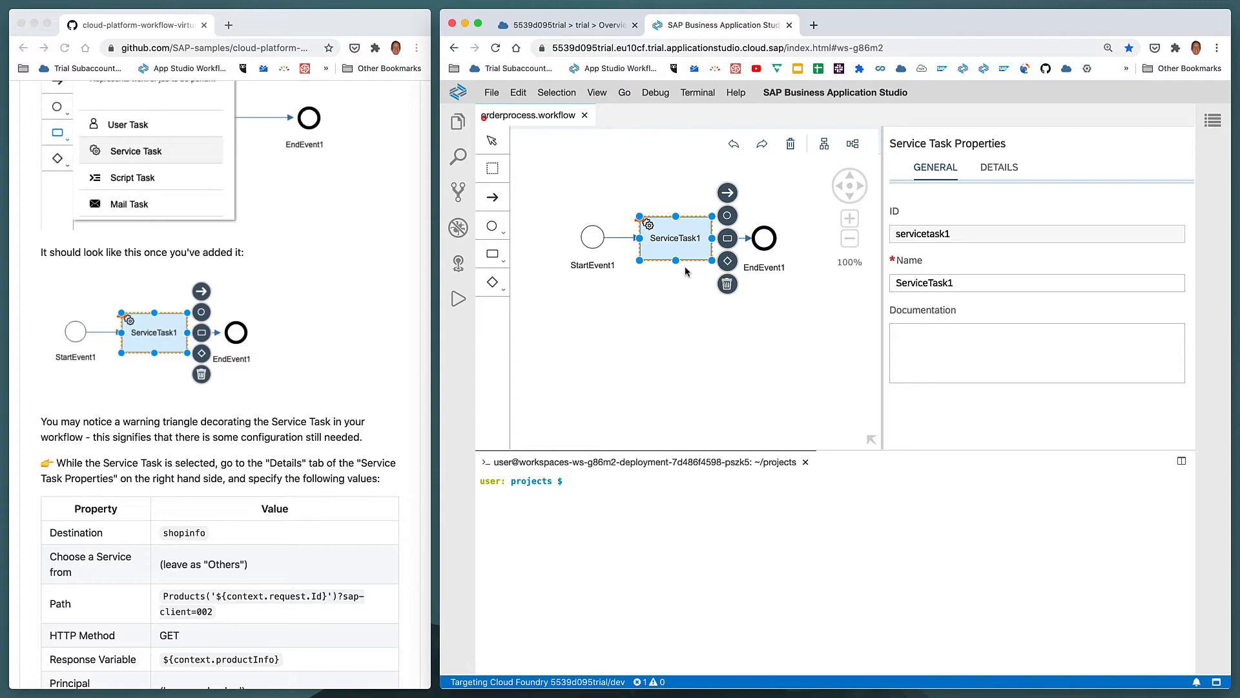
pyautogui.scroll(-3)
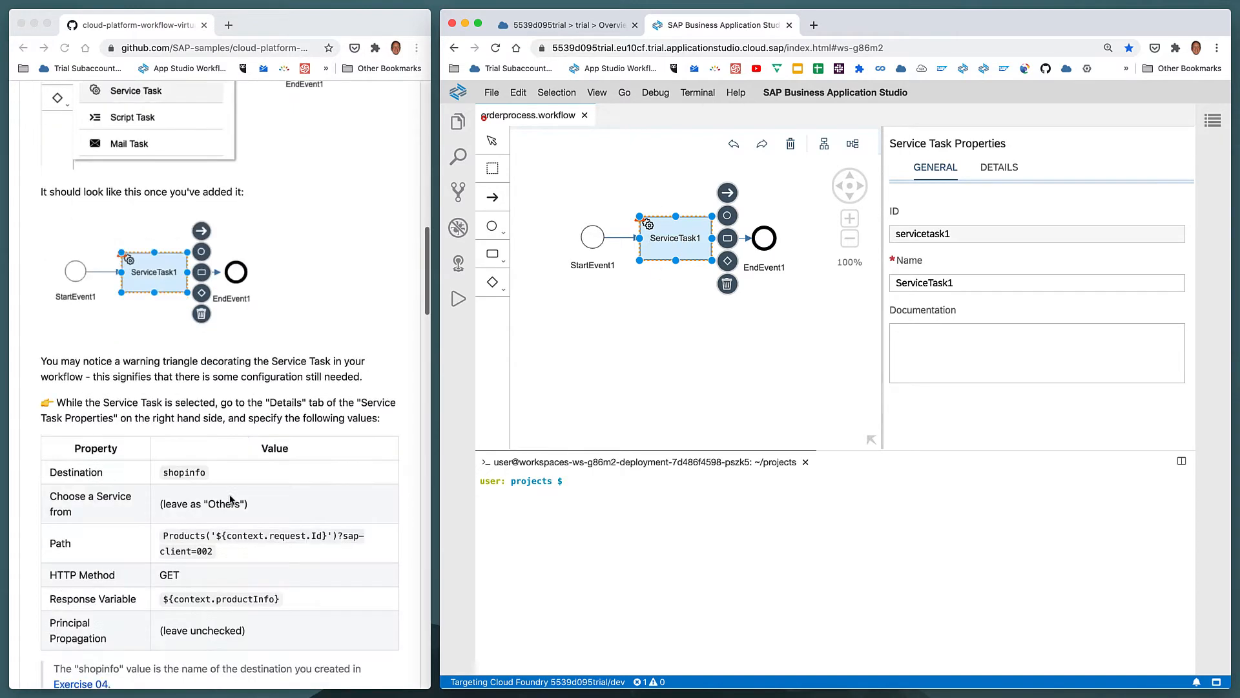
pyautogui.scroll(-3)
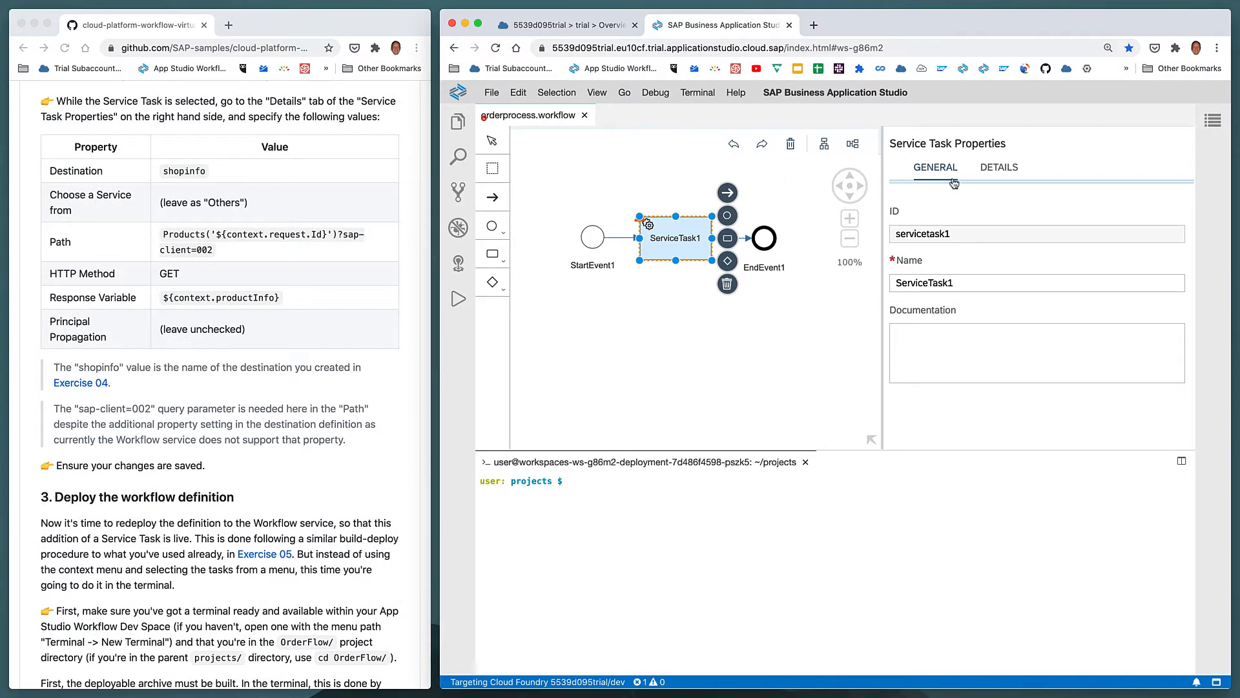
pyautogui.click(999, 167)
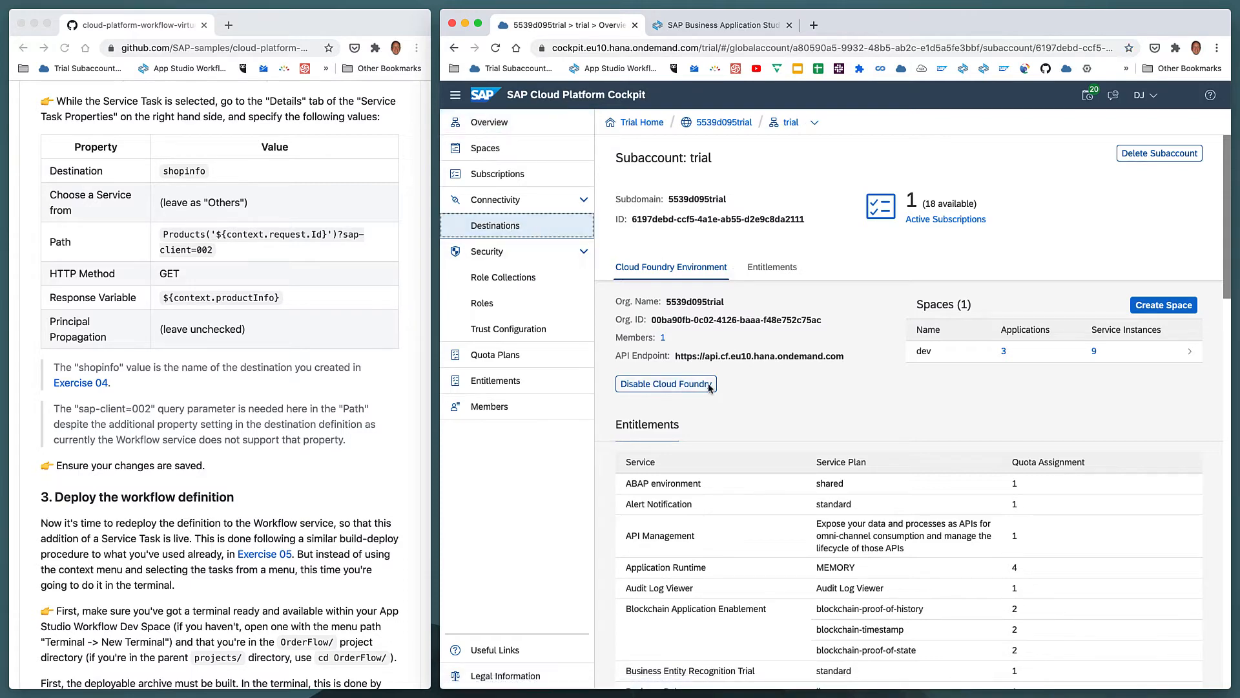
# Step: View the shopinfo destination's configuration under Connectivity > Destinations, then return to the Studio
pyautogui.click(455, 94)
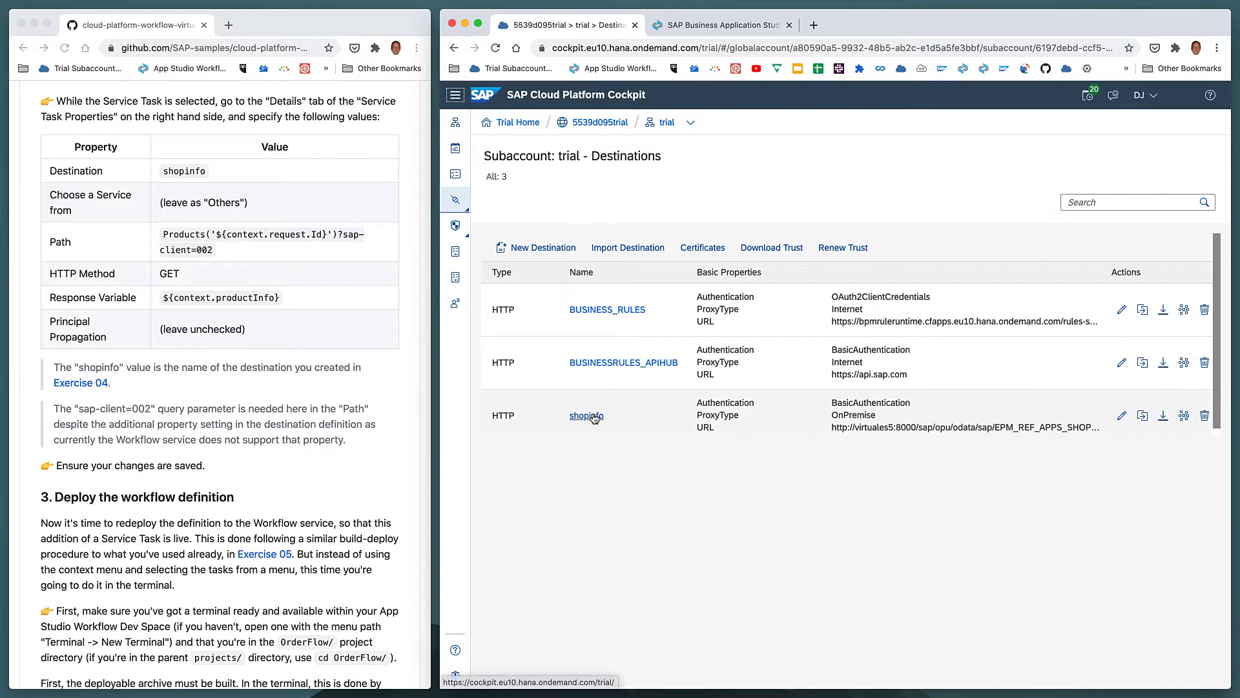
pyautogui.click(585, 414)
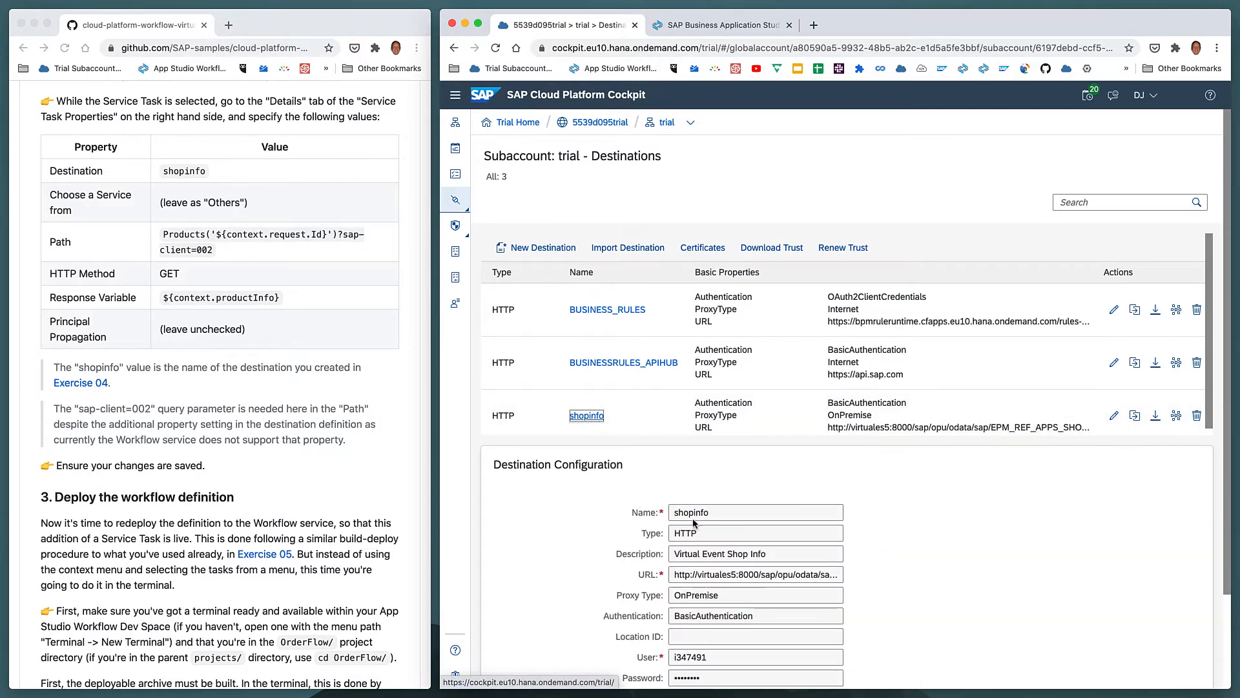
pyautogui.scroll(-3)
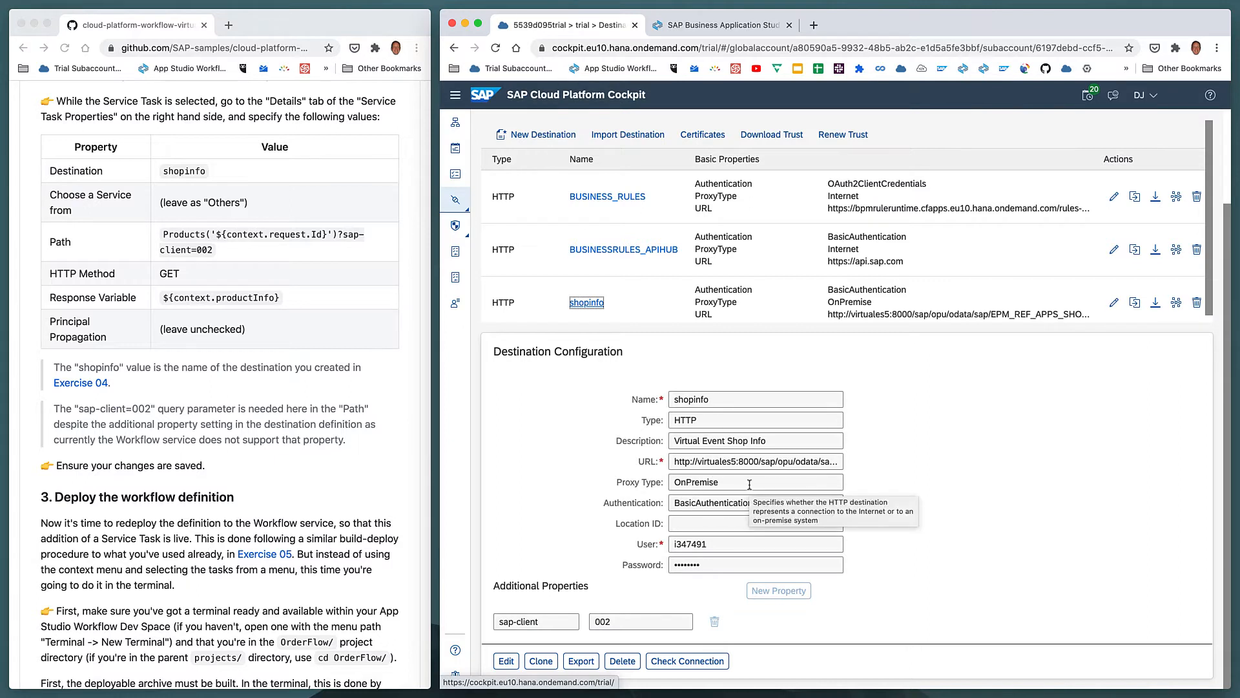
pyautogui.moveTo(918, 486)
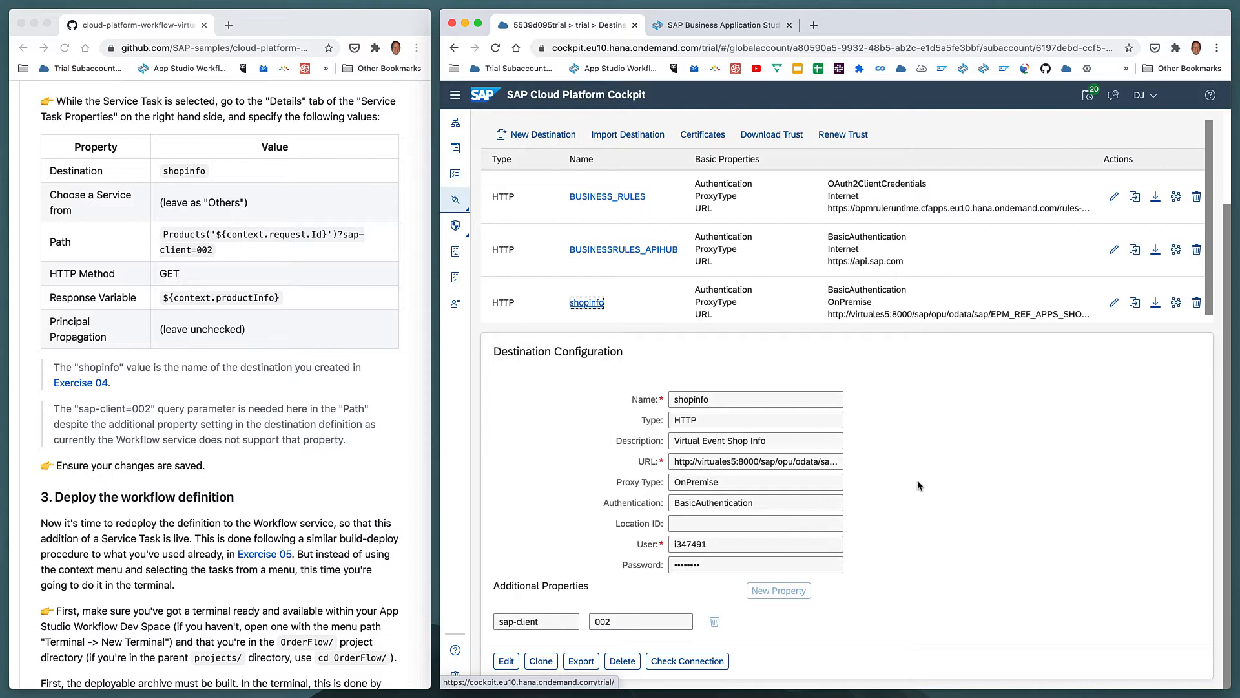
pyautogui.moveTo(703, 460)
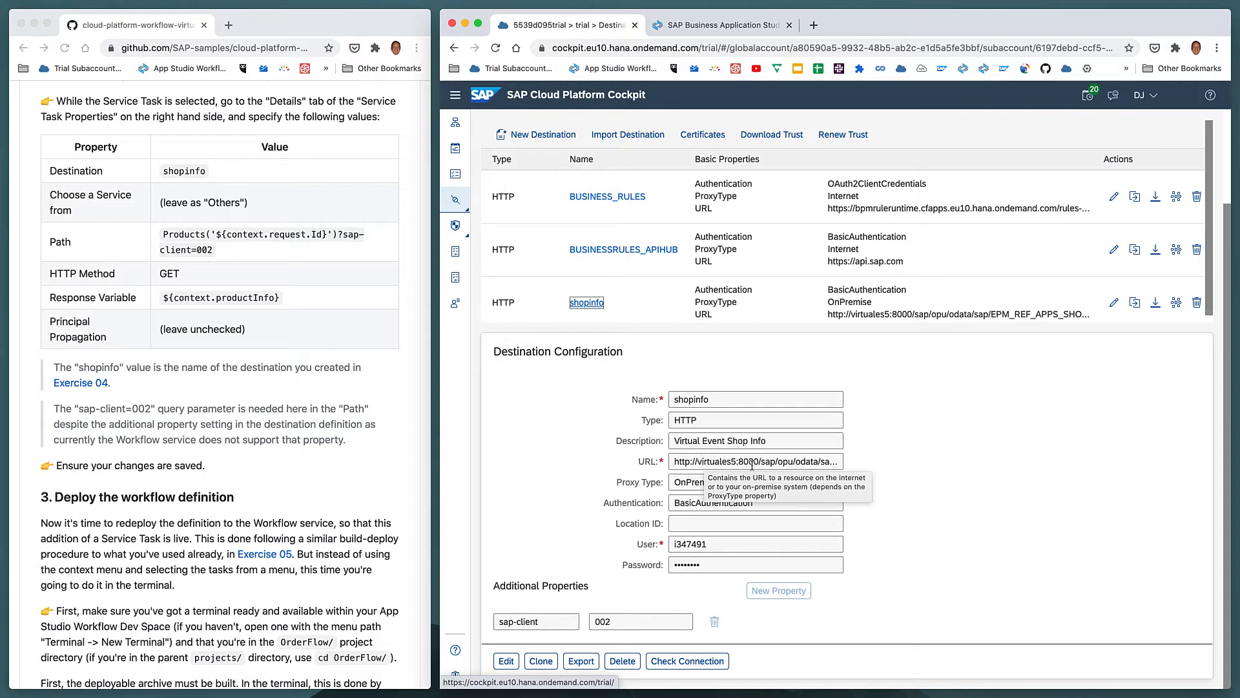
pyautogui.moveTo(923, 452)
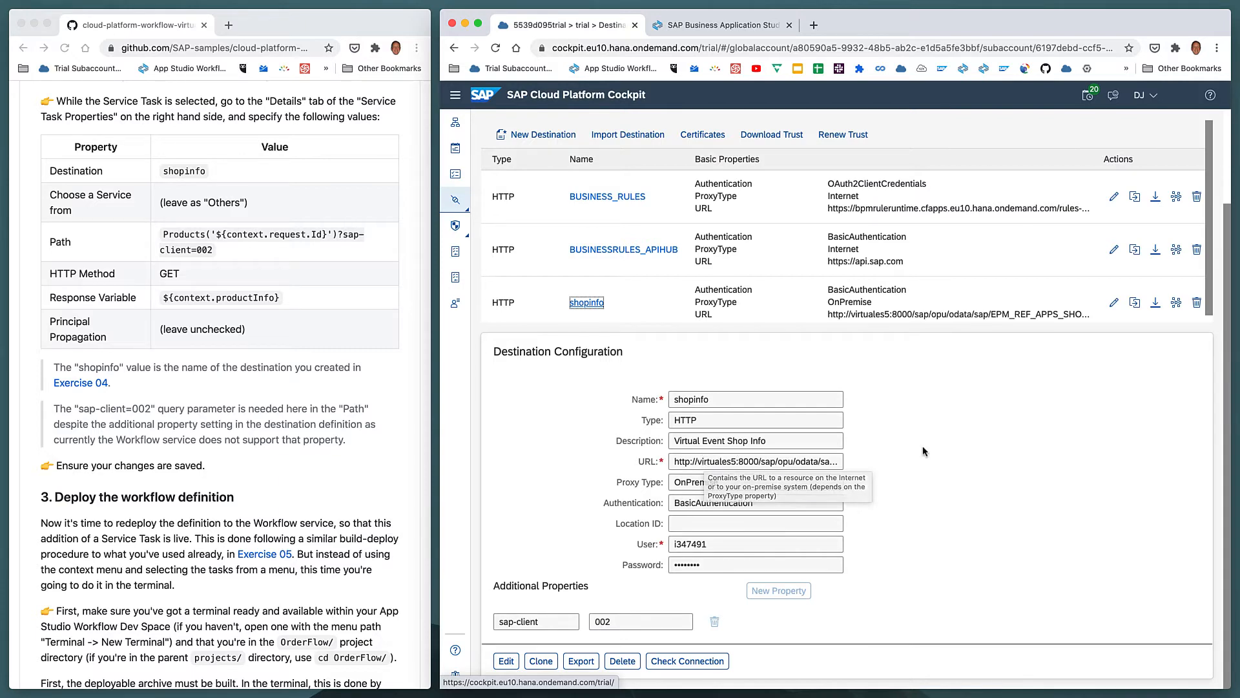
pyautogui.click(718, 24)
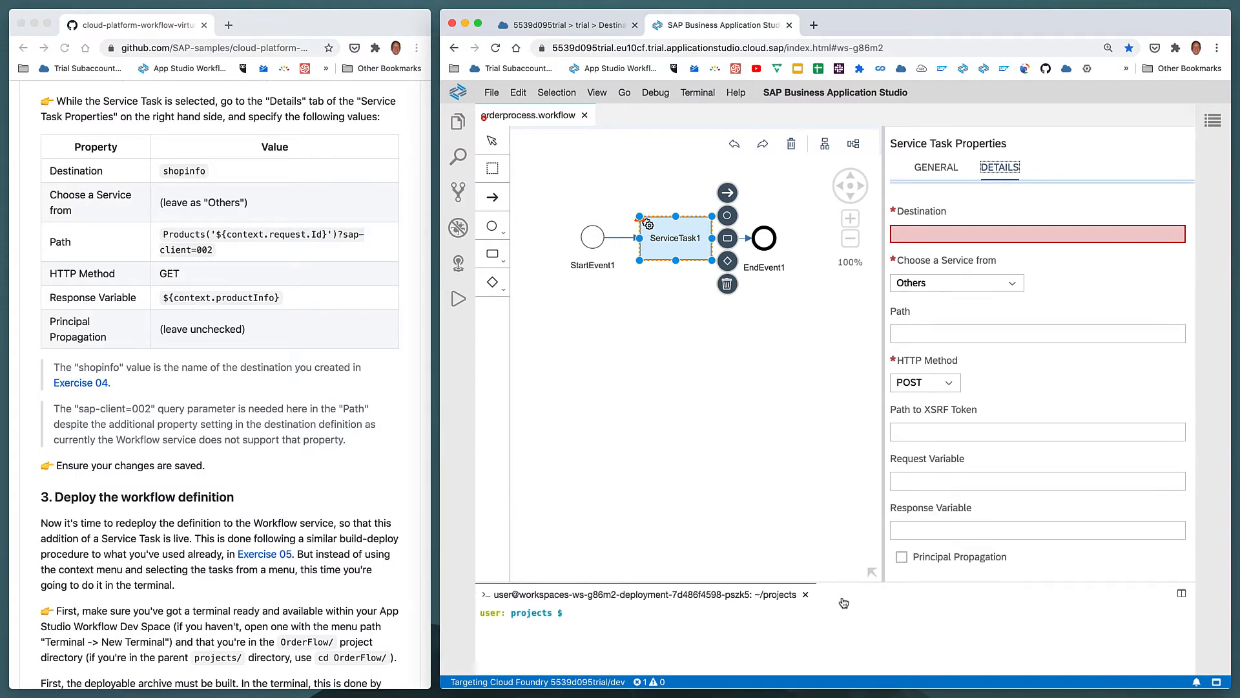
# Step: Set ServiceTask1's destination to shopinfo and keep Others as the service source
pyautogui.click(1028, 234)
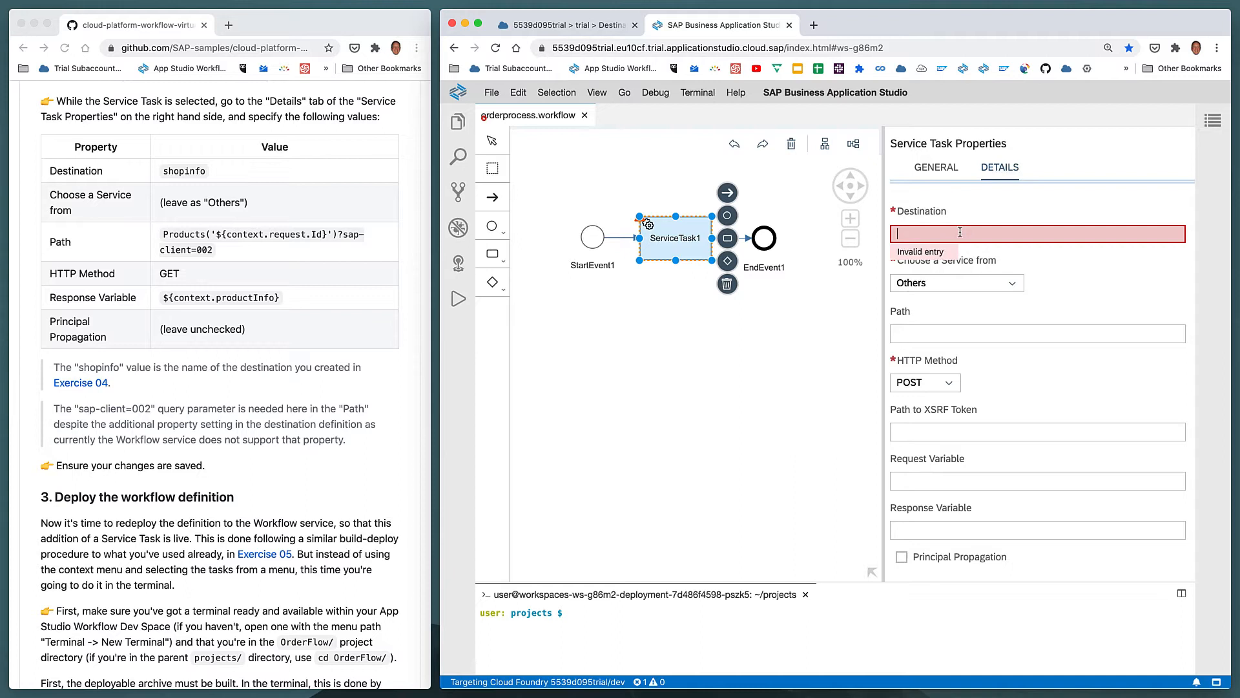
pyautogui.write('shopinfo')
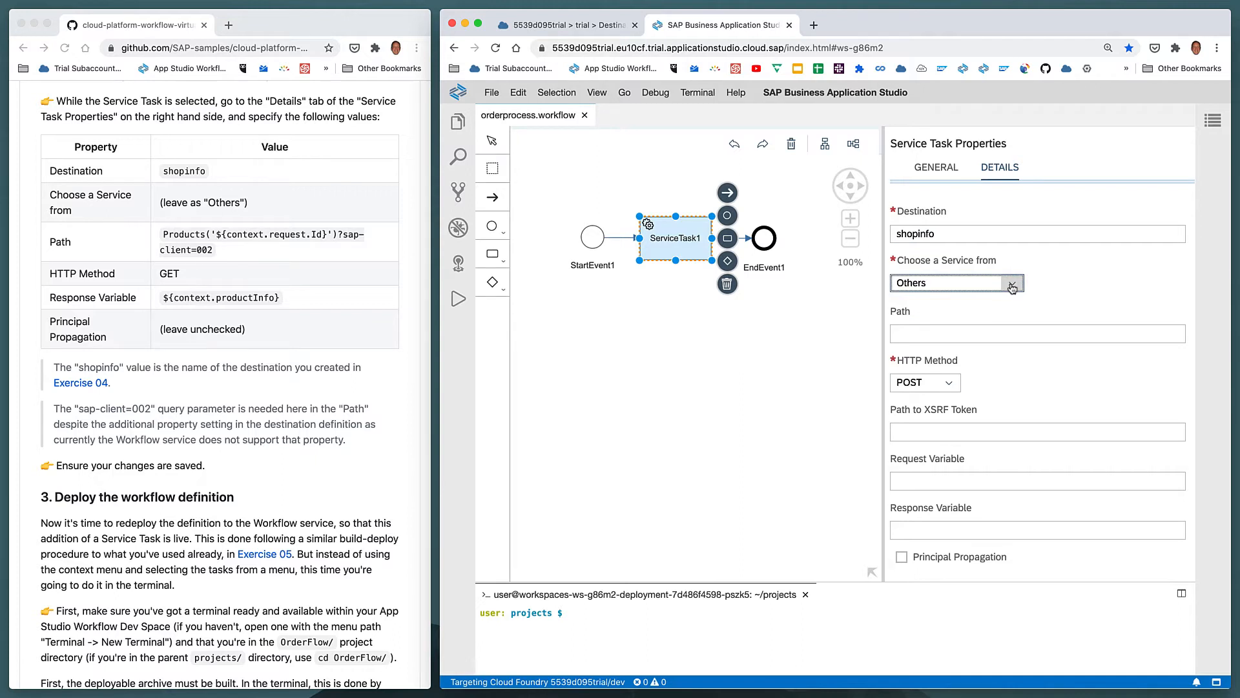
pyautogui.click(1011, 283)
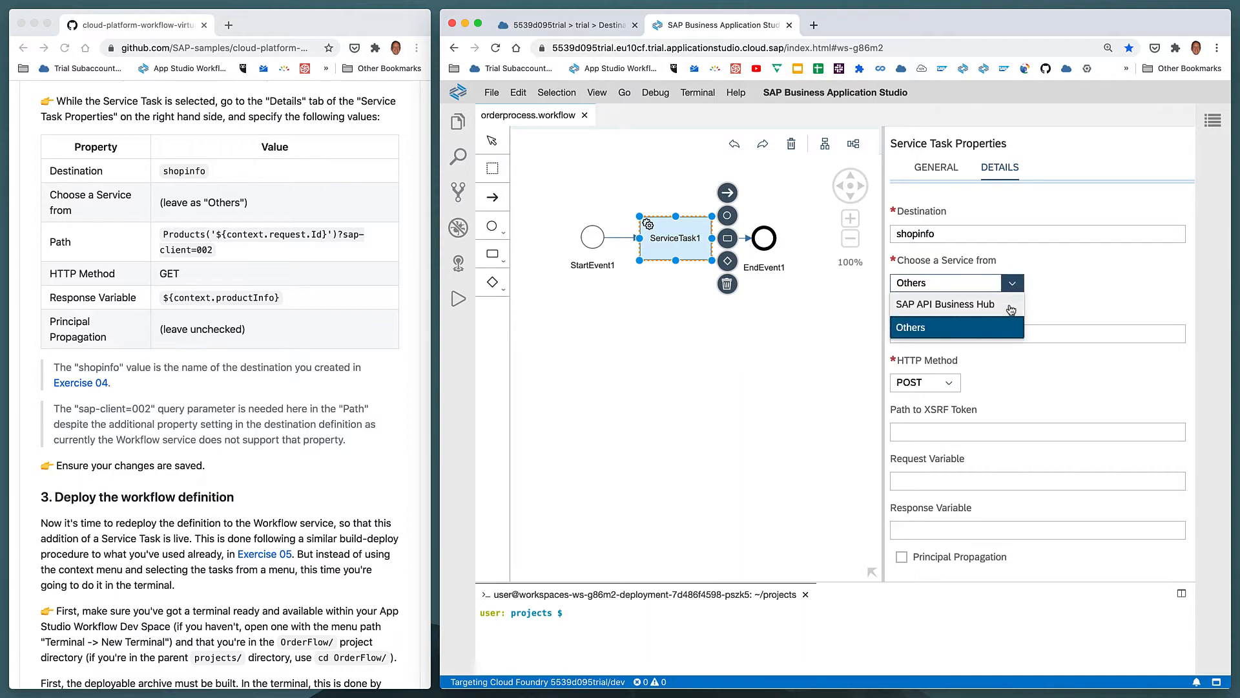
pyautogui.click(910, 326)
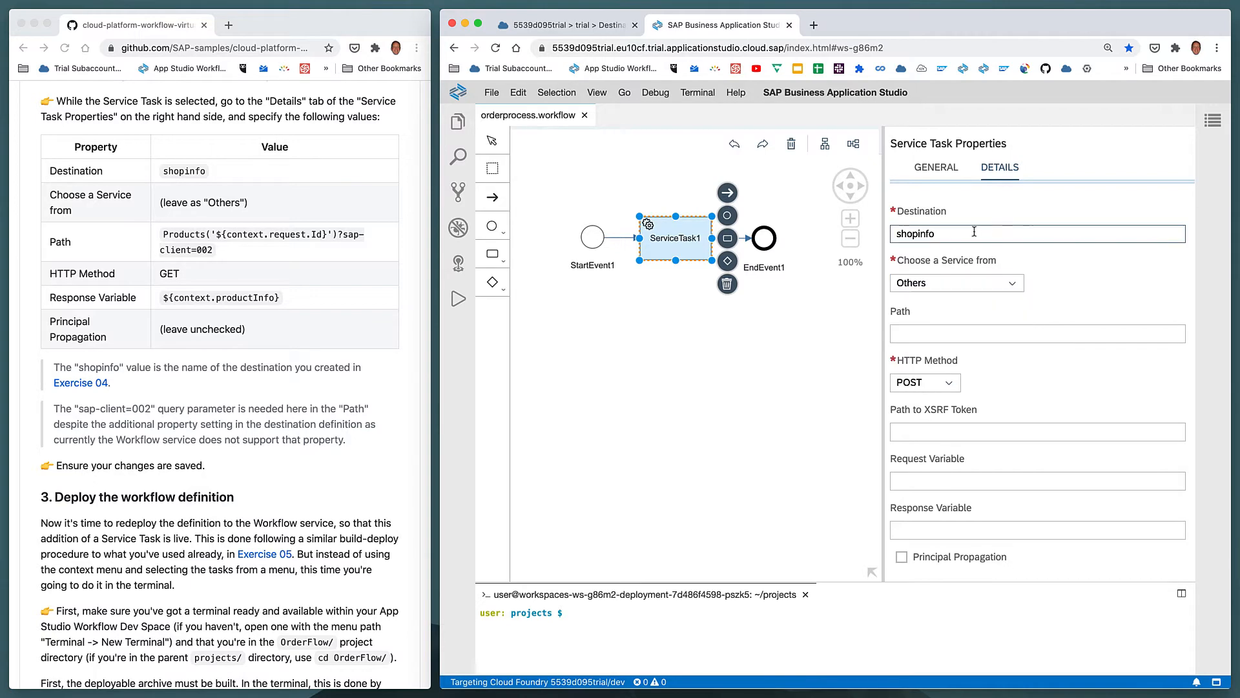
pyautogui.moveTo(973, 231)
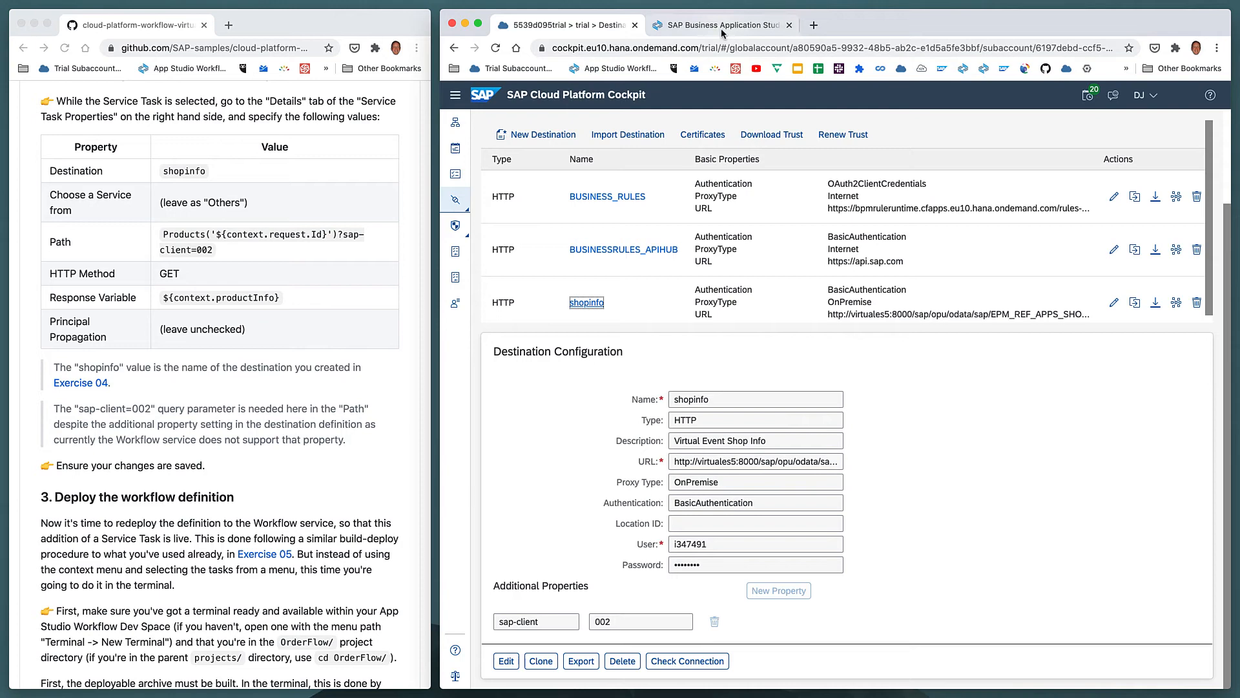
# Step: Set the path to Products('${context.request.Id}')?sap-client=002
pyautogui.click(719, 24)
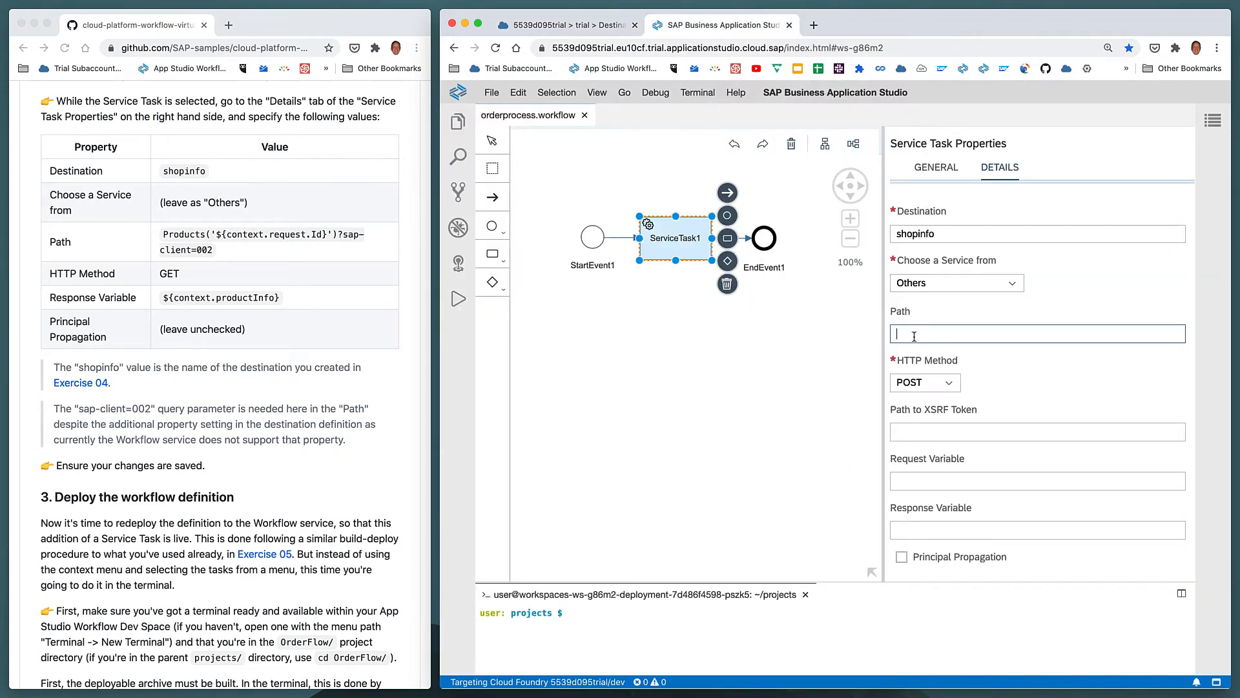
pyautogui.click(562, 24)
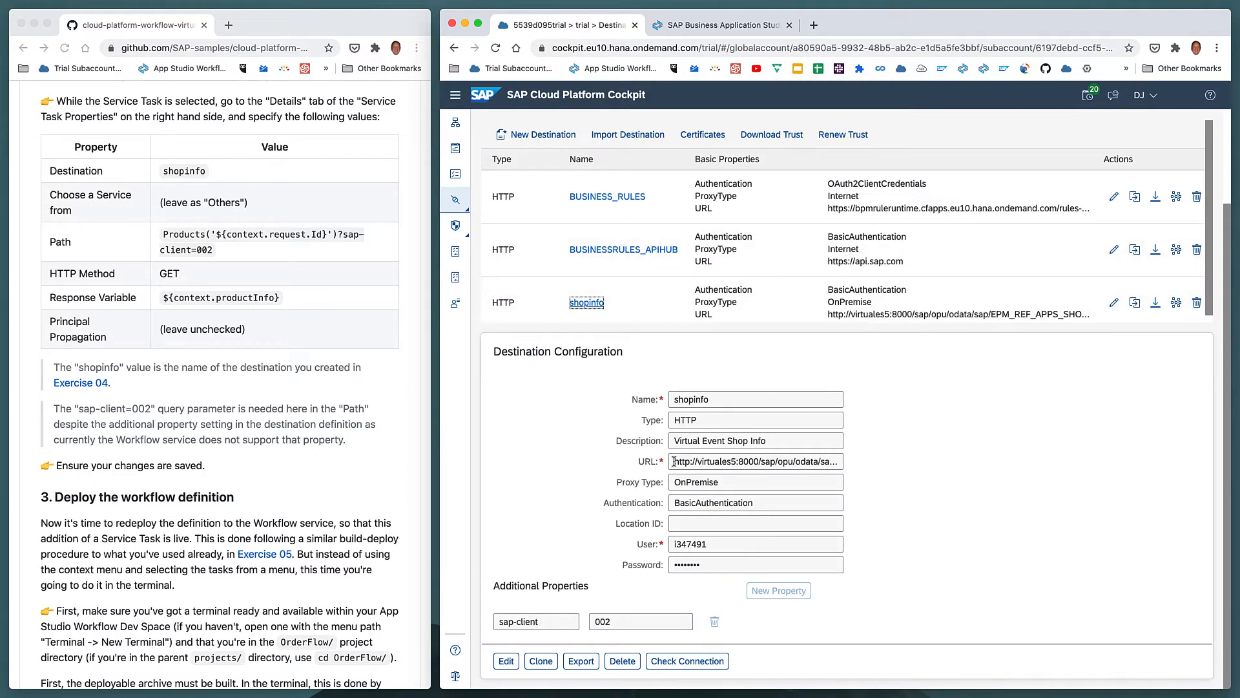
pyautogui.tripleClick(754, 461)
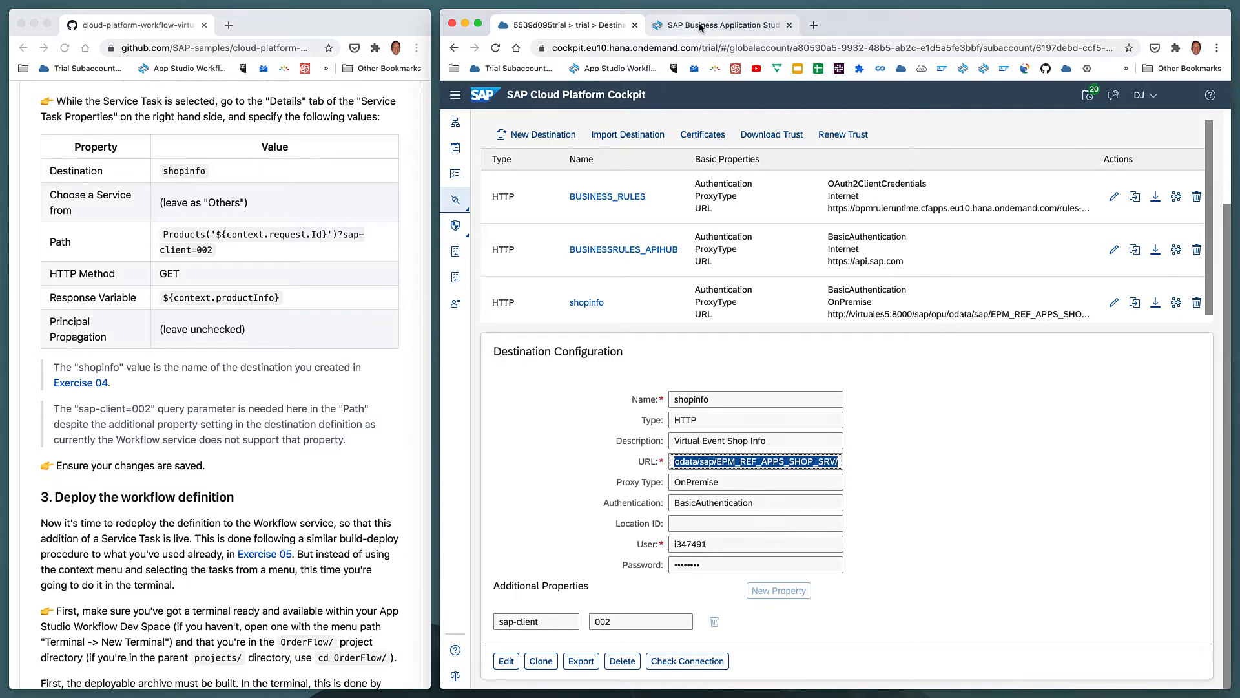
pyautogui.click(720, 25)
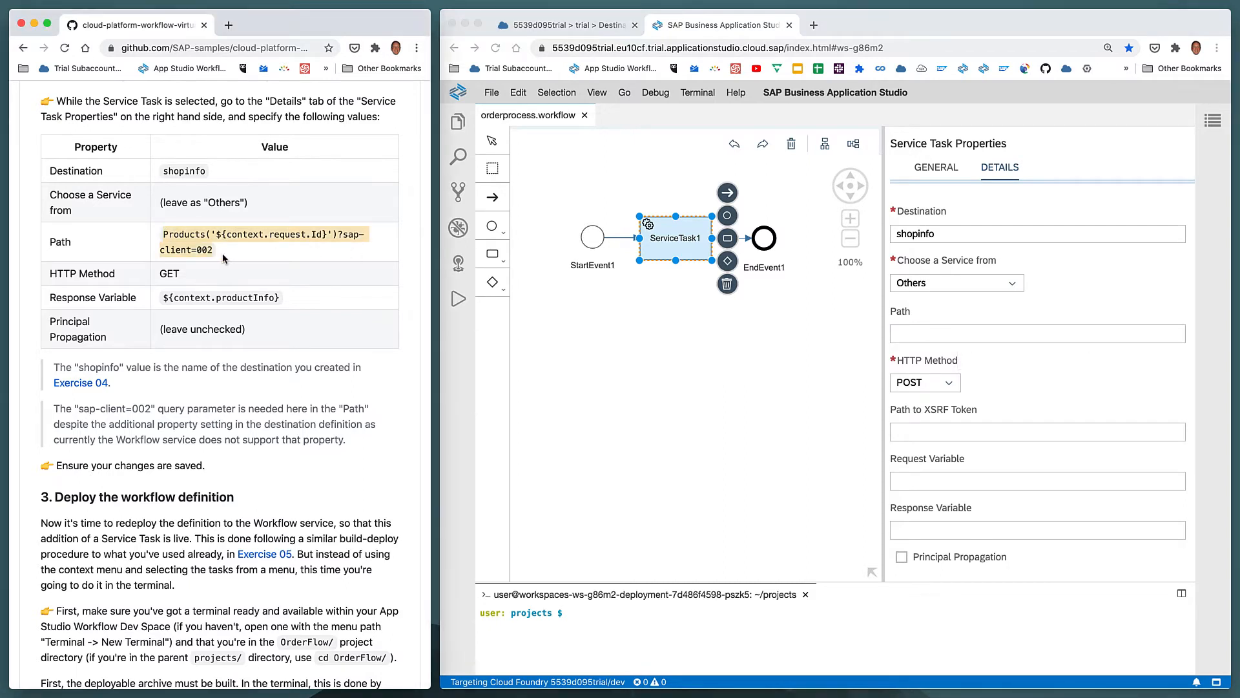
pyautogui.write("Products('${context.request.Id}')?sap-client=002")
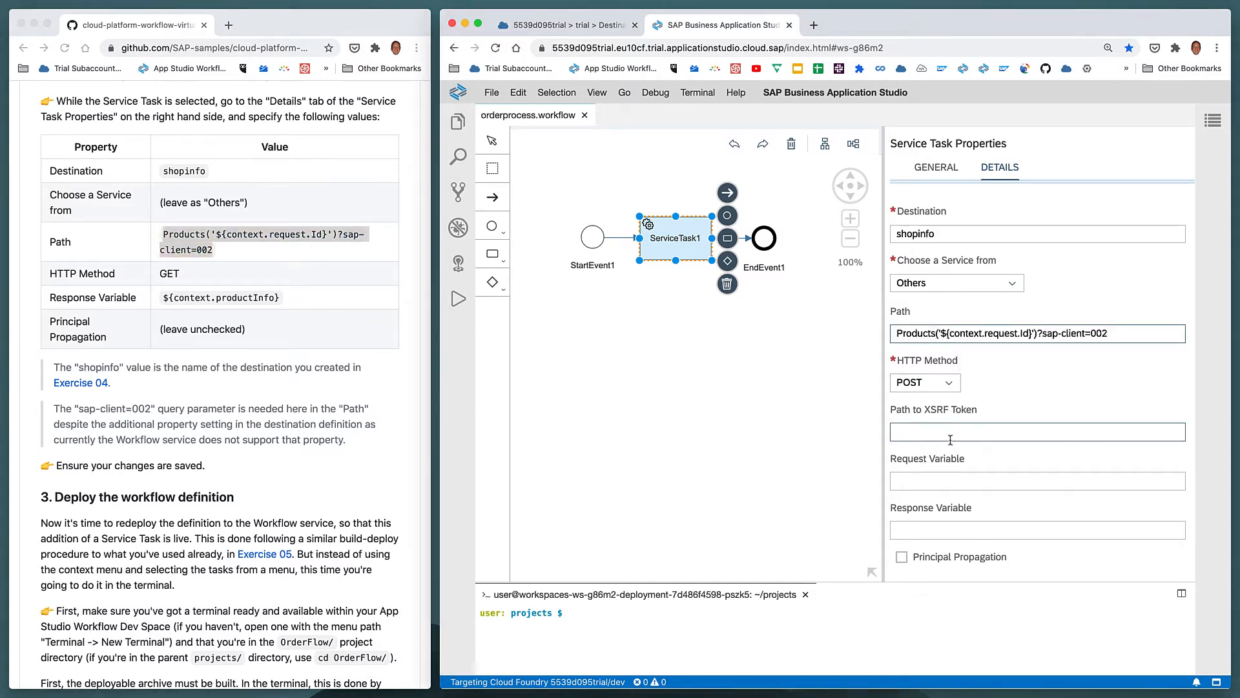
pyautogui.moveTo(950, 439)
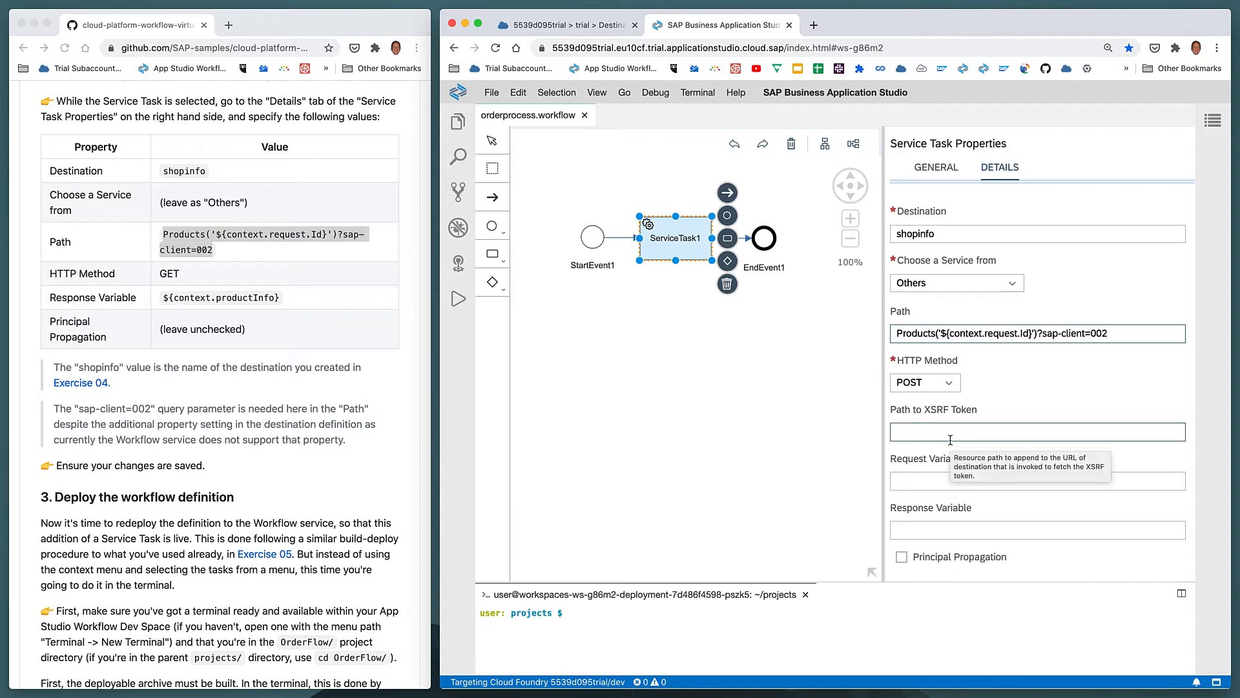
pyautogui.moveTo(929, 330)
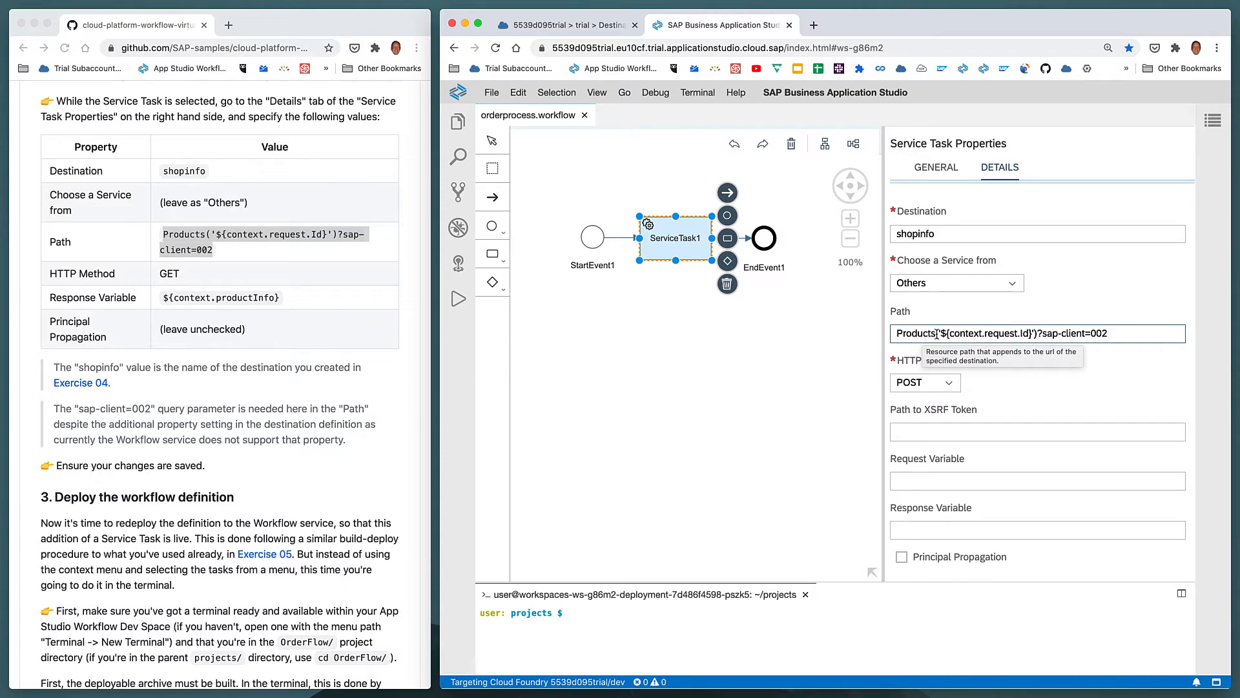
# Step: Change the service task's HTTP method from POST to GET
pyautogui.doubleClick(980, 334)
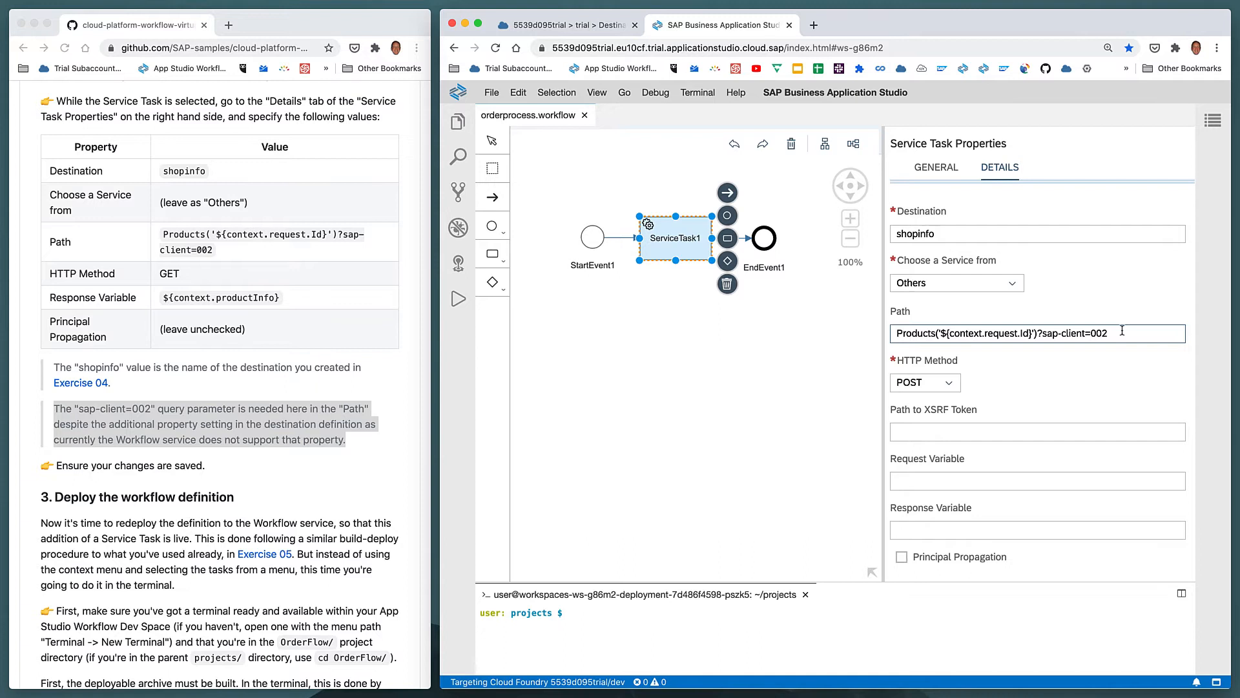
pyautogui.moveTo(85, 274)
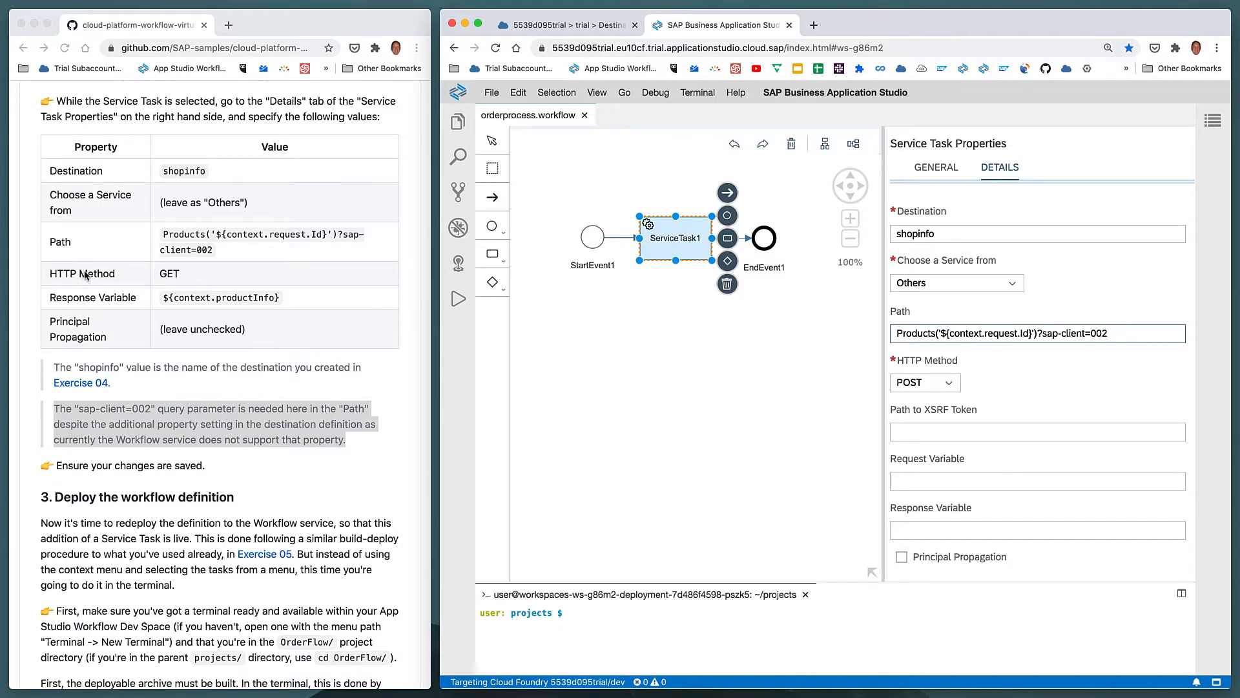
pyautogui.moveTo(1102, 380)
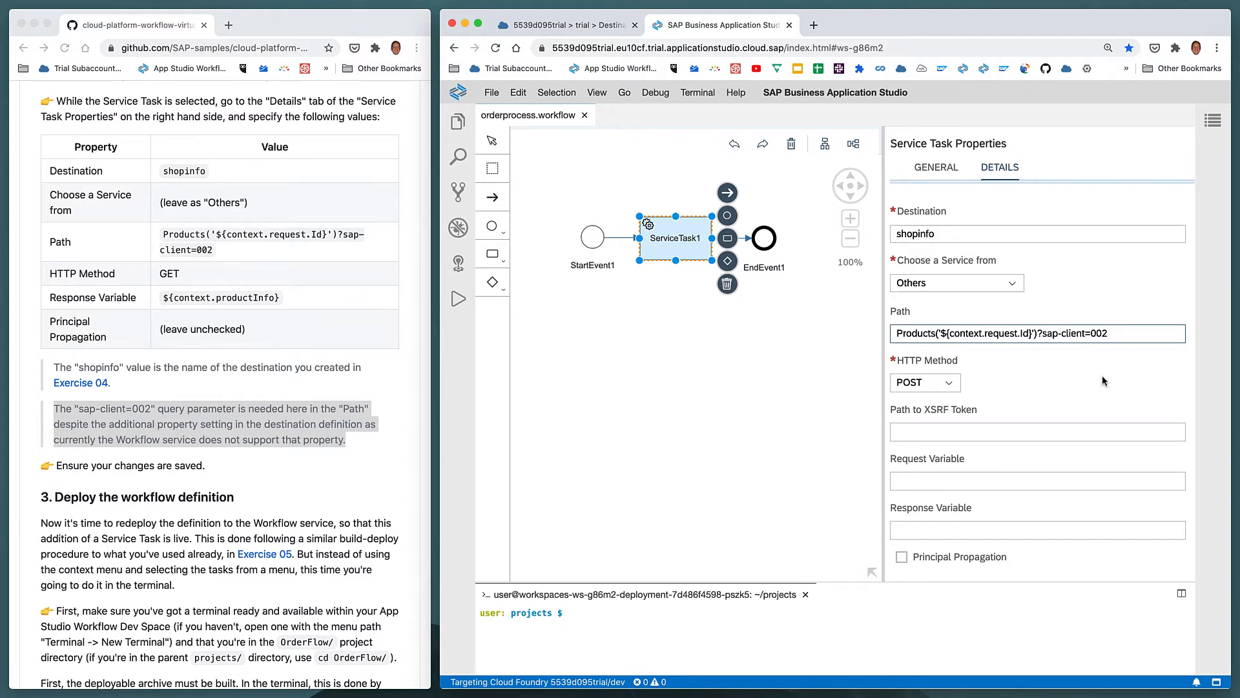
pyautogui.click(948, 382)
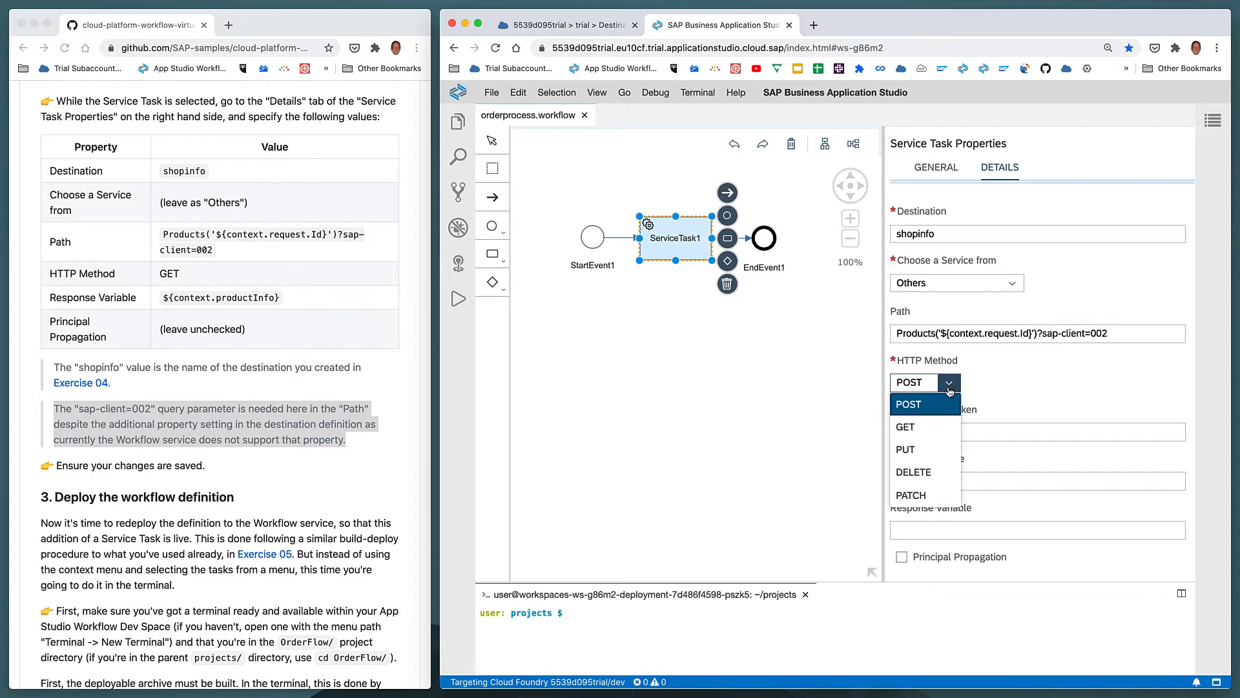
pyautogui.click(904, 426)
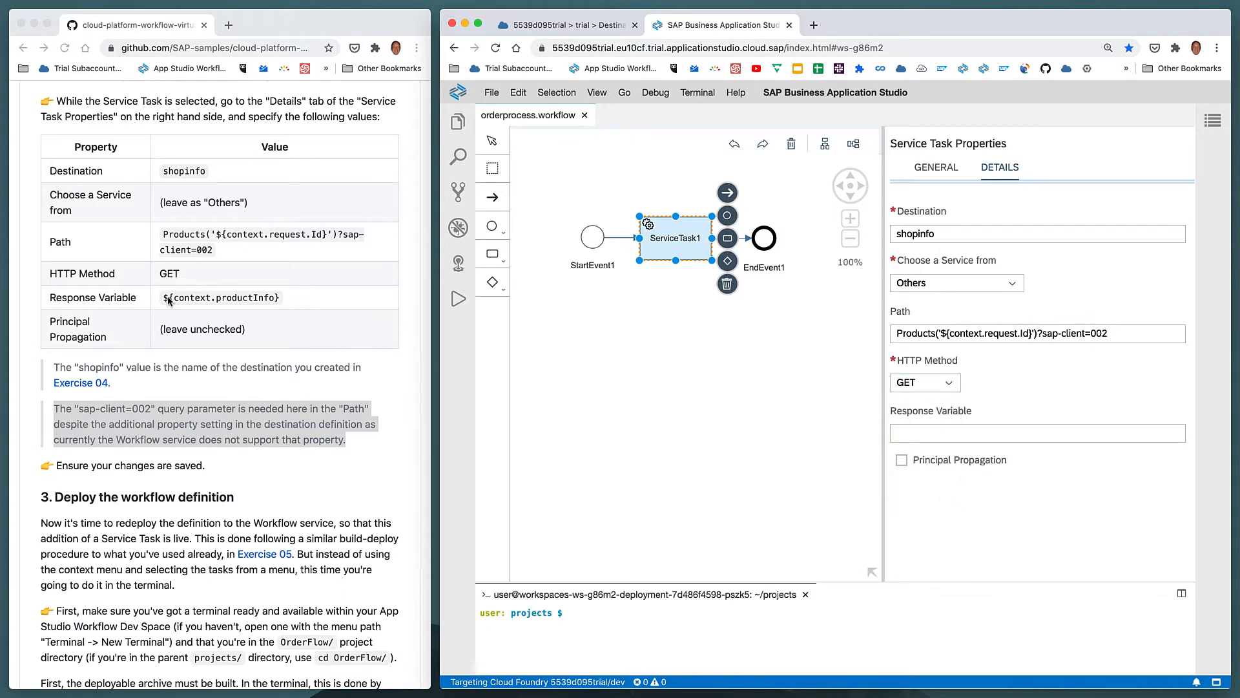
# Step: Set the response variable to ${context.productInfo}
pyautogui.doubleClick(220, 297)
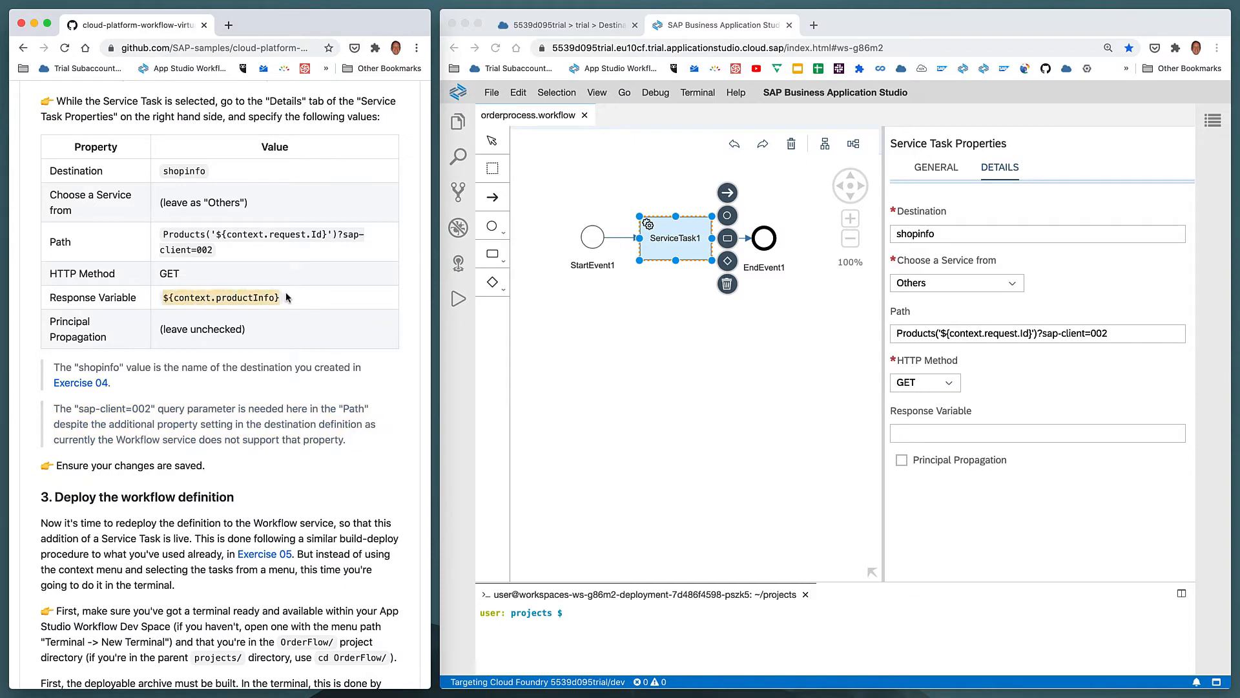
pyautogui.click(1036, 433)
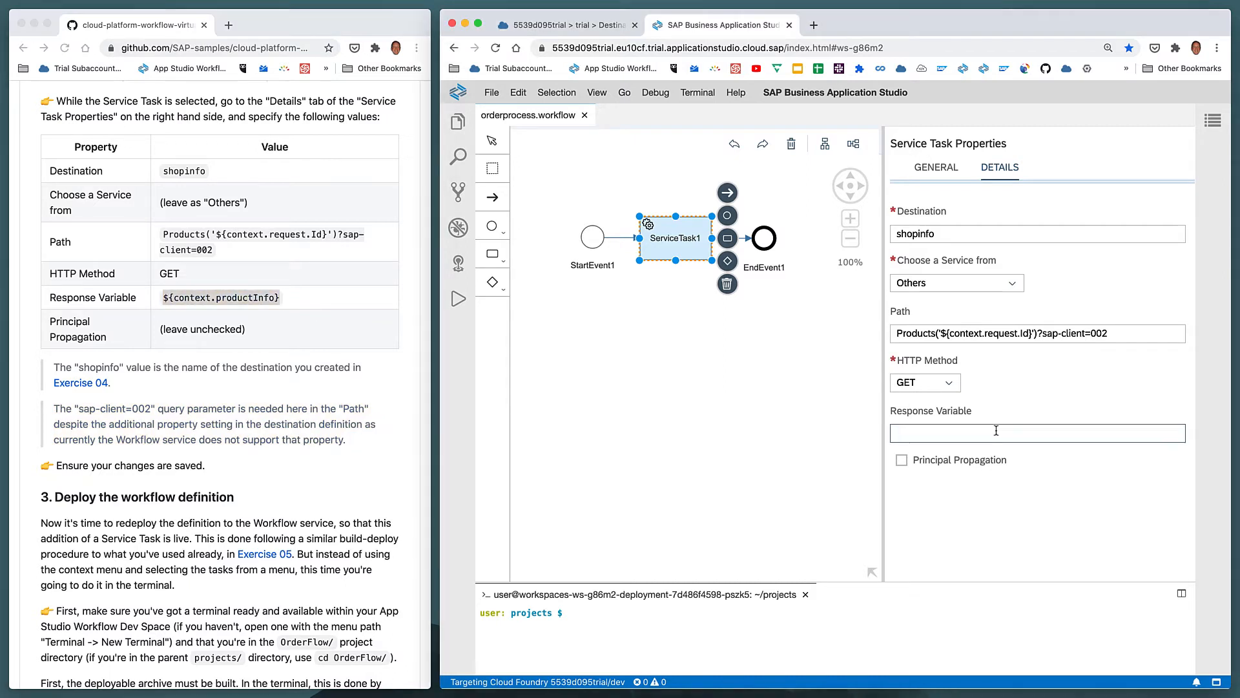
pyautogui.write('${context.productInfo}')
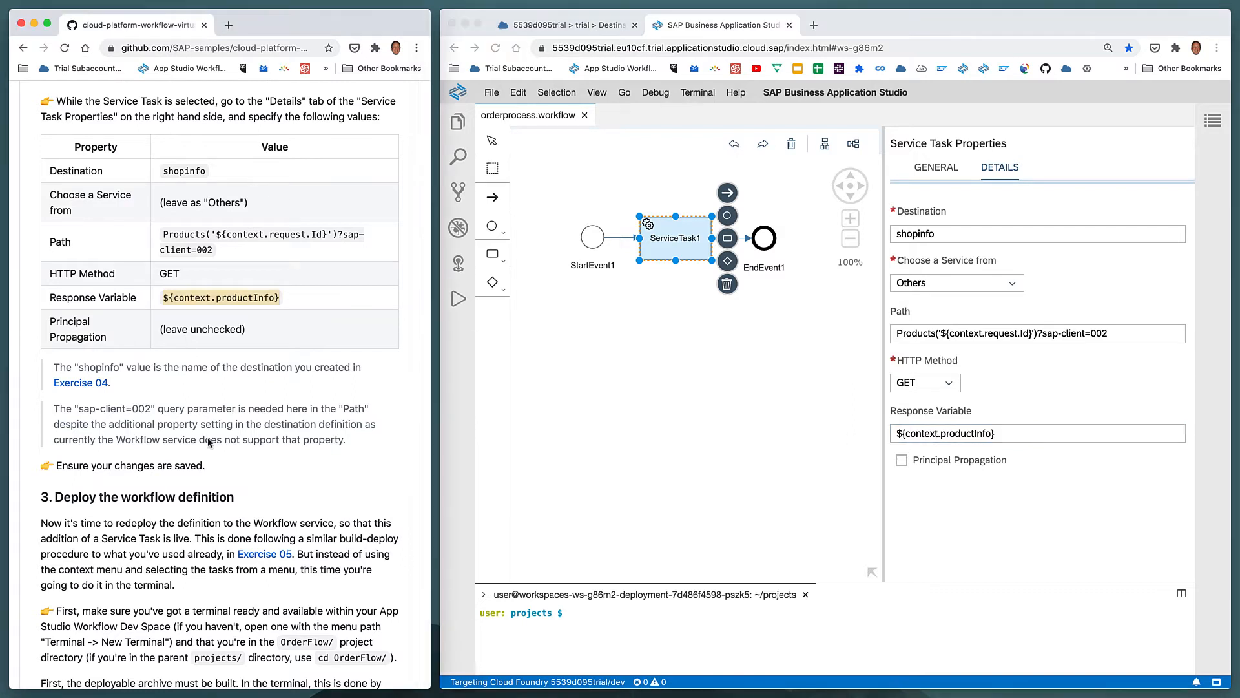
pyautogui.doubleClick(966, 432)
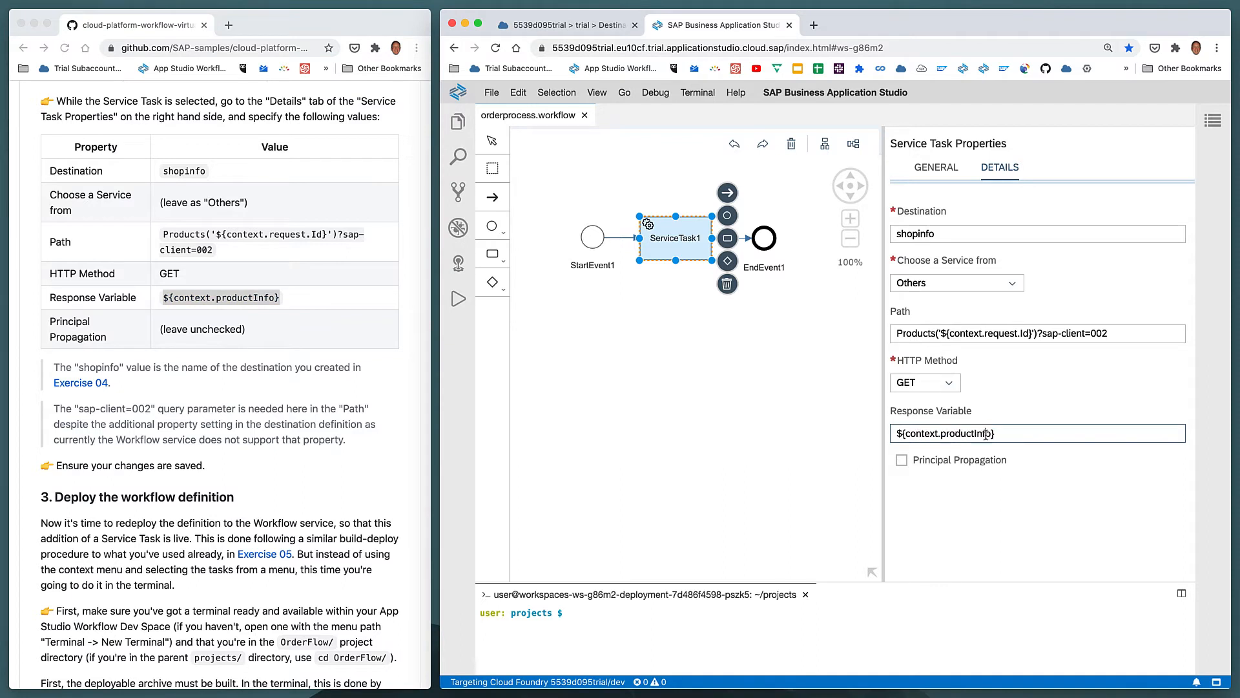
pyautogui.doubleClick(965, 433)
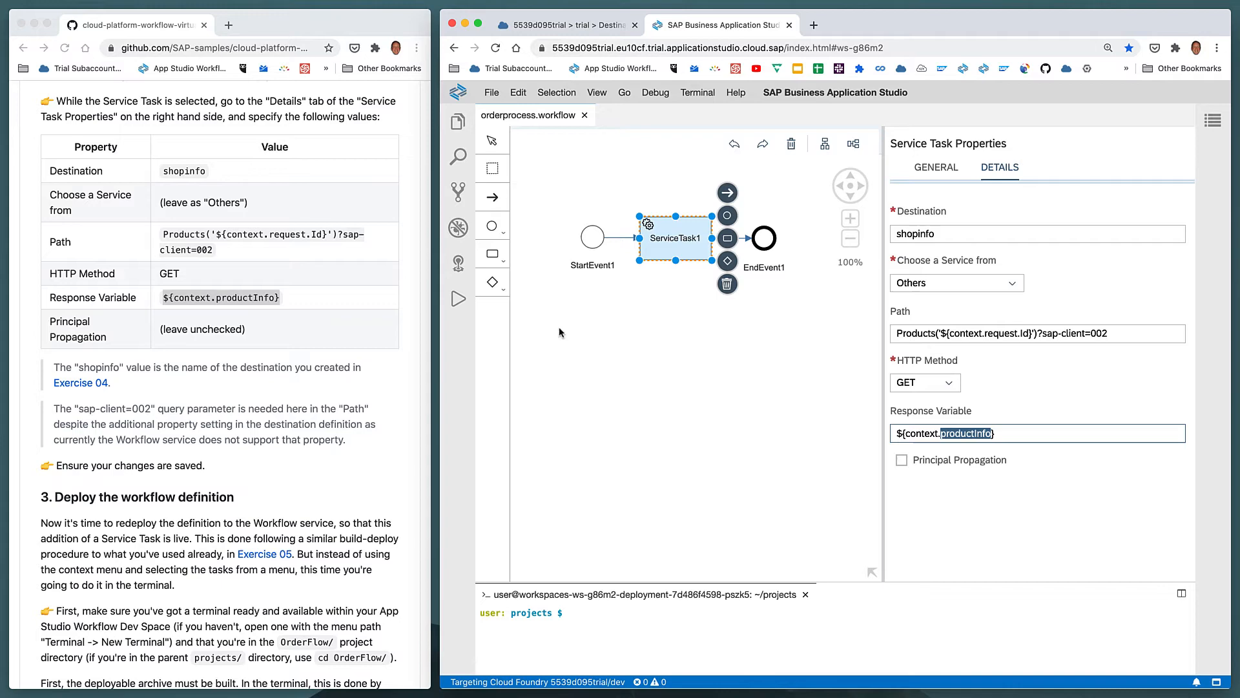
# Step: Save all pending changes via File > Save All and scroll the readme to the deploy section
pyautogui.click(491, 93)
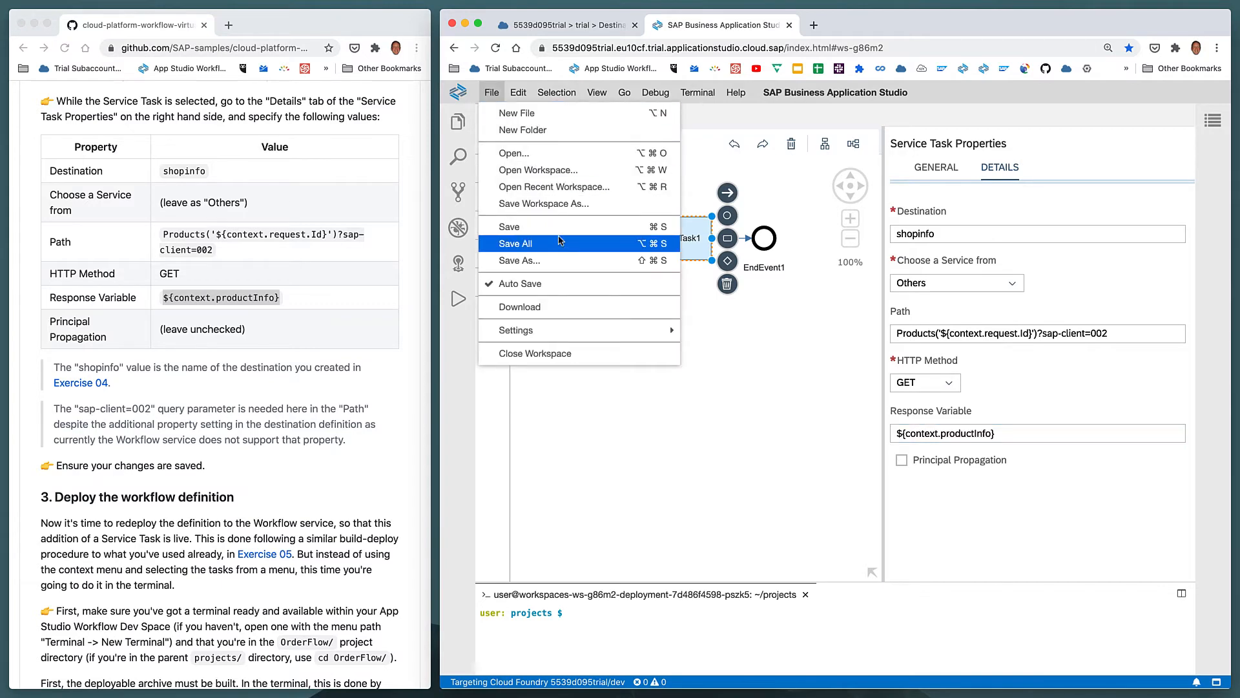
pyautogui.click(516, 243)
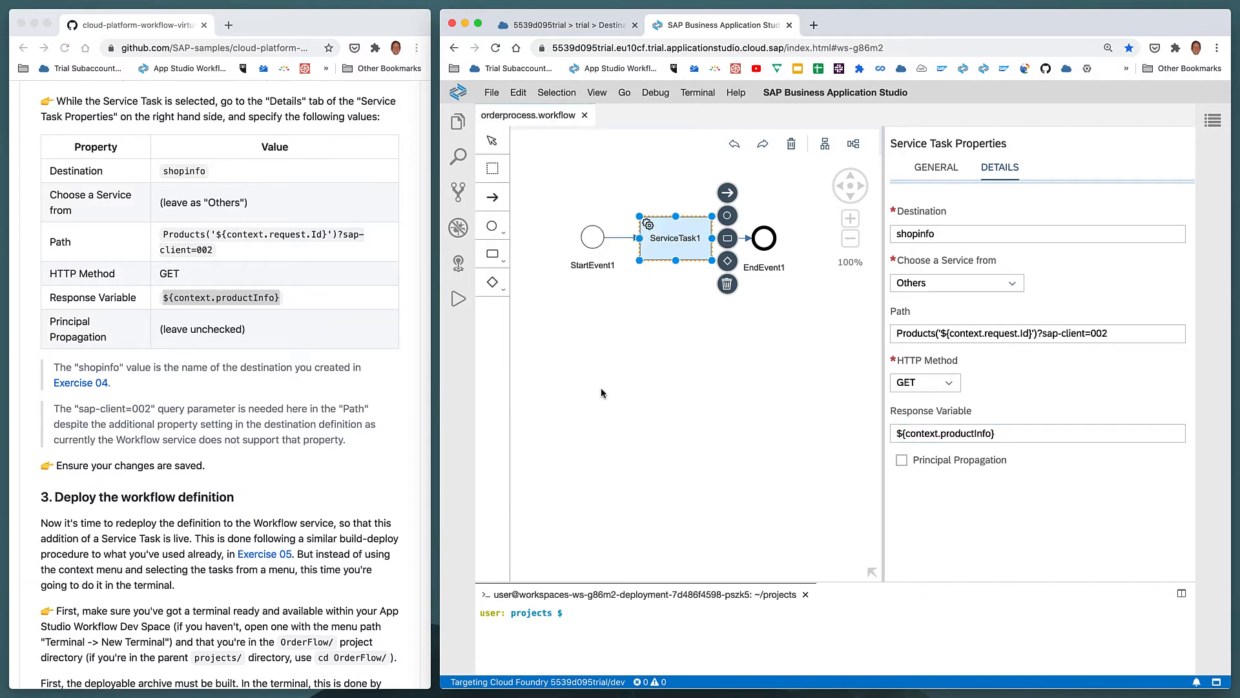
pyautogui.scroll(-3)
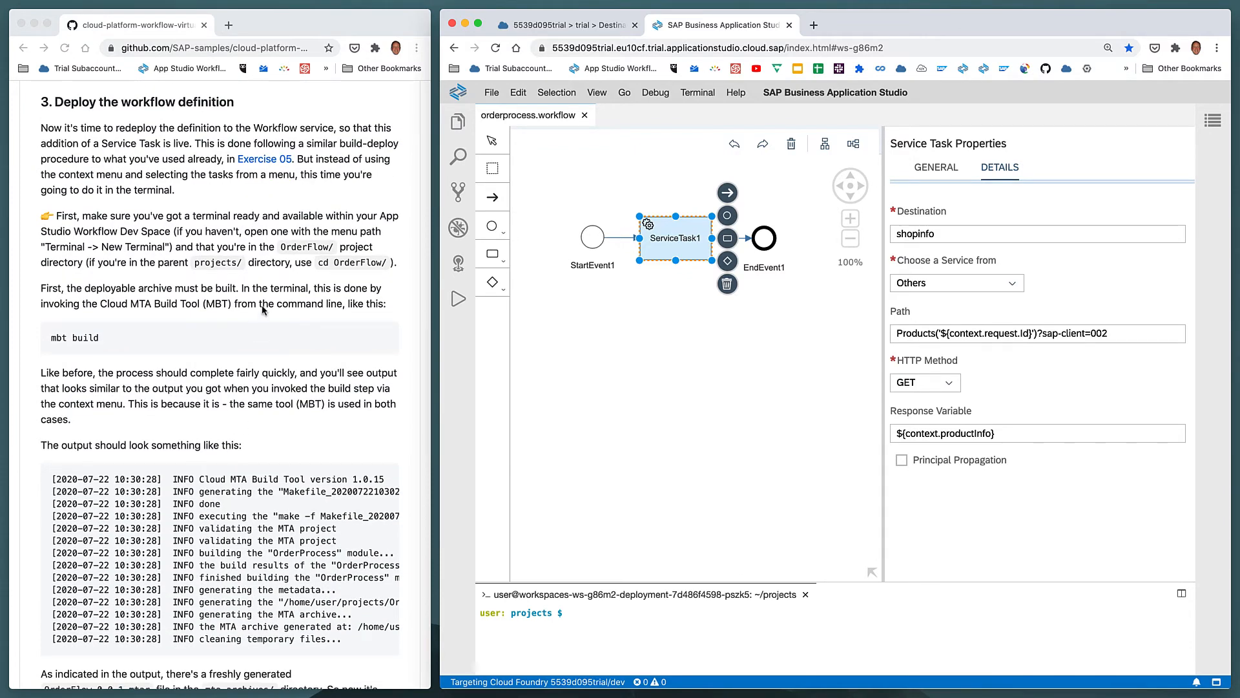
pyautogui.moveTo(407, 150)
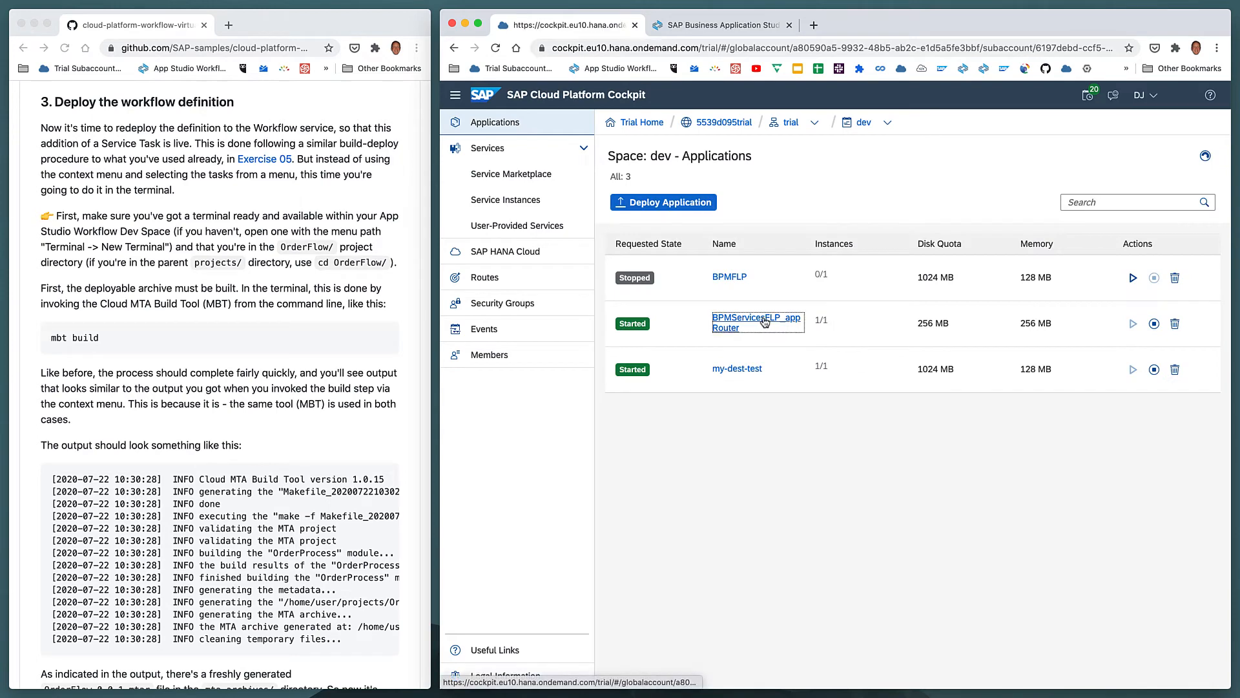
# Step: Launch Monitor Workflows through the BPMServicesFLP_appRouter route to see orderprocess, then return to the Studio
pyautogui.click(756, 321)
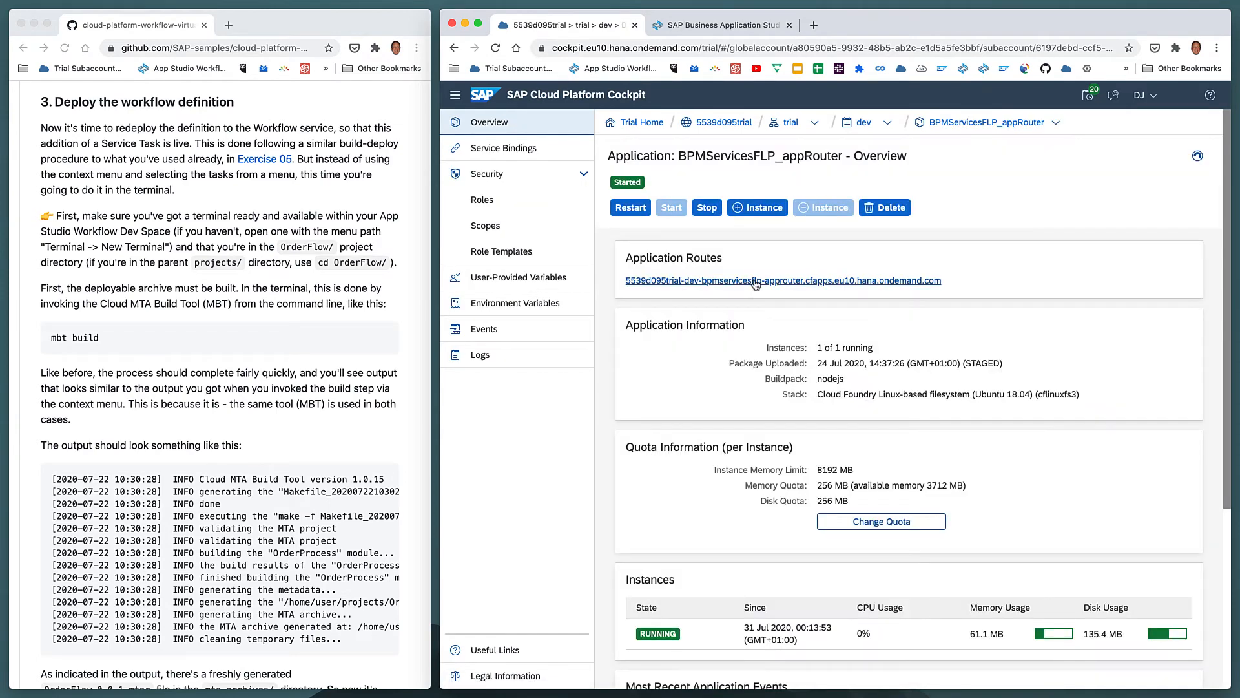
pyautogui.click(782, 281)
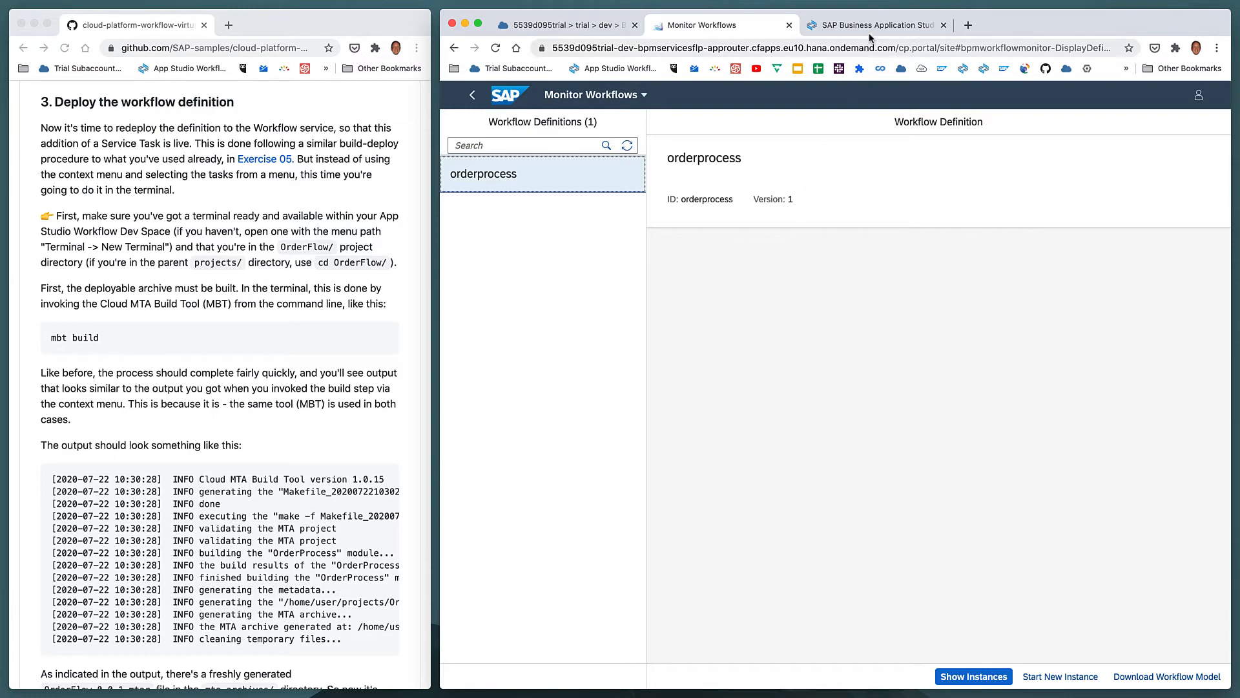
pyautogui.click(872, 25)
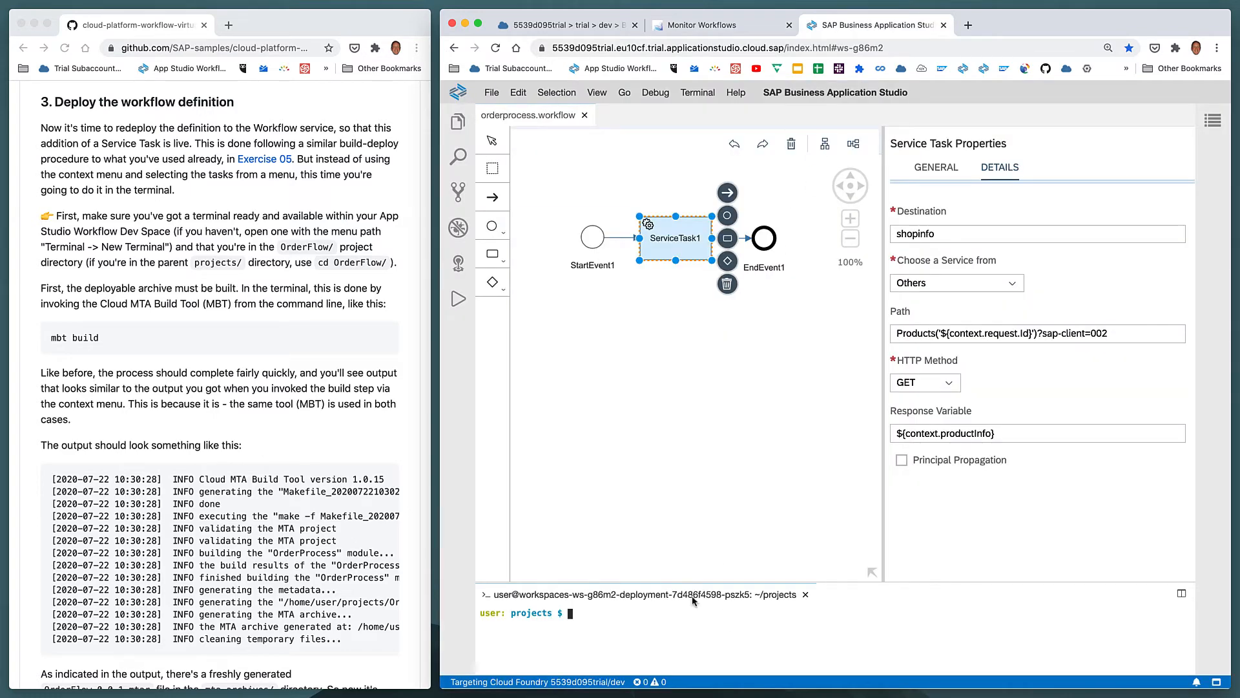
# Step: Open mta.yaml and move the terminal into OrderFlow/, listing its contents
pyautogui.click(457, 121)
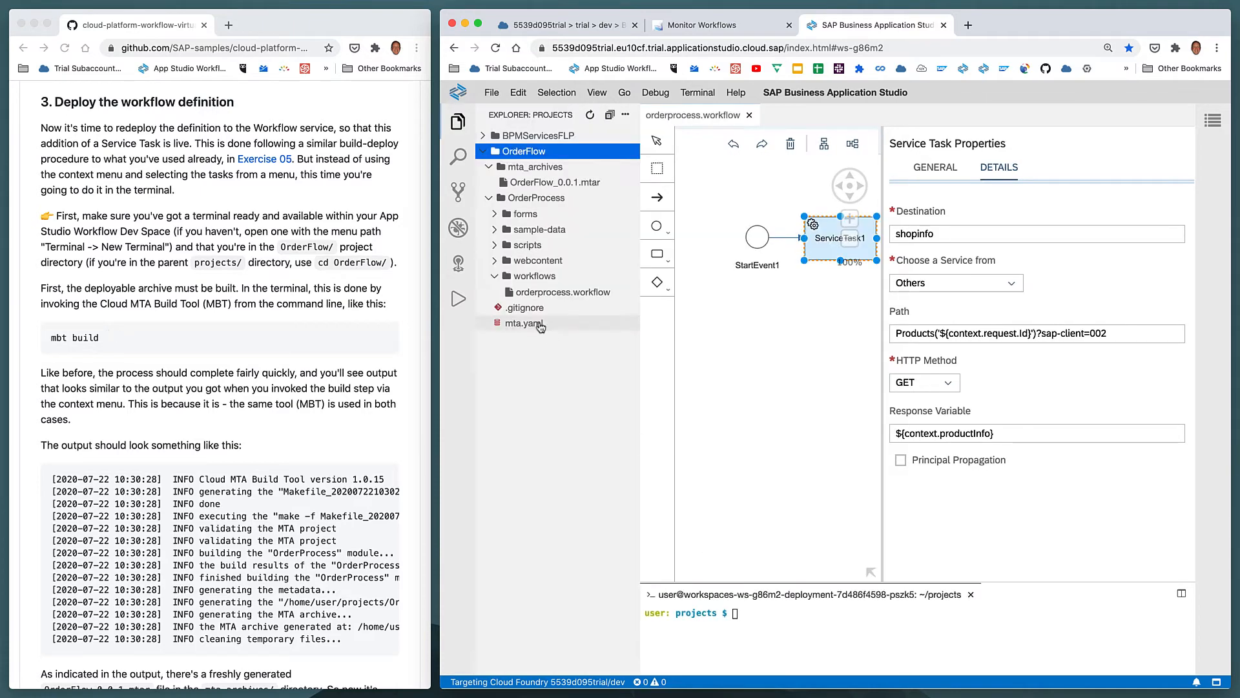
pyautogui.rightClick(523, 323)
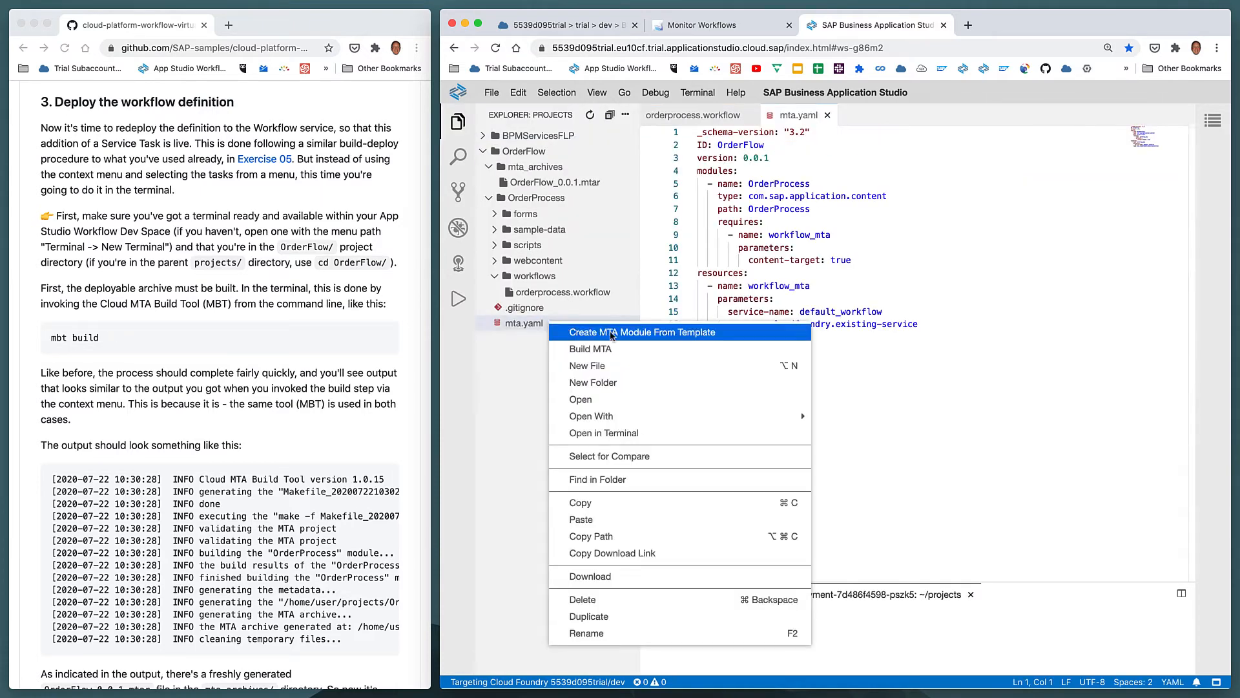
pyautogui.moveTo(617, 349)
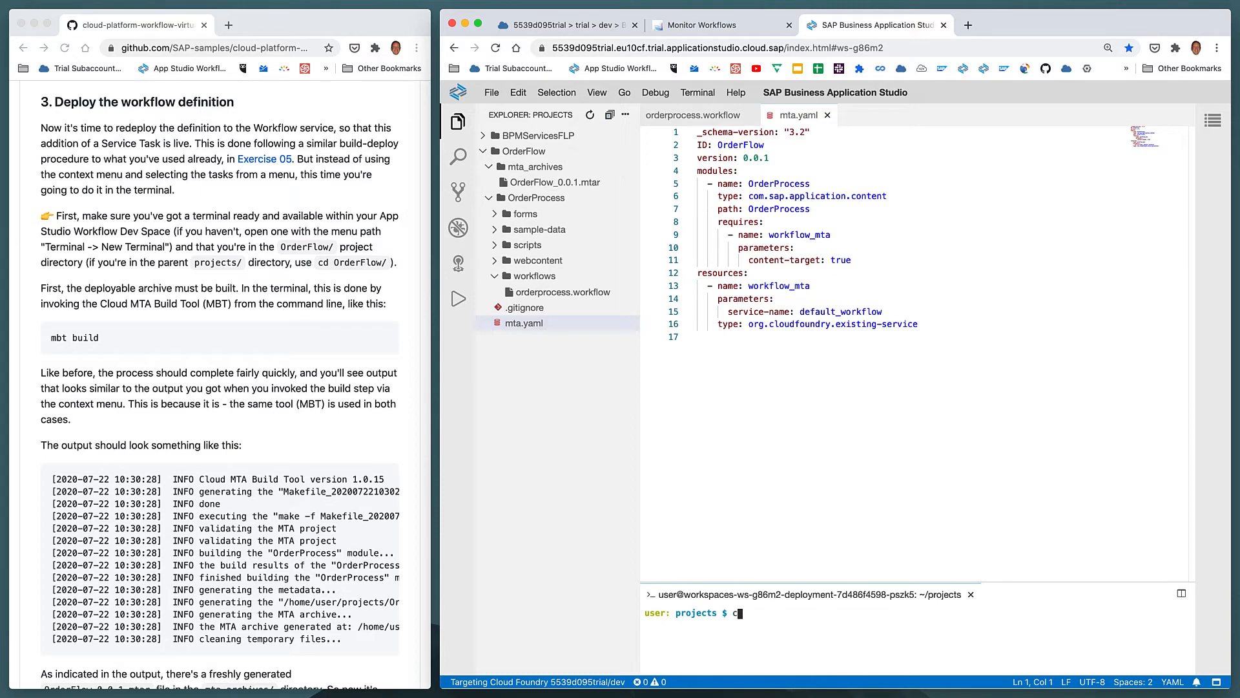
pyautogui.write('cd OrderFlow/')
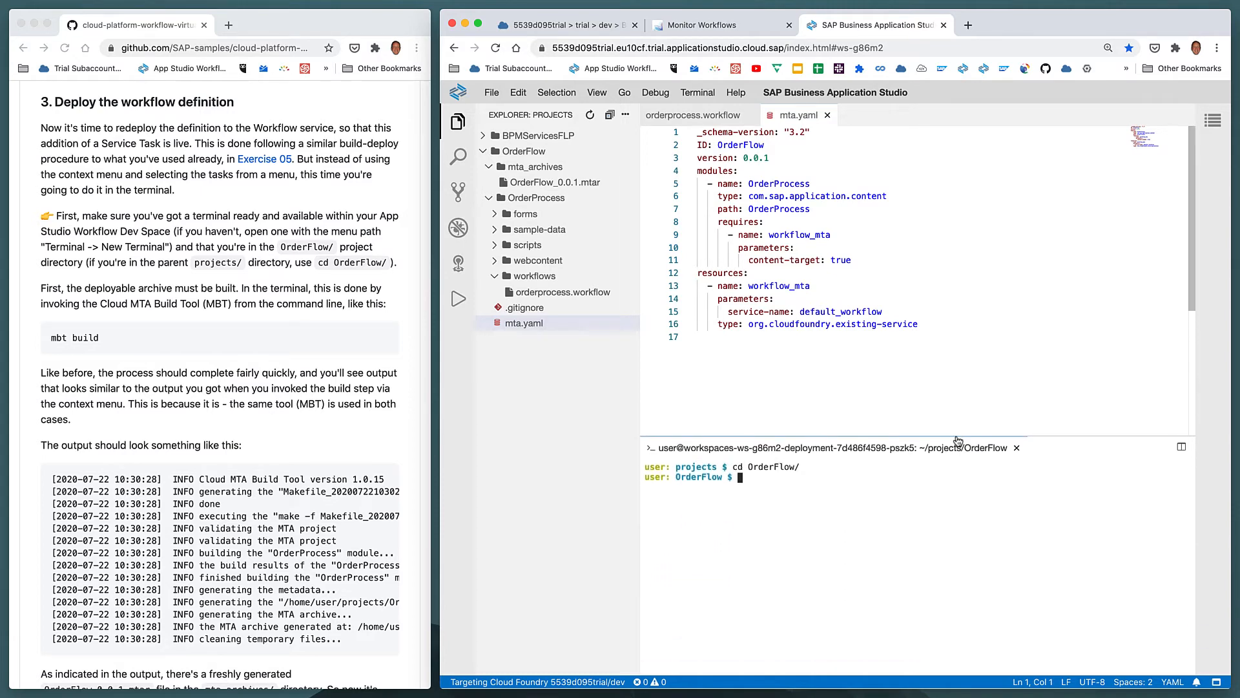
pyautogui.write('ls')
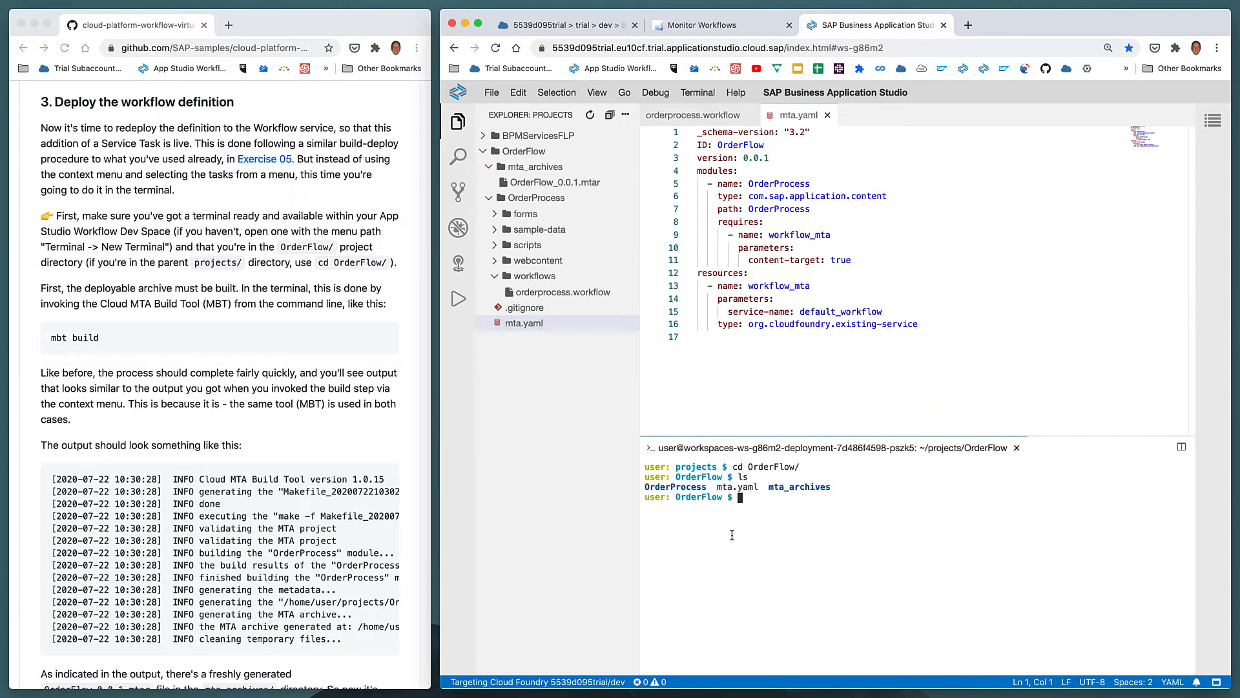
# Step: Run mbt build and list mta_archives to confirm OrderFlow_0.0.1.mtar was generated
pyautogui.write('mbt build')
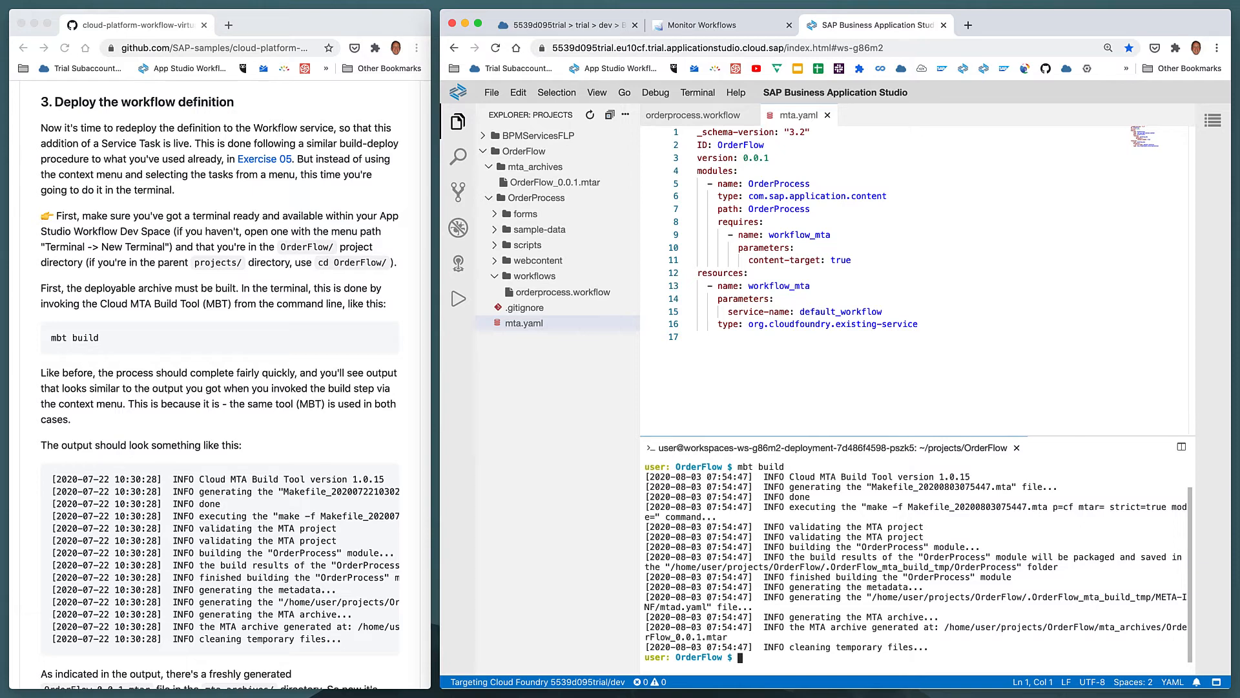
pyautogui.scroll(-3)
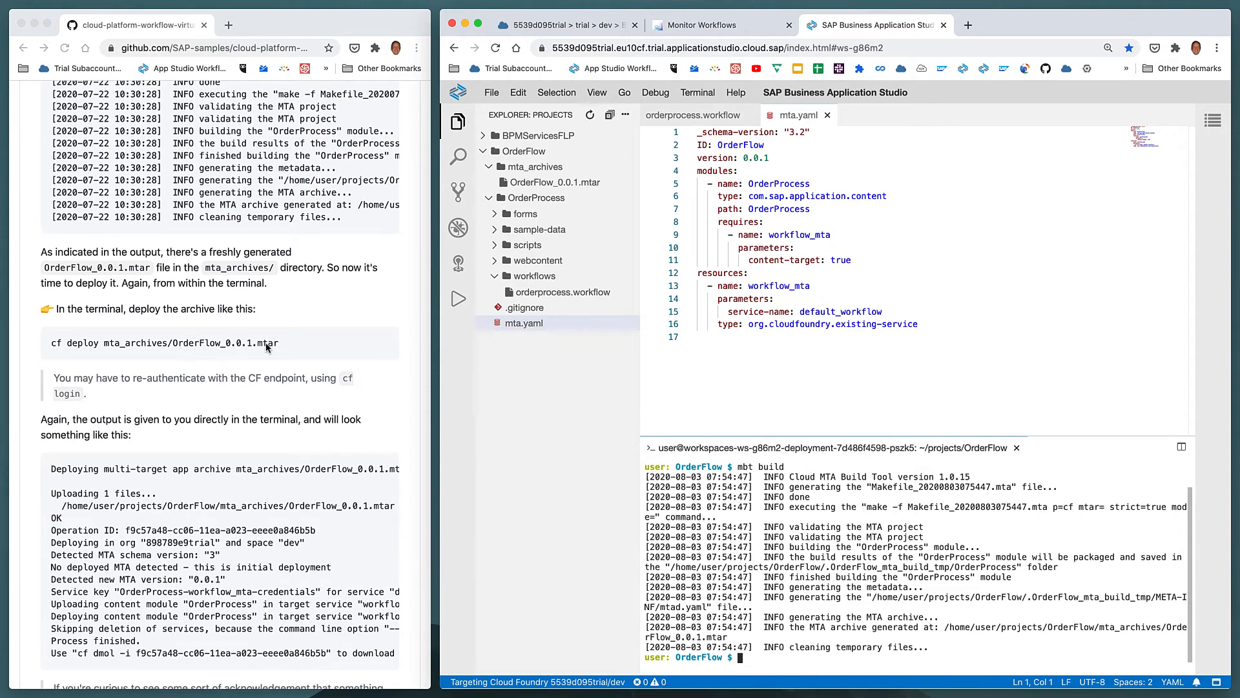
pyautogui.write('l')
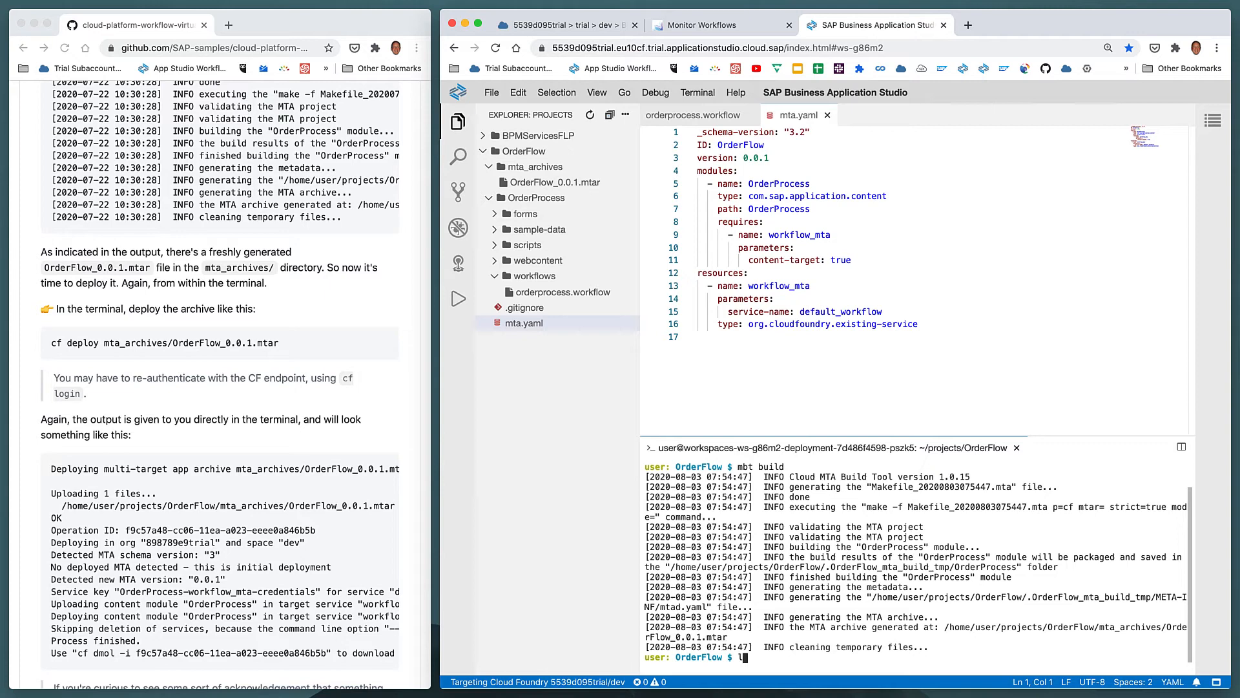
pyautogui.write('ls -l mta_archives')
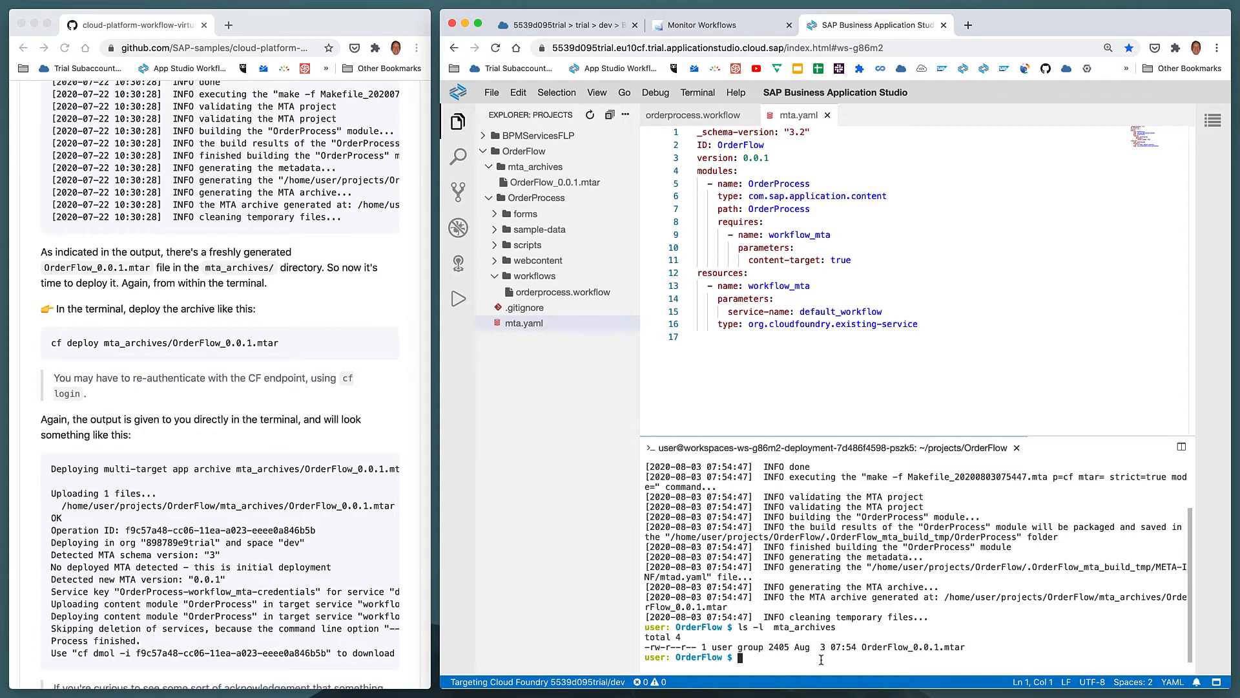
# Step: Run cf deploy mta_archives/OrderFlow_0.0.1.mtar and wait for 'Process finished.'
pyautogui.write('cf')
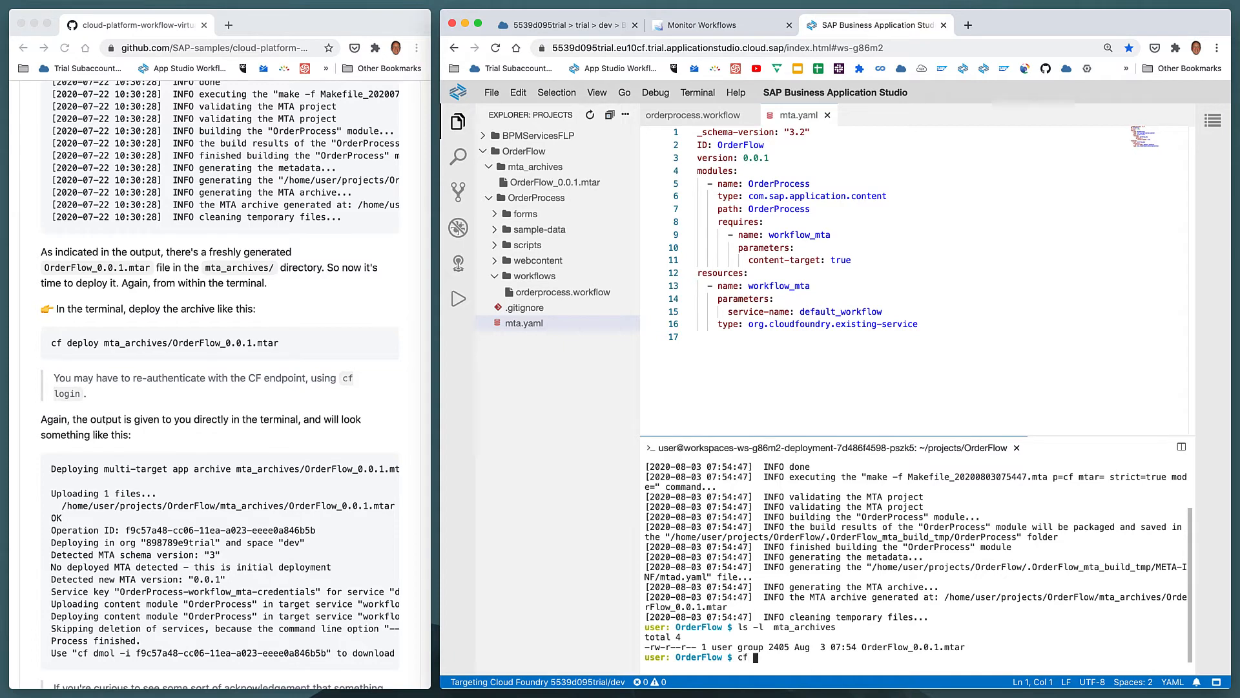
pyautogui.write('deploy mta_archives/OrderFlow_0.0.1.mtar')
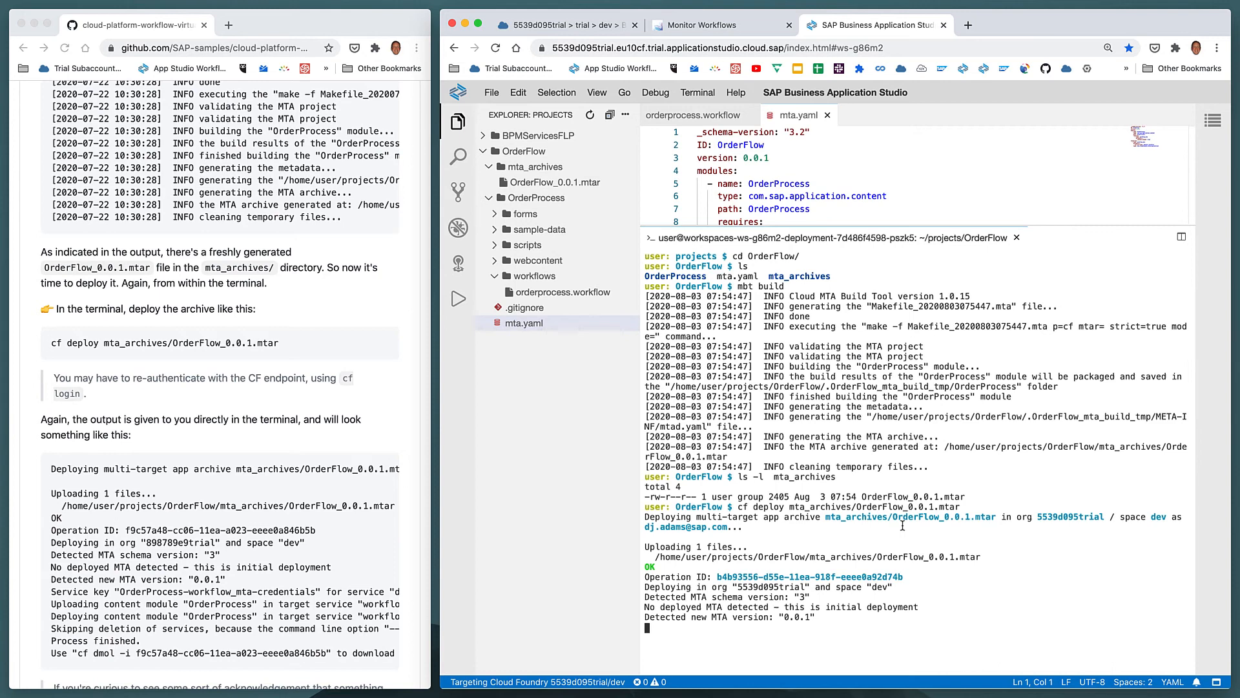
pyautogui.scroll(-3)
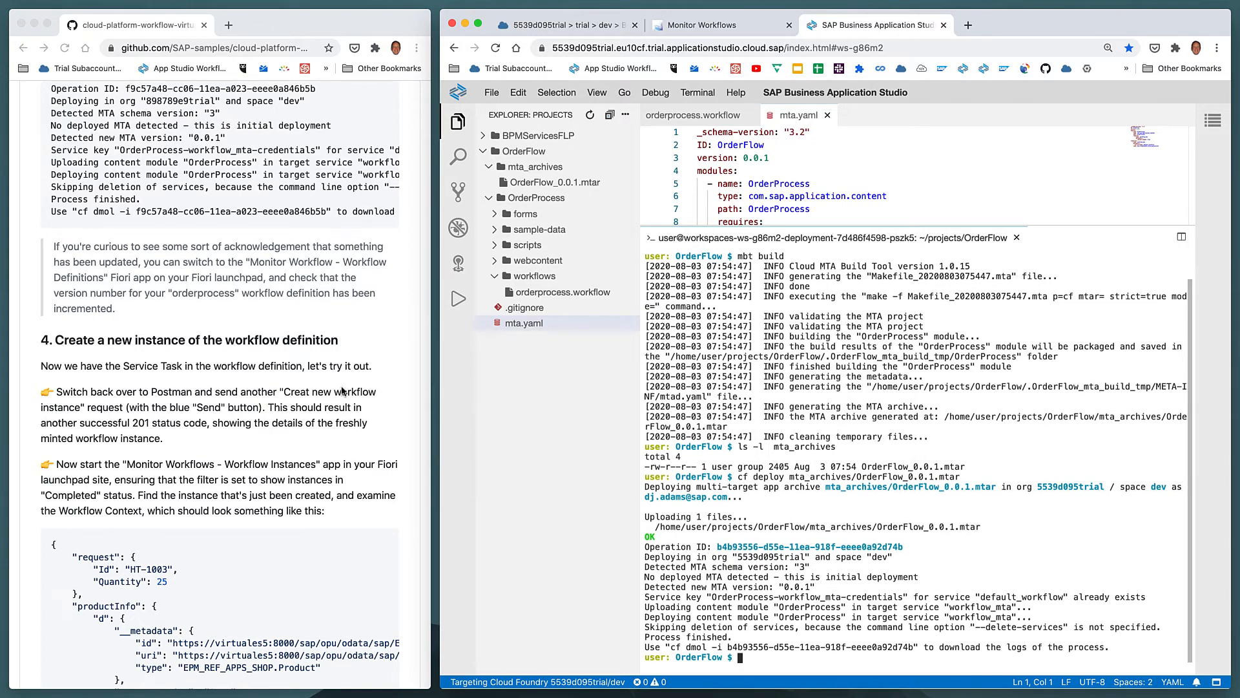
# Step: Refresh Workflow Definitions to confirm orderprocess is at version 2, then head to Postman
pyautogui.click(704, 24)
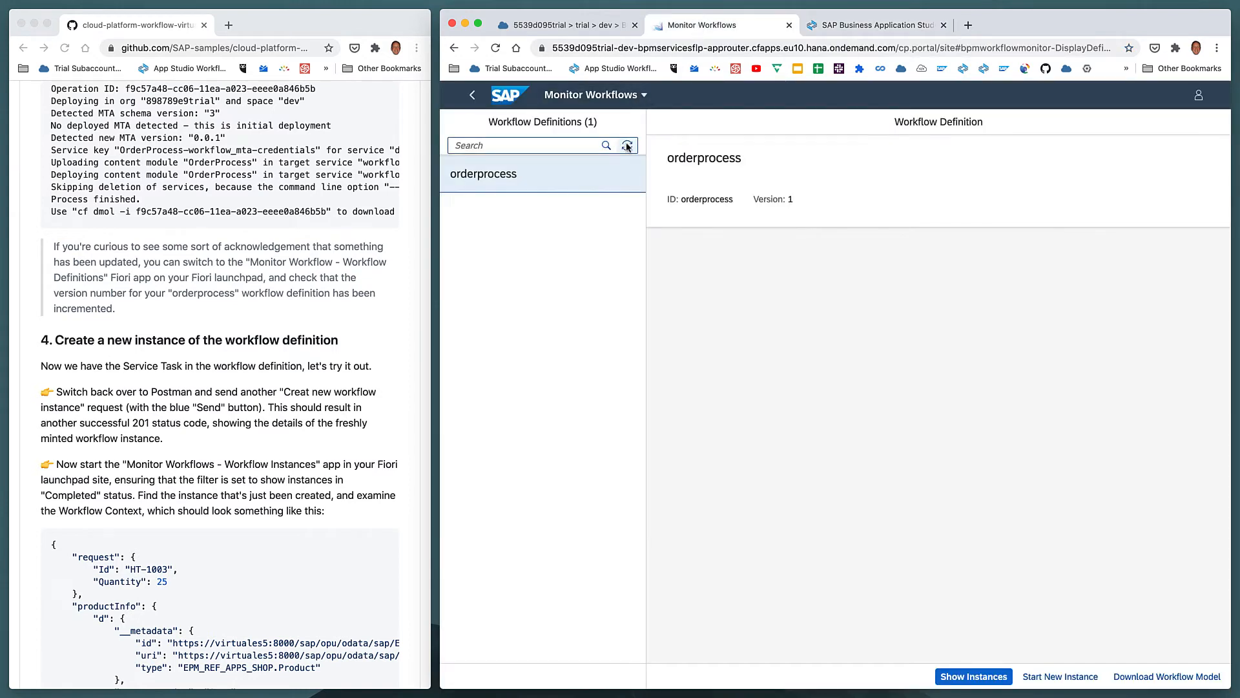
pyautogui.click(628, 145)
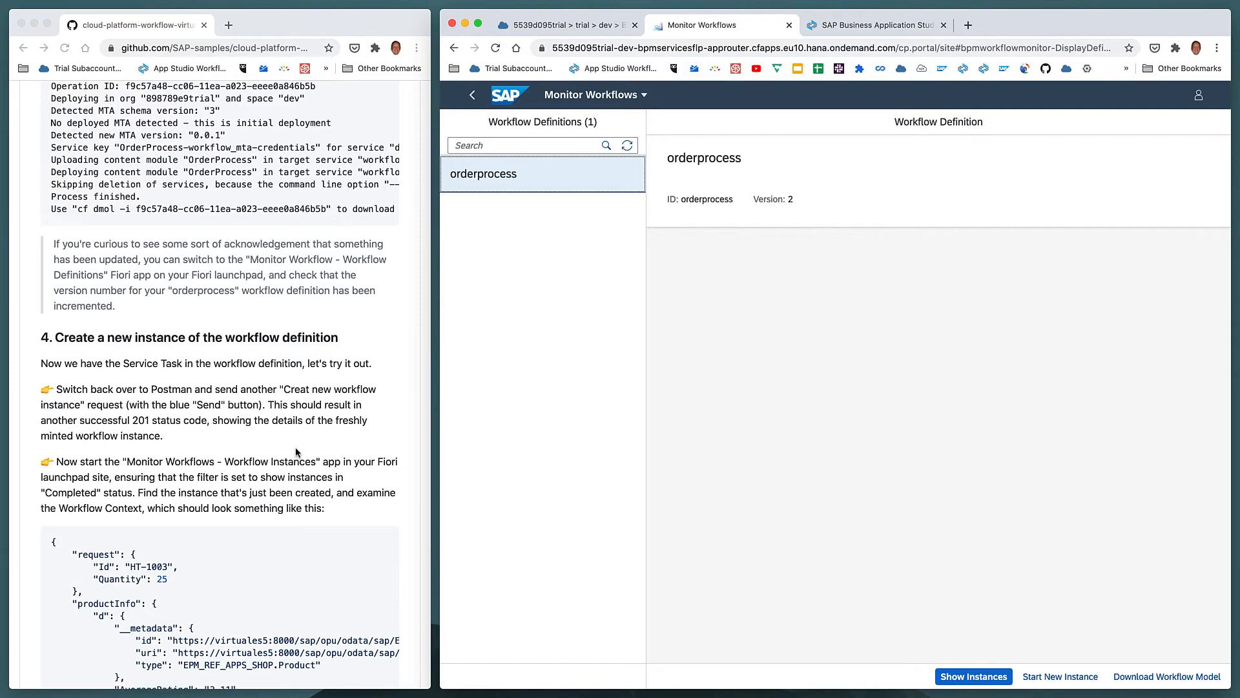
pyautogui.scroll(-3)
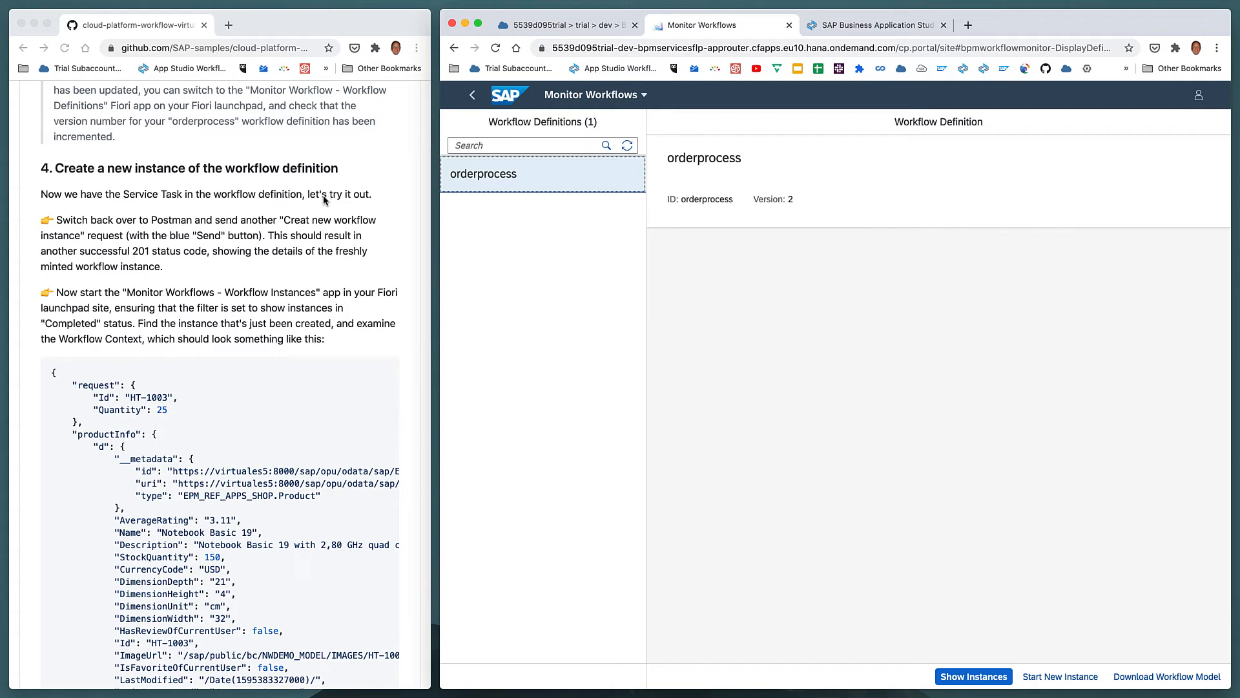
pyautogui.moveTo(317, 237)
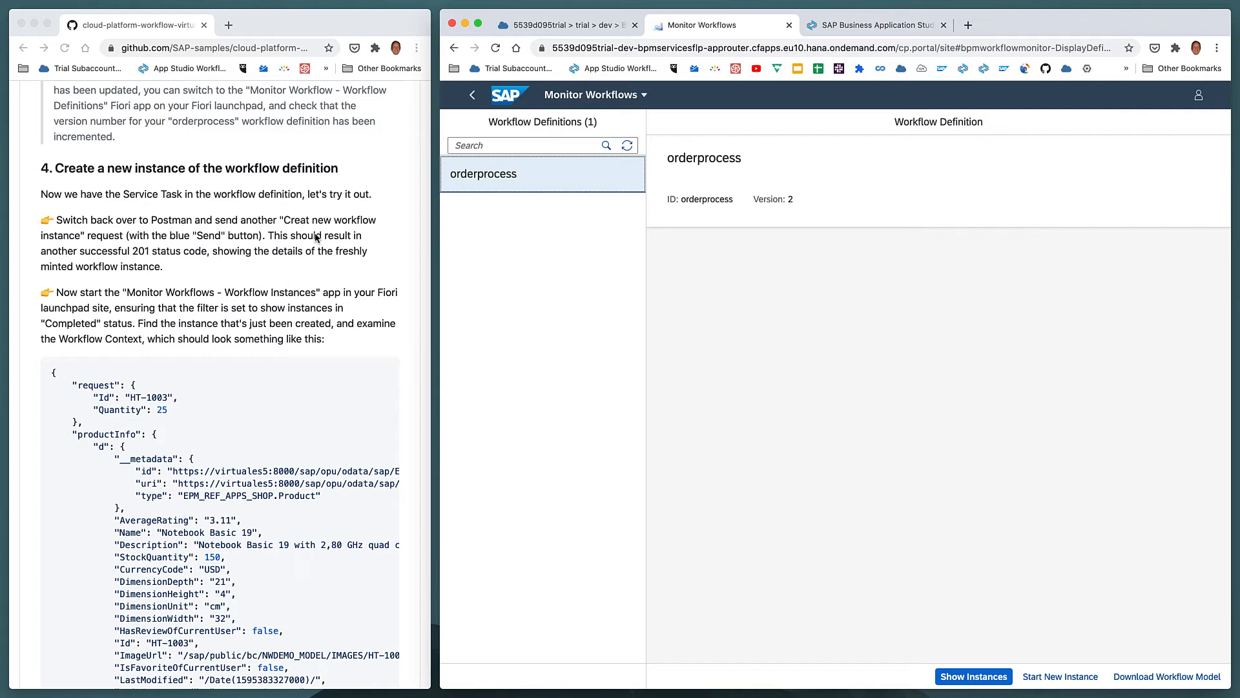
pyautogui.scroll(-3)
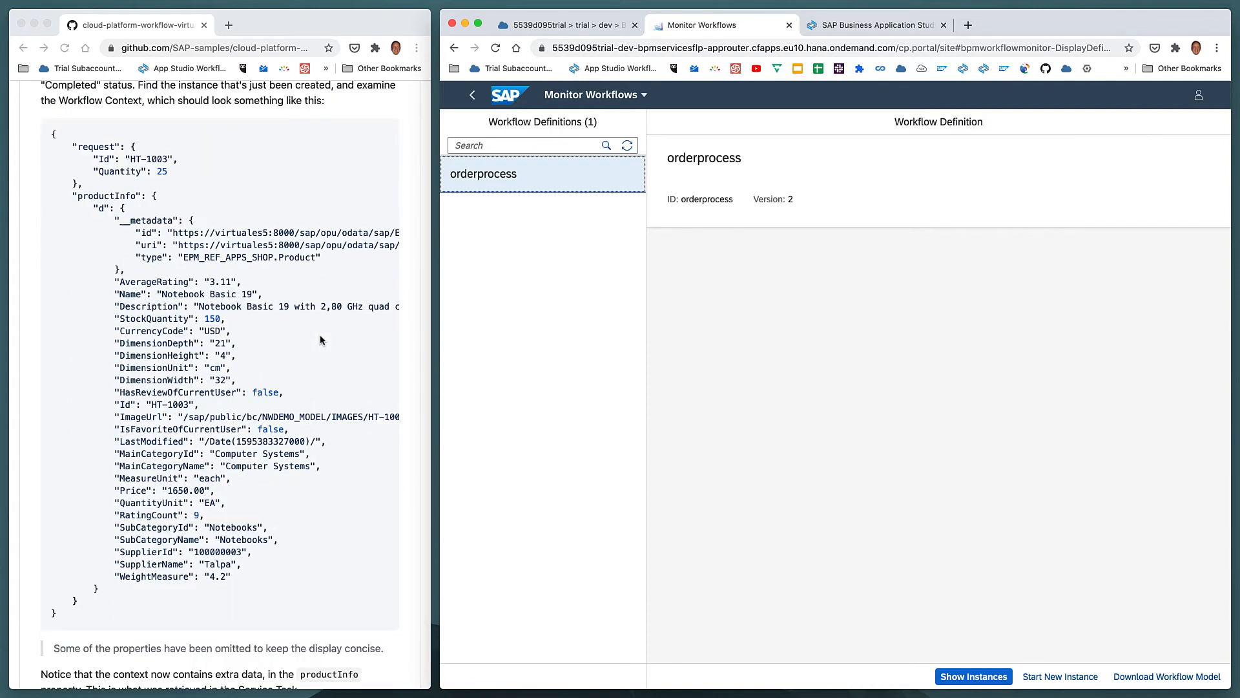
pyautogui.press('cmd+tab')
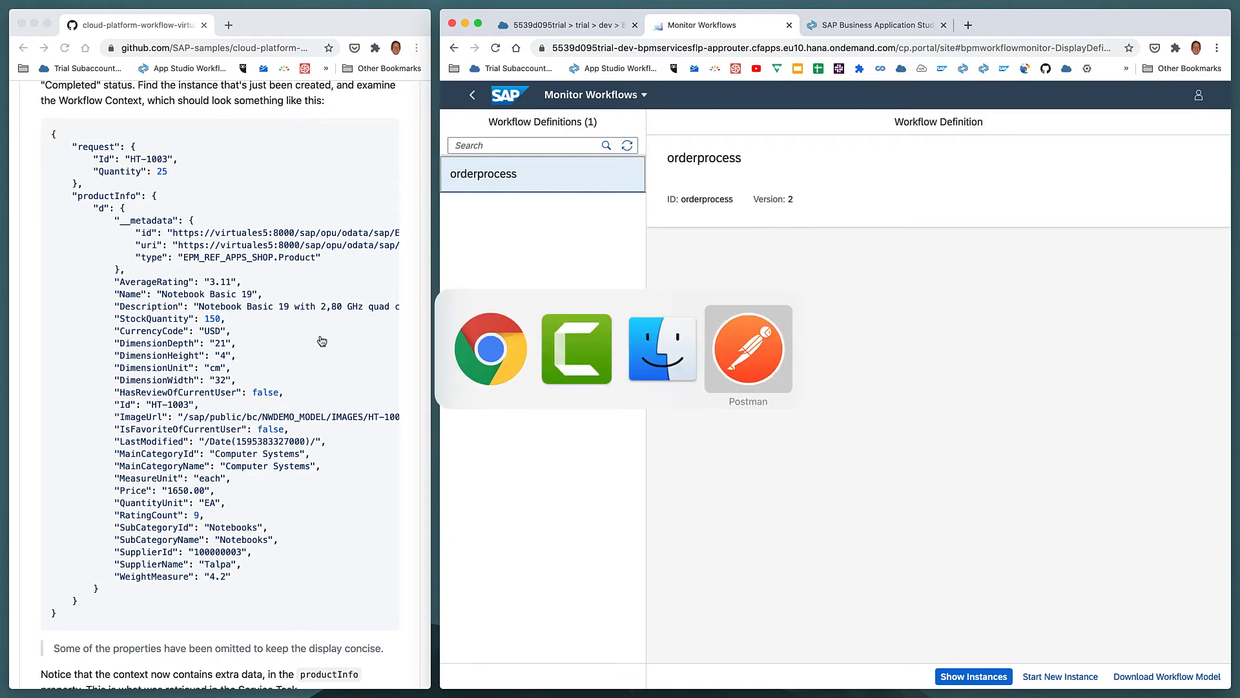
# Step: Set Quantity to 26 in the request body and send Create new workflow instance, getting 201 Created
pyautogui.click(746, 349)
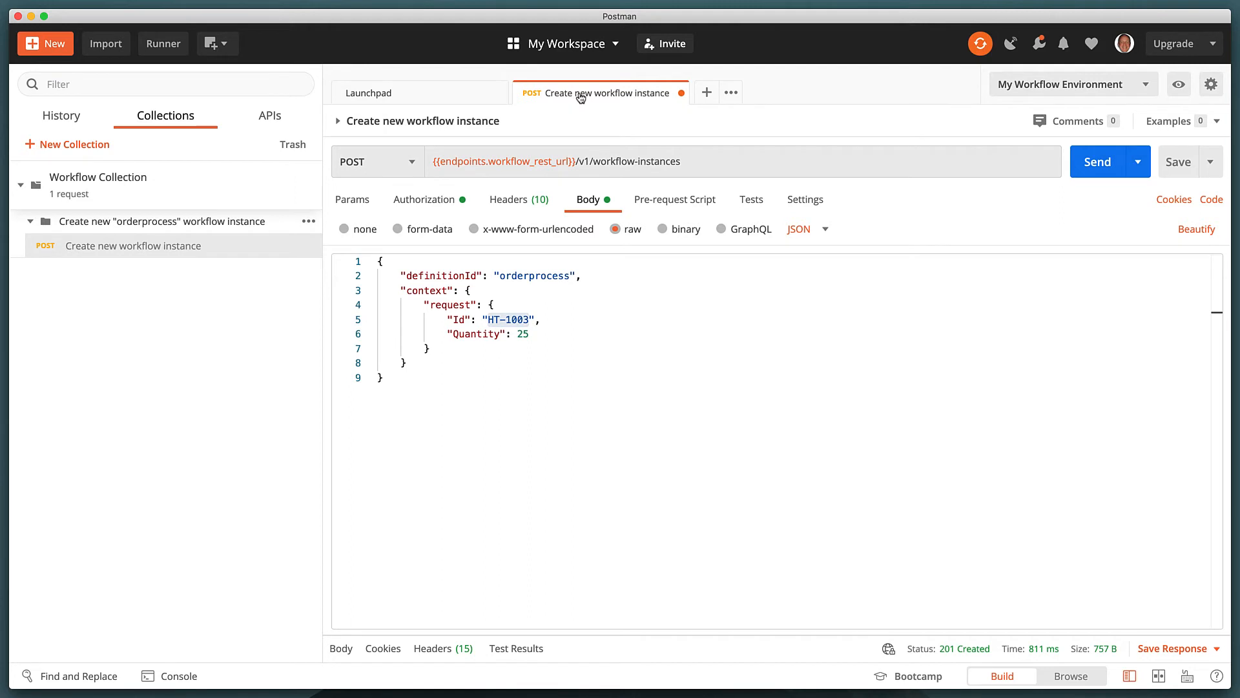
pyautogui.moveTo(620, 98)
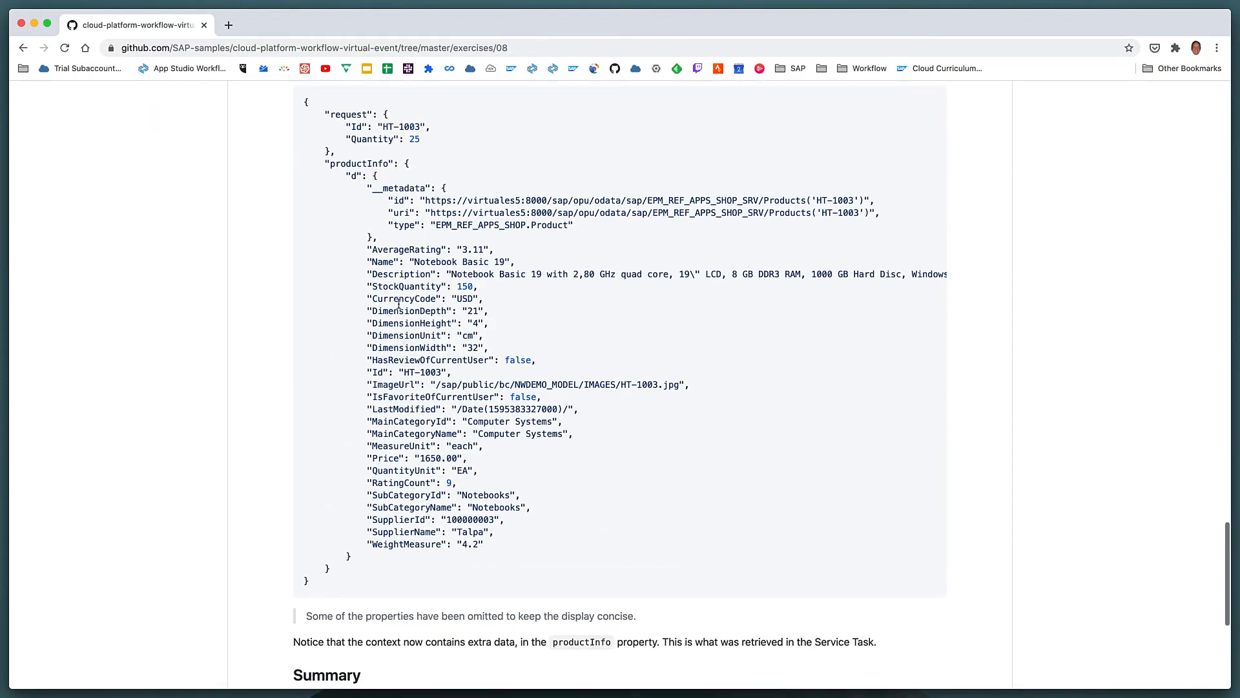
pyautogui.scroll(-3)
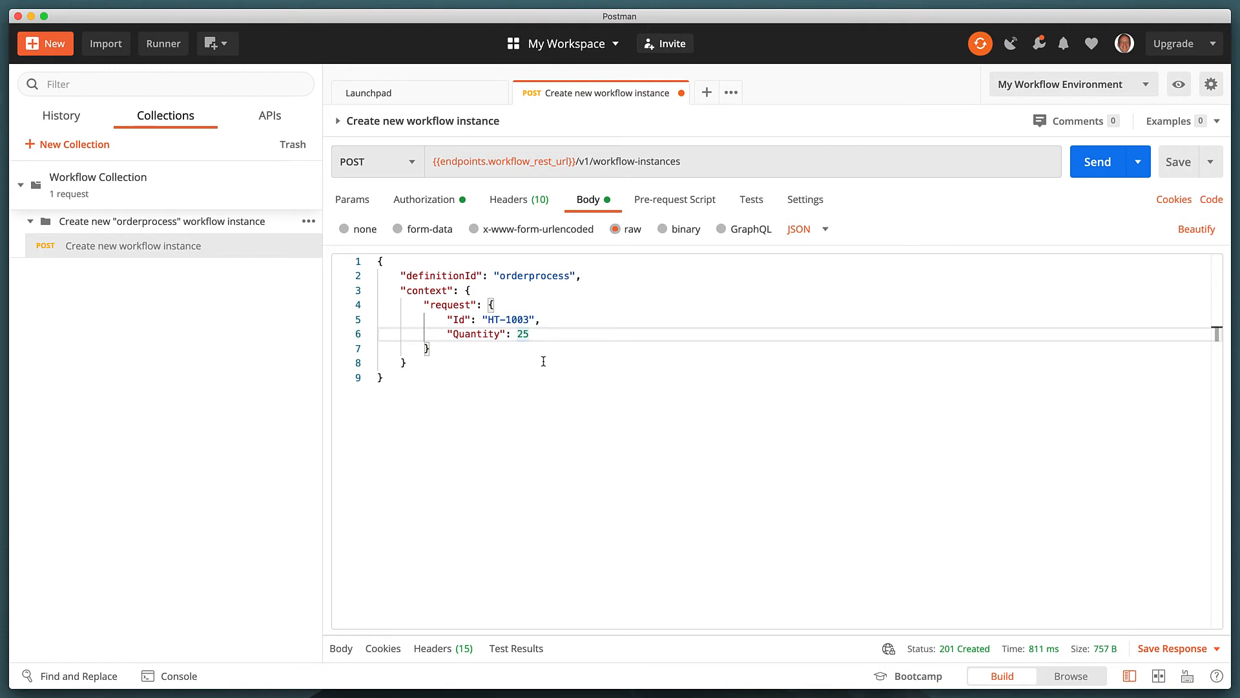
pyautogui.write('6')
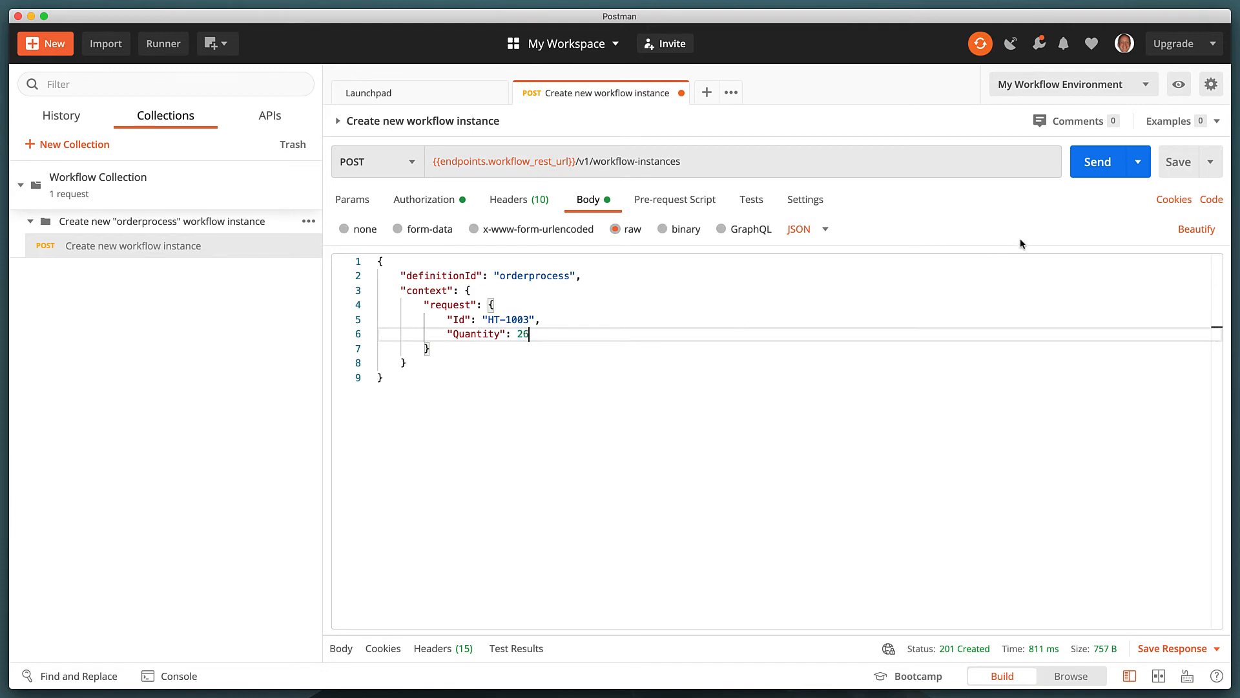
pyautogui.click(1097, 161)
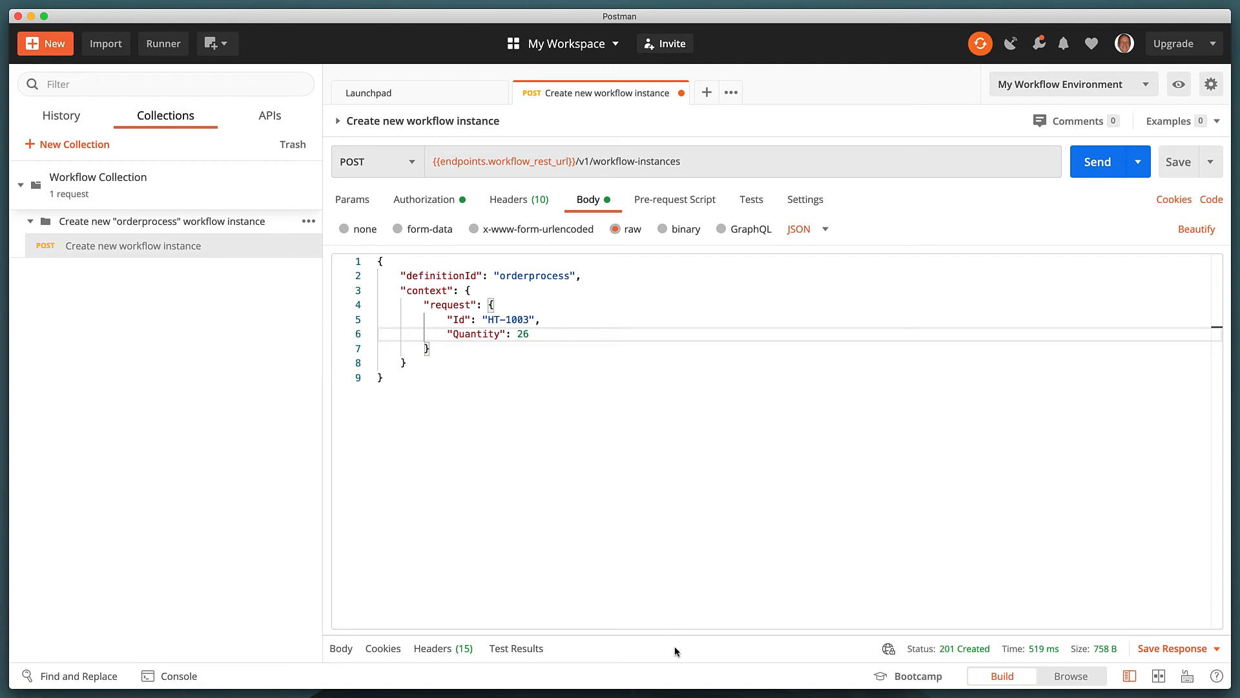
pyautogui.click(1097, 162)
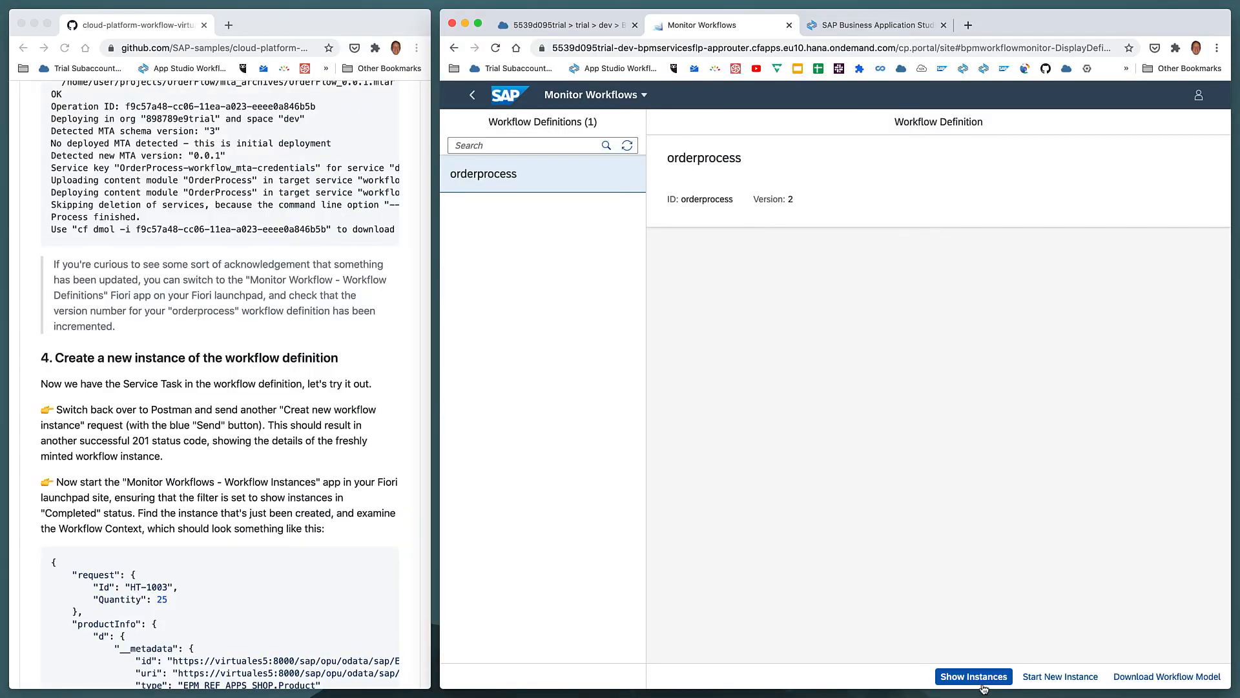
# Step: Show orderprocess instances and filter Status to Select All so five completed instances list
pyautogui.click(973, 676)
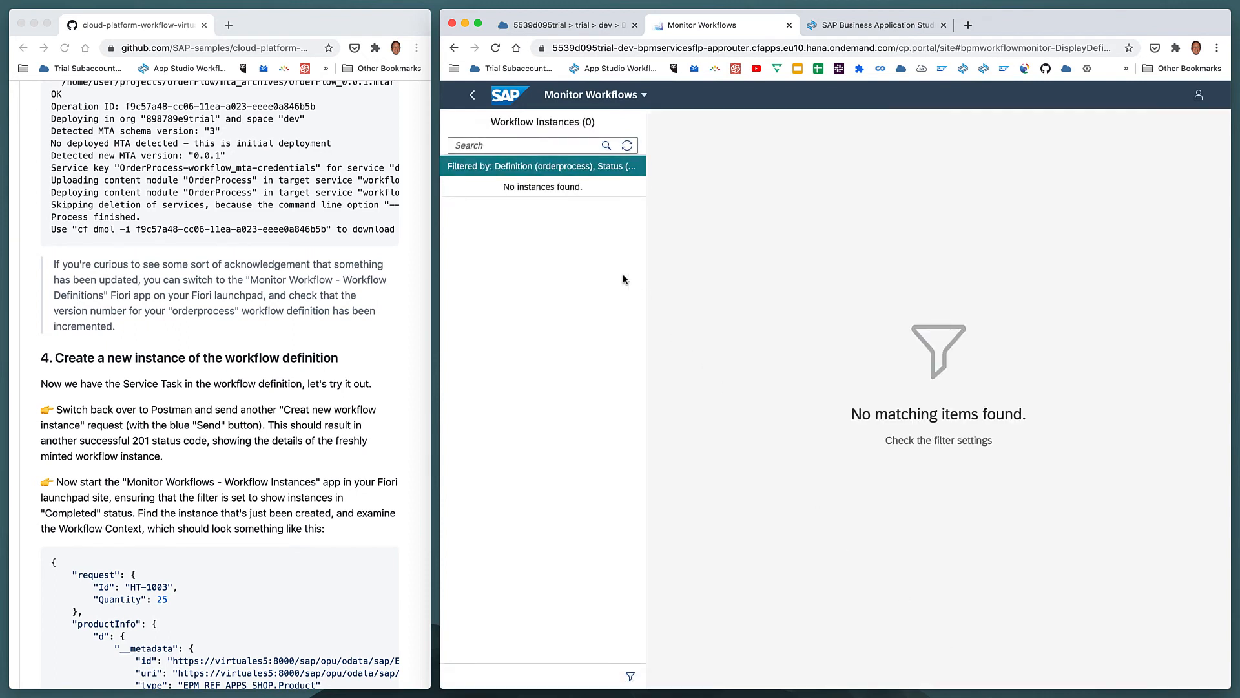
pyautogui.moveTo(561, 189)
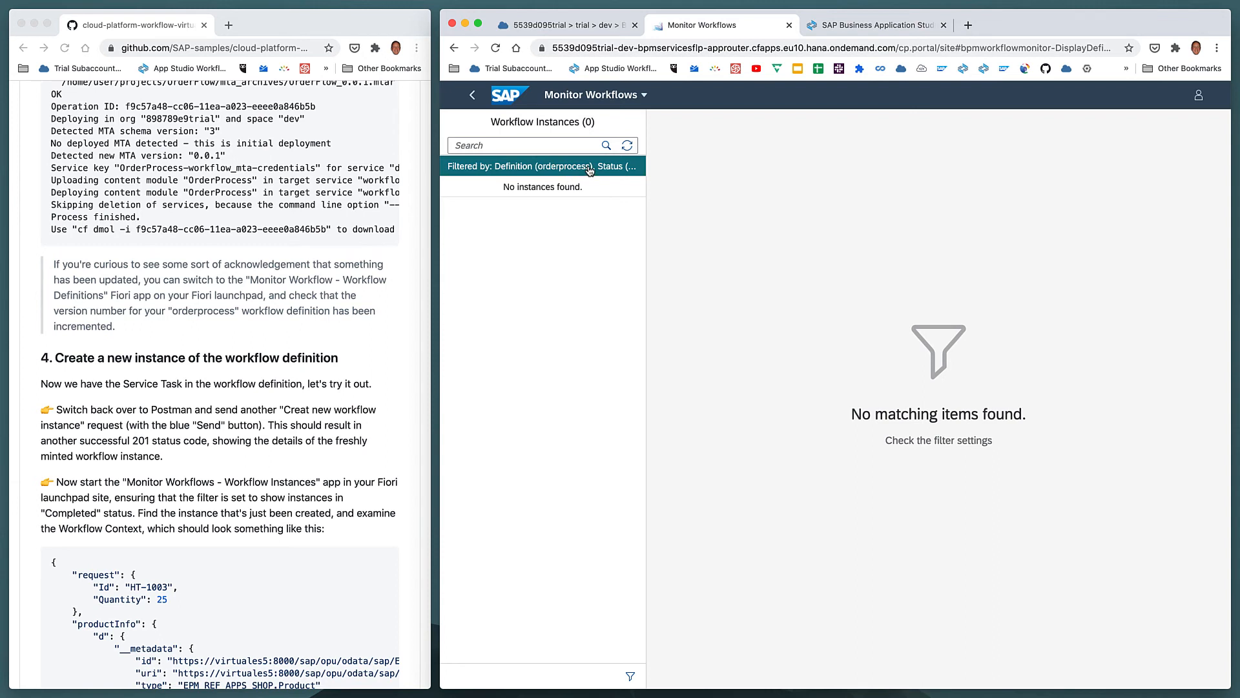
pyautogui.click(542, 167)
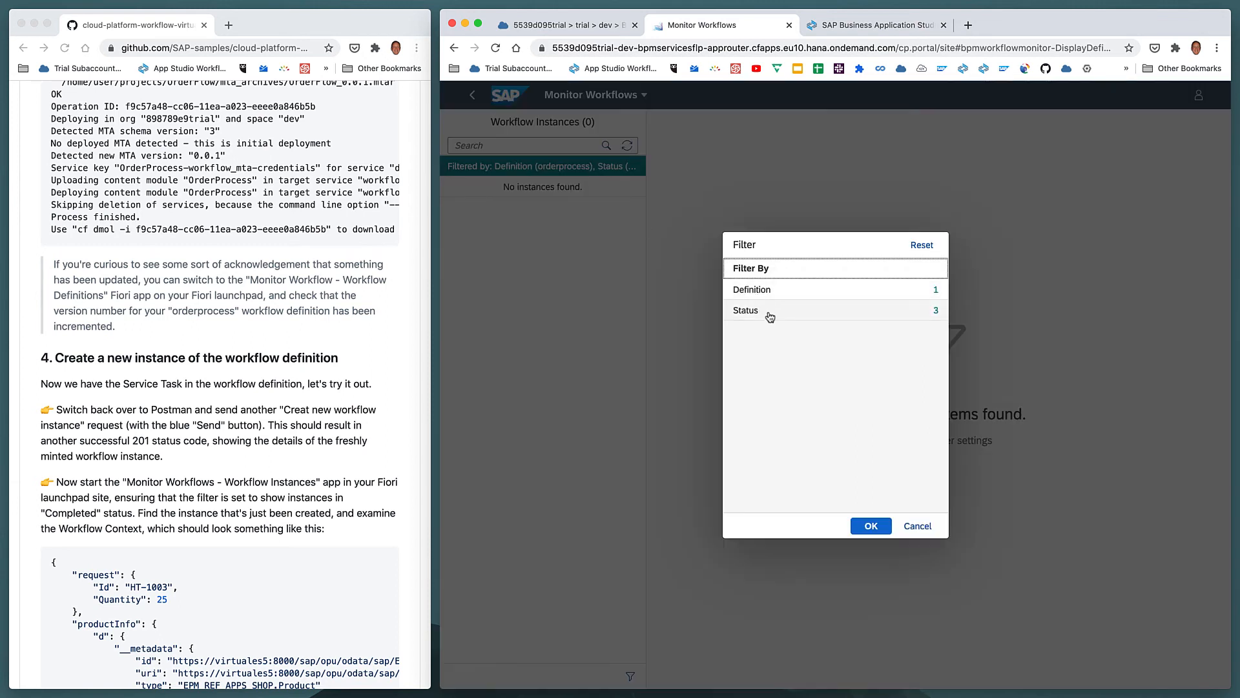
pyautogui.click(745, 308)
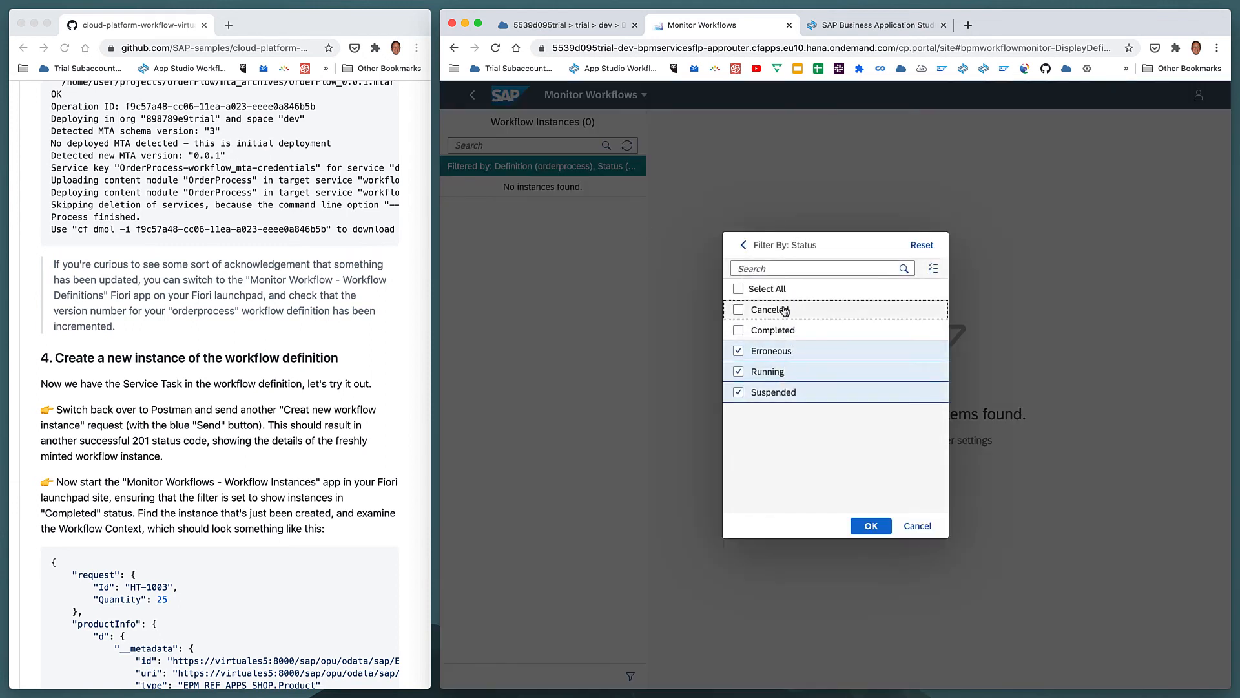
pyautogui.click(737, 288)
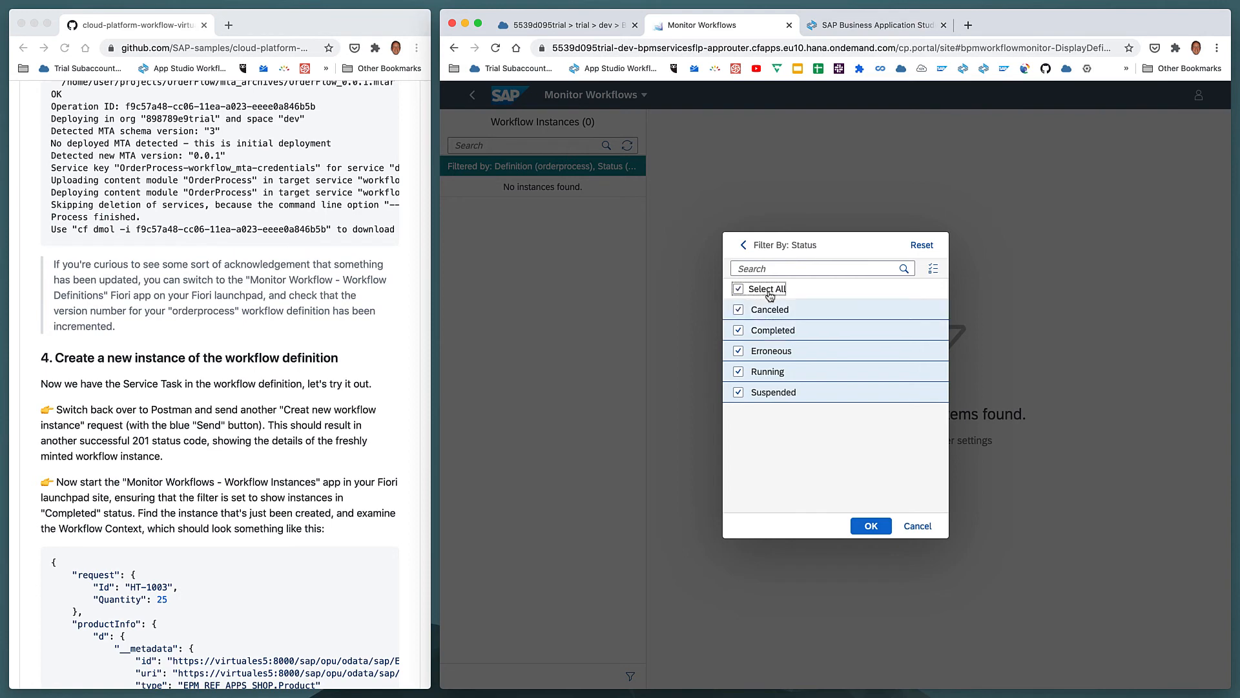
pyautogui.click(870, 525)
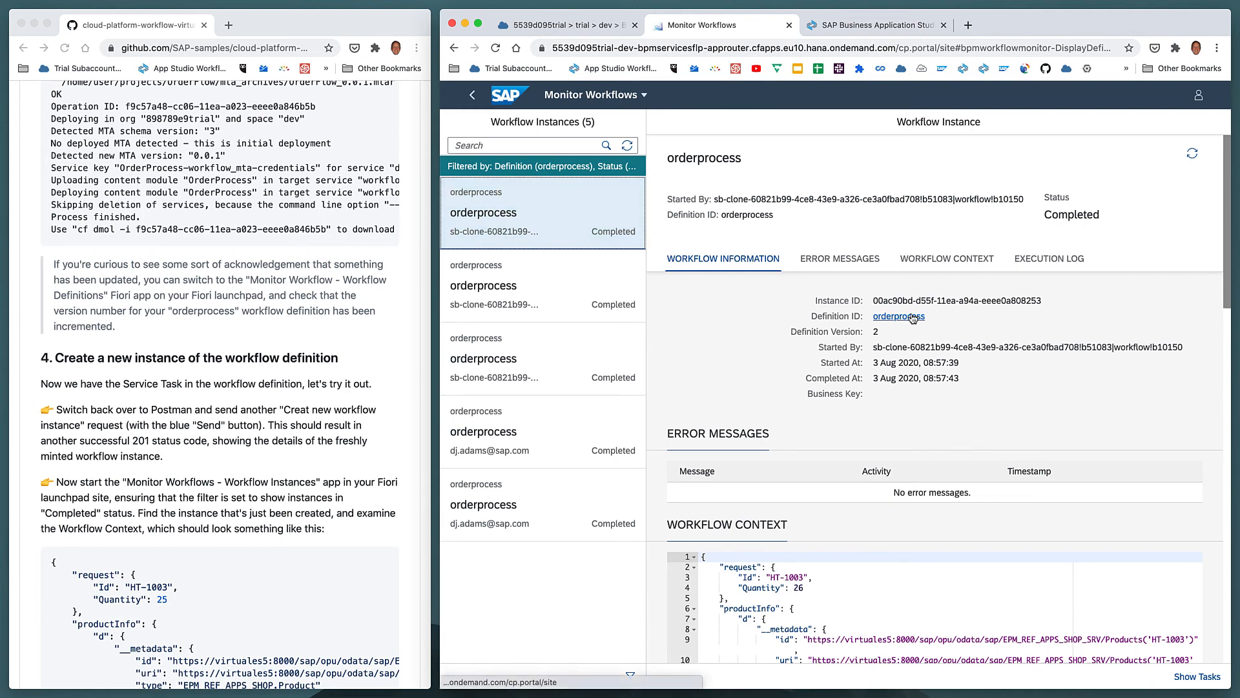
pyautogui.moveTo(899, 317)
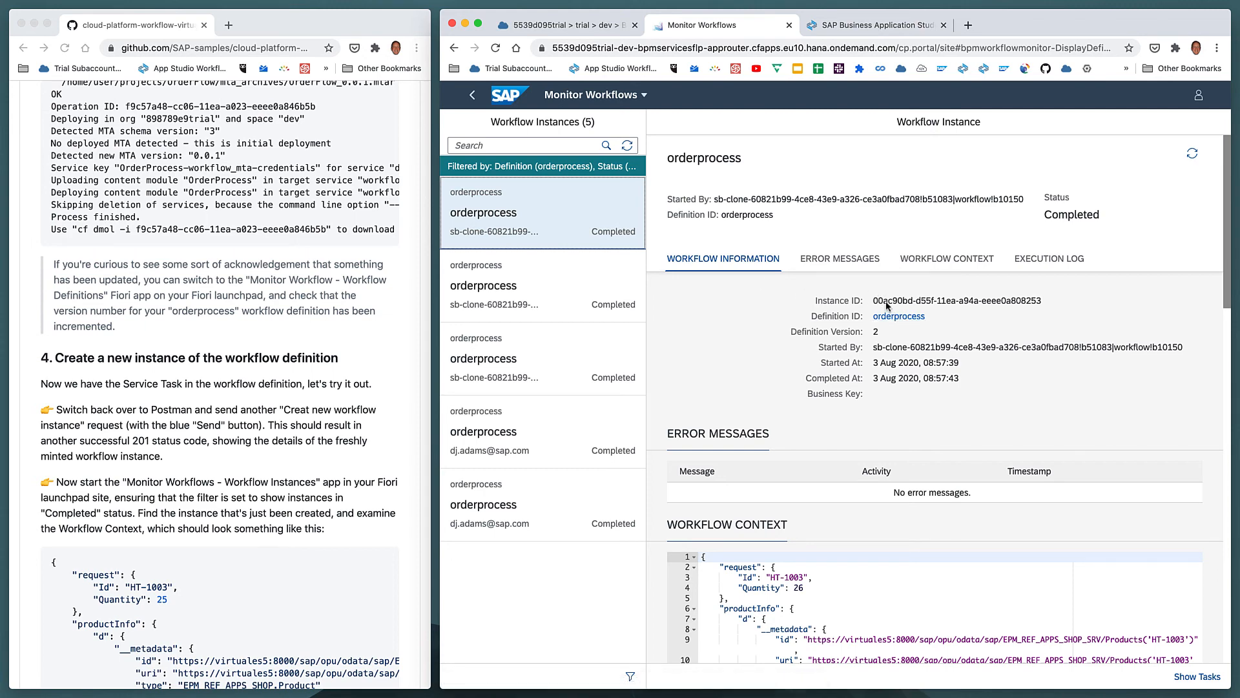
pyautogui.moveTo(749, 315)
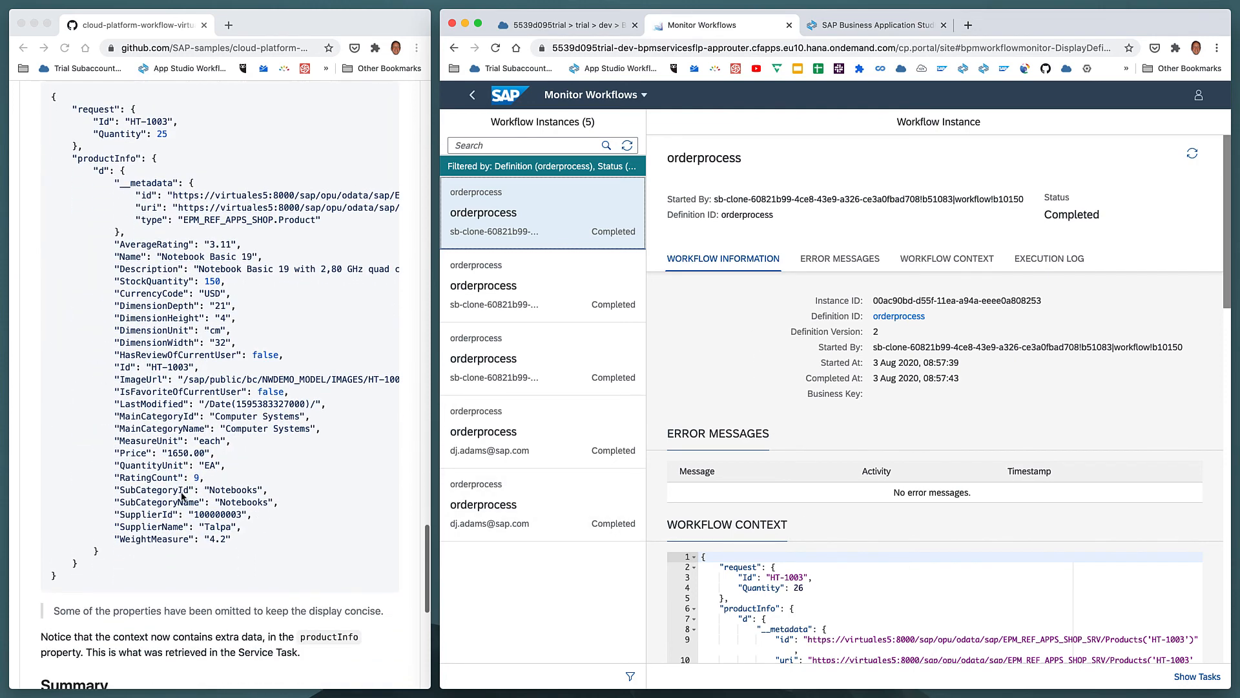
# Step: View the newest instance's Workflow Context showing productInfo for Notebook Basic 19
pyautogui.click(840, 258)
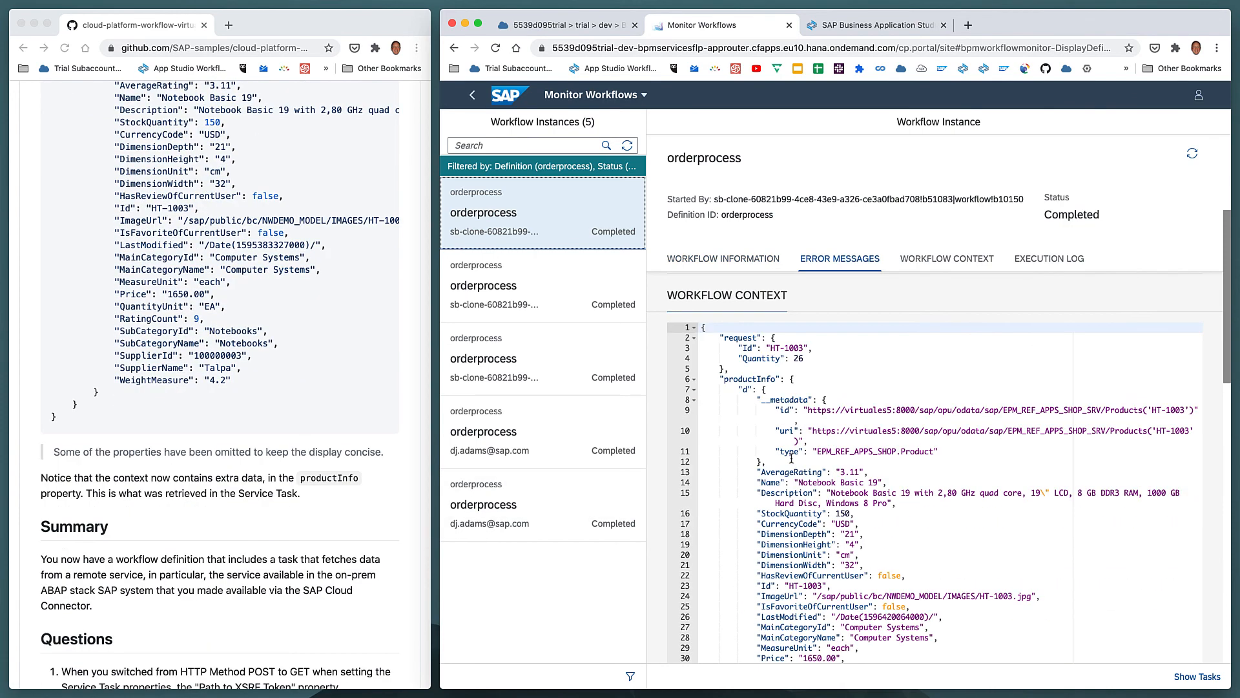
pyautogui.click(946, 258)
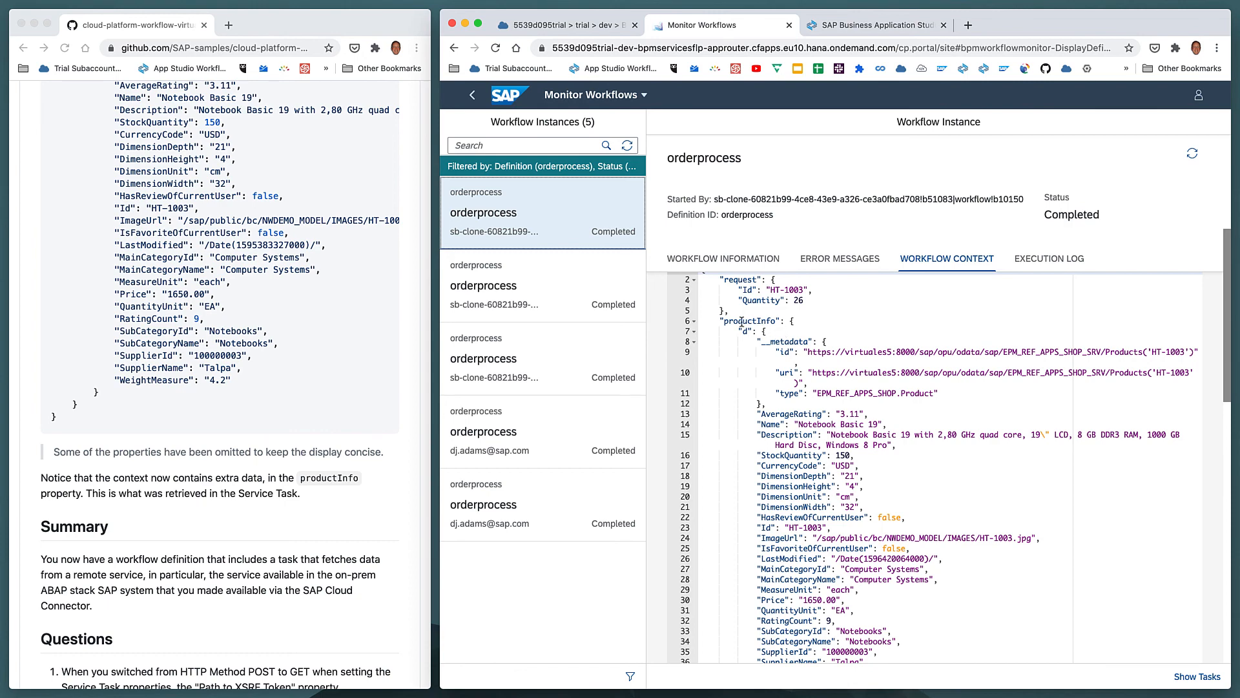
pyautogui.moveTo(763, 346)
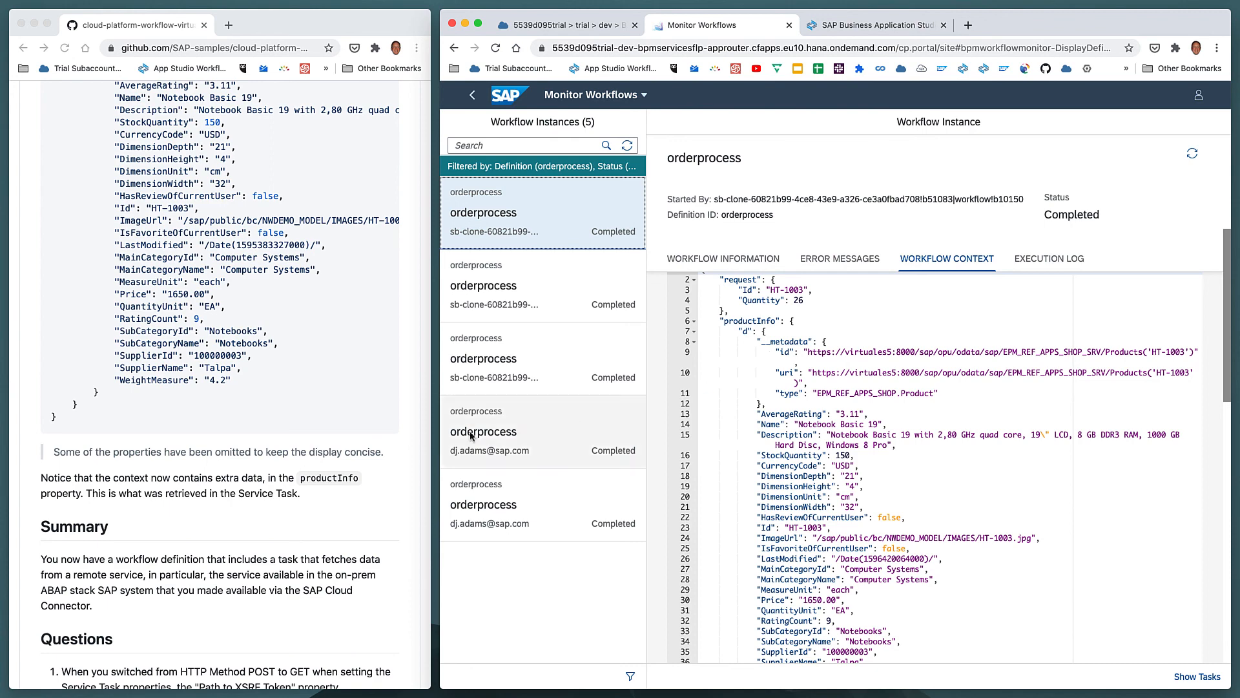
pyautogui.scroll(-3)
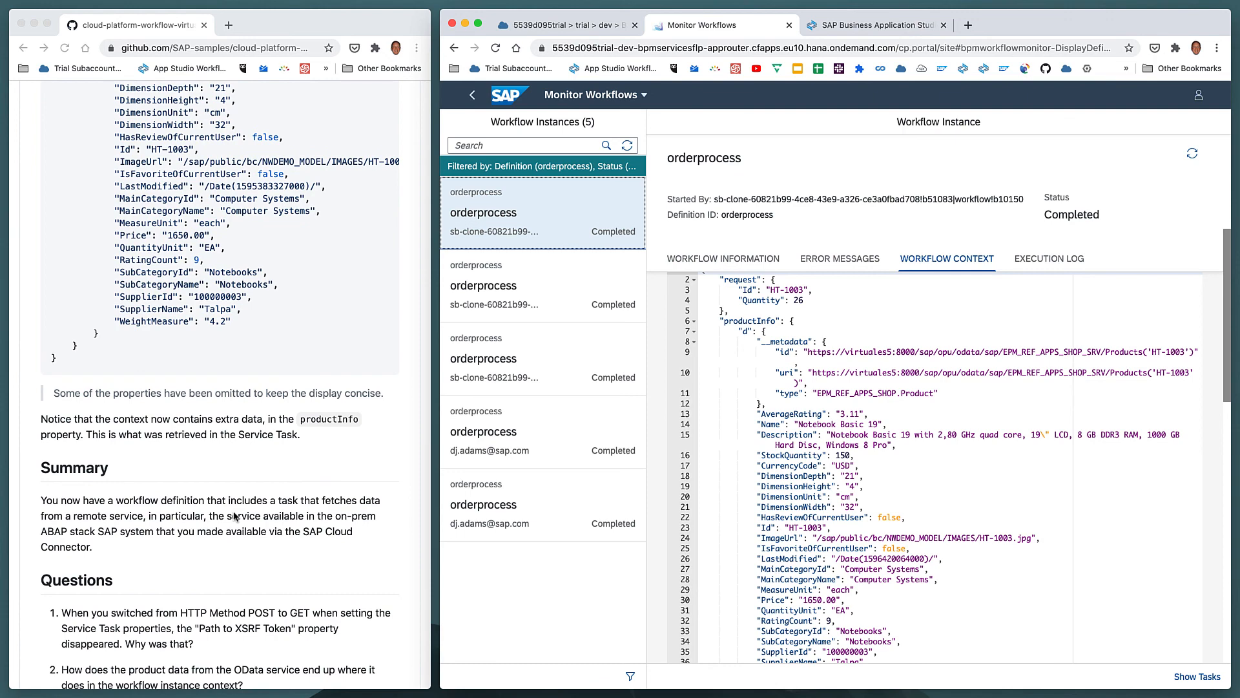